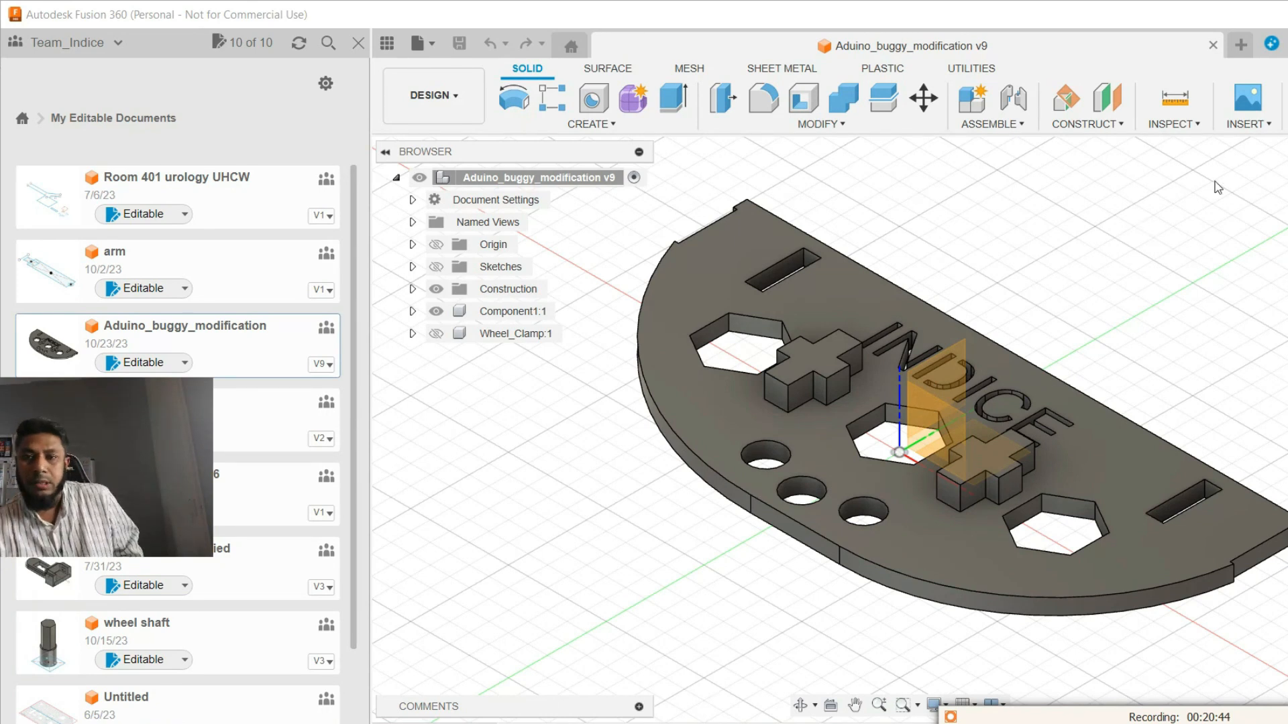
{"action": "mouse_move", "coordinate": [975, 205]}
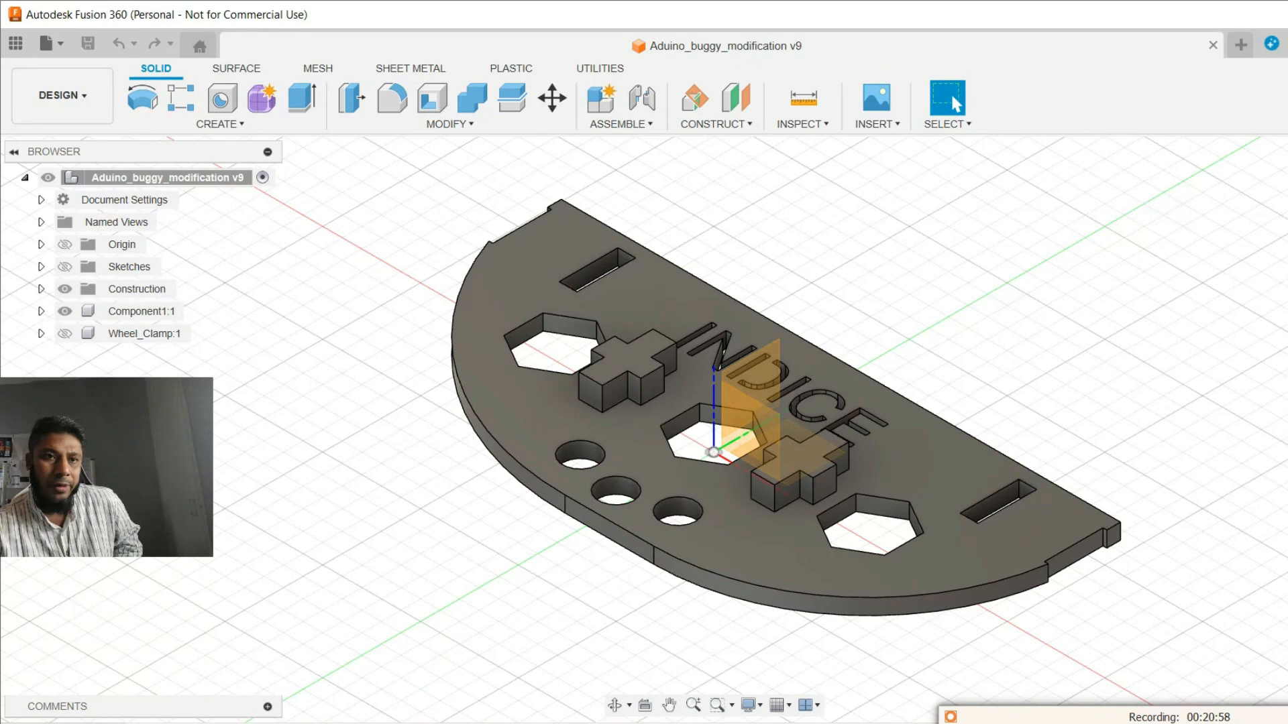
Start a Fusion 360 export of Aduino_buggy_modification v9 as STL Files (*.stl) to Downloads.
{"action": "left_click", "coordinate": [47, 44]}
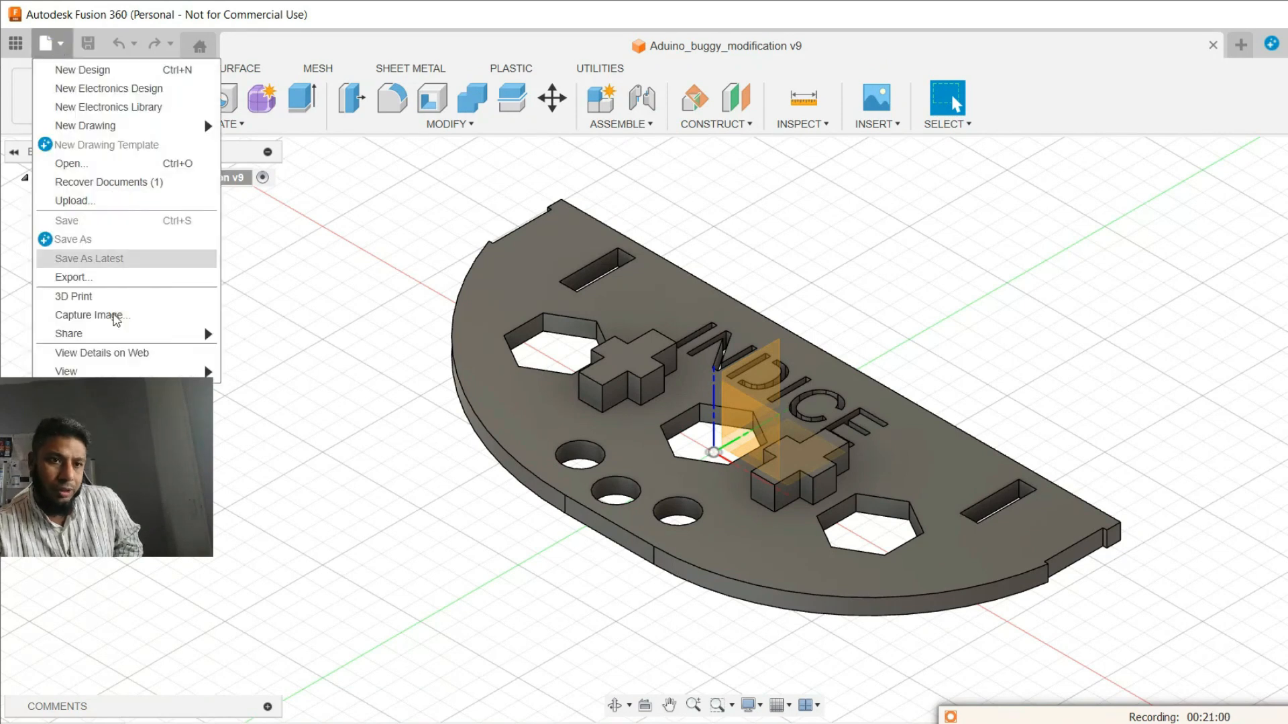
{"action": "mouse_move", "coordinate": [107, 277]}
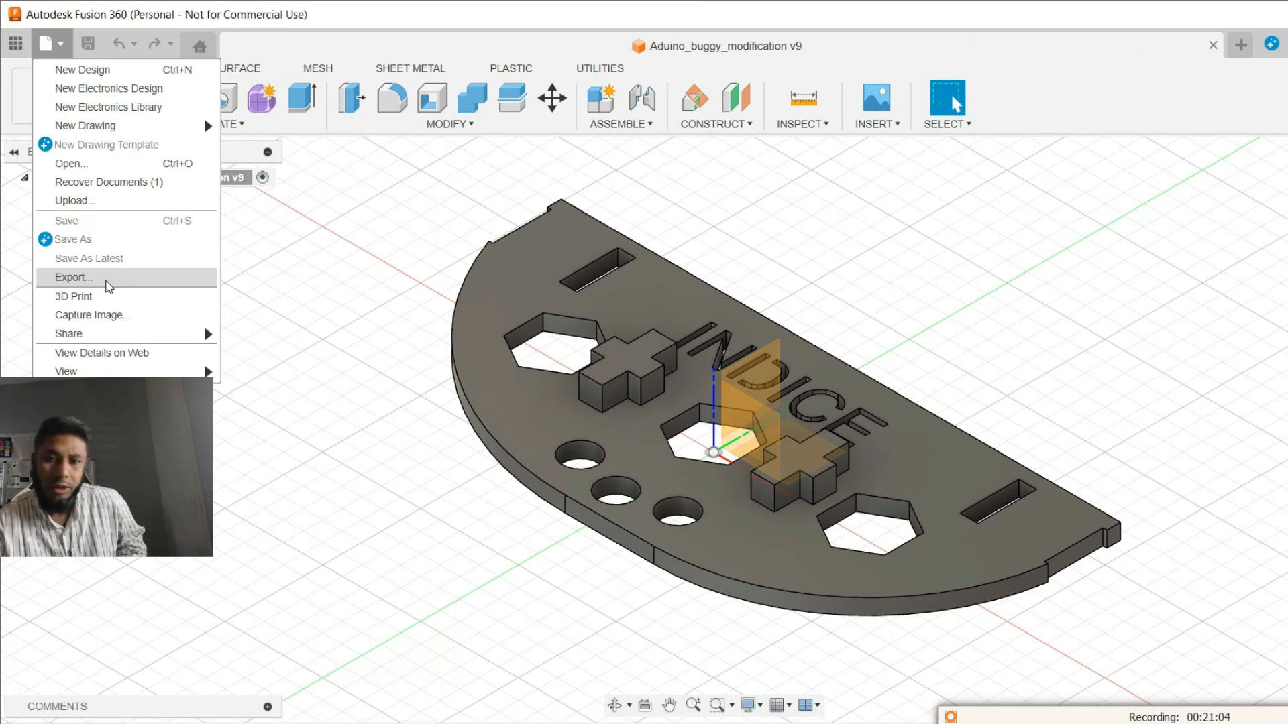
{"action": "left_click", "coordinate": [74, 276]}
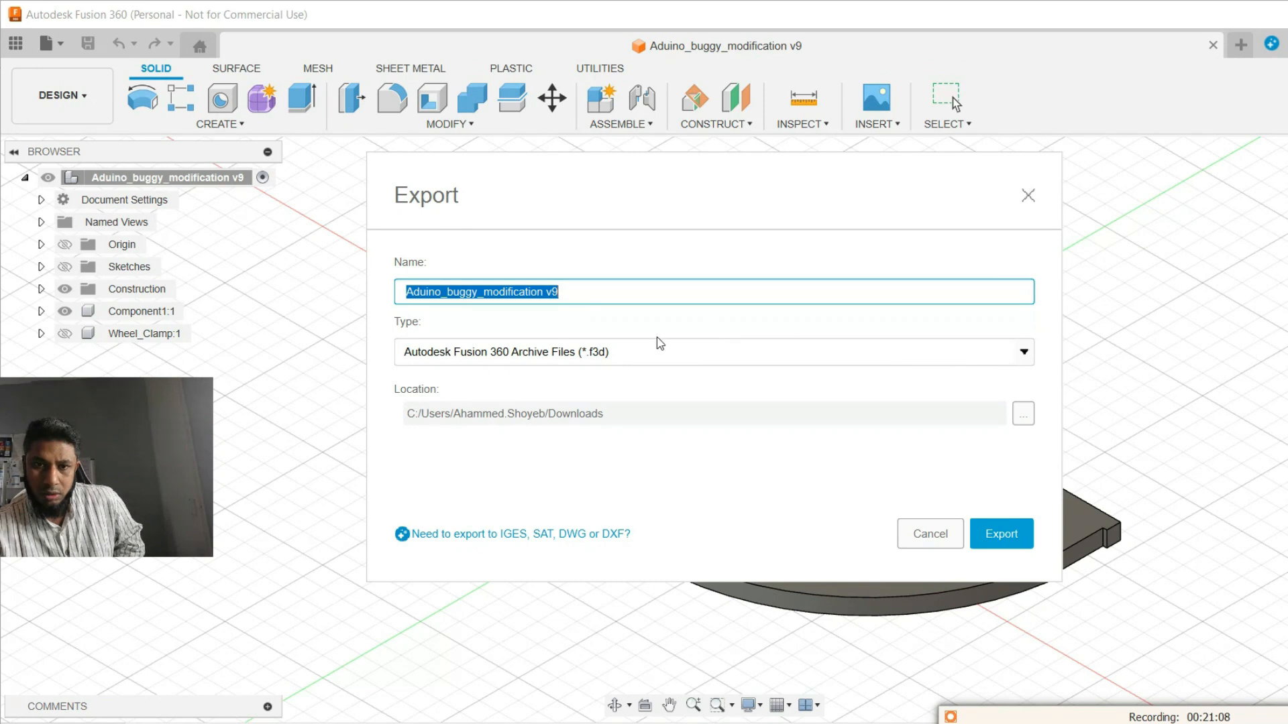
{"action": "mouse_move", "coordinate": [630, 357]}
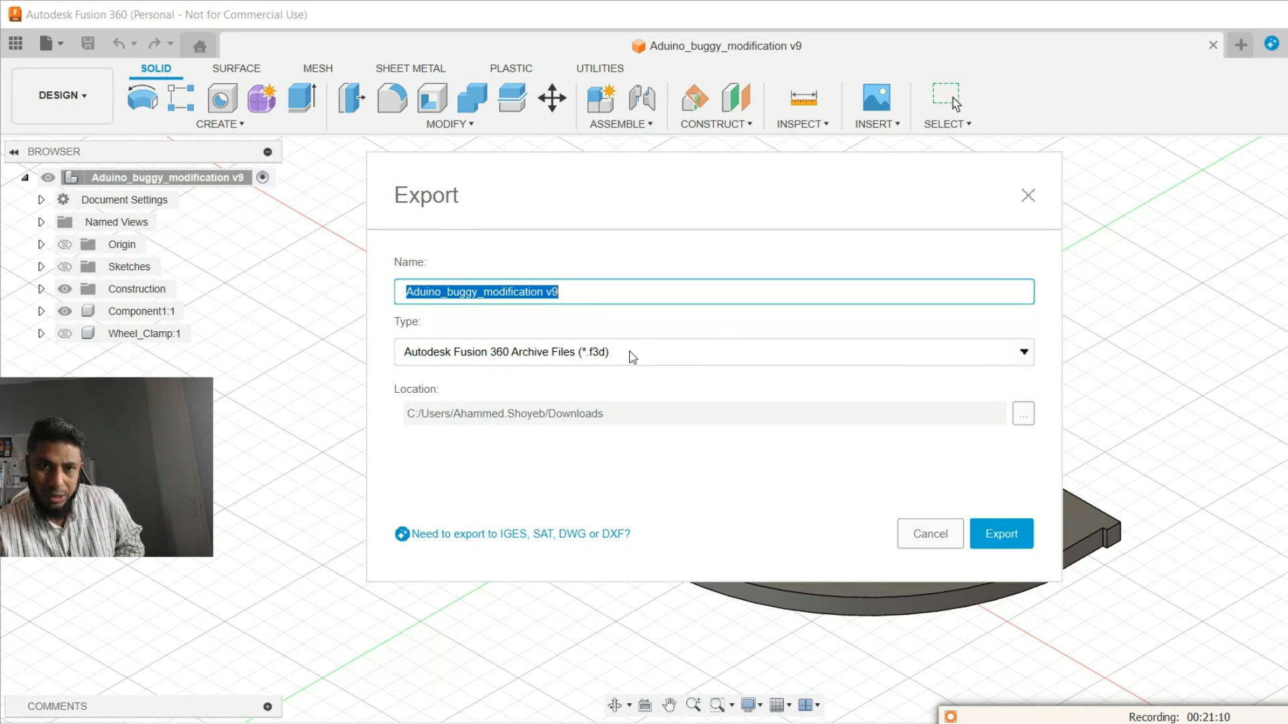
{"action": "left_click", "coordinate": [1023, 352]}
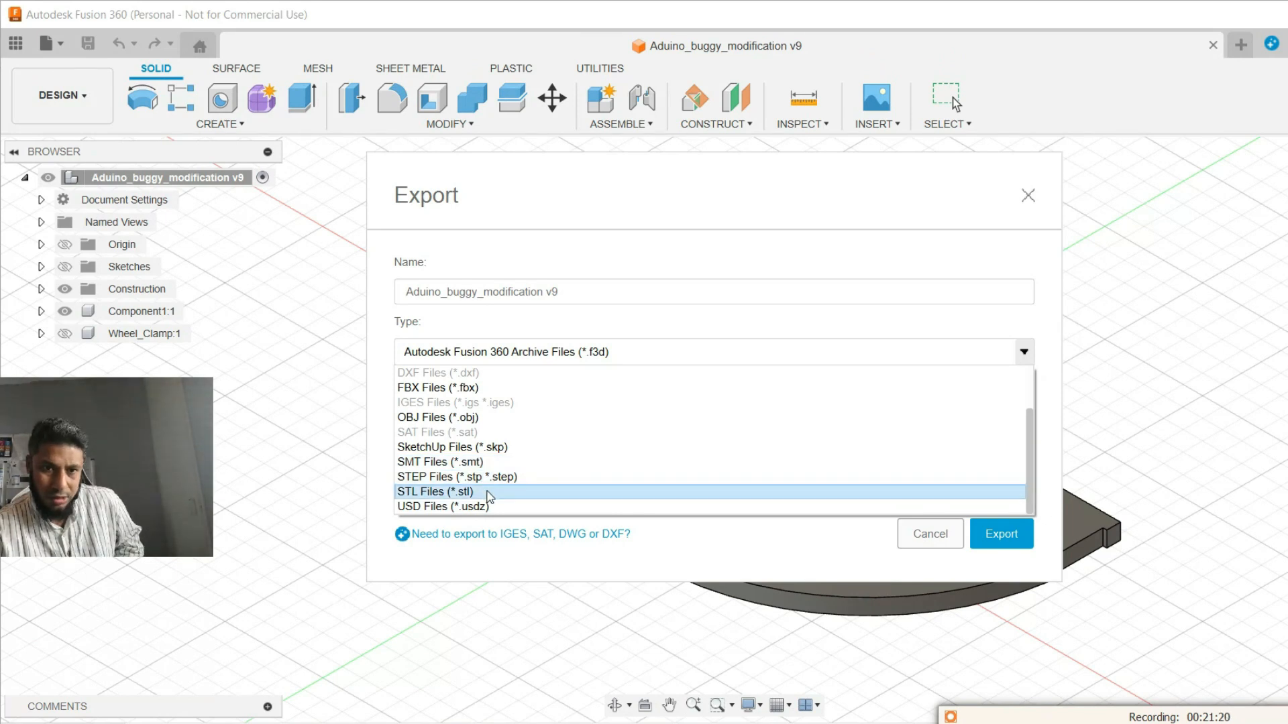
{"action": "left_click", "coordinate": [434, 491]}
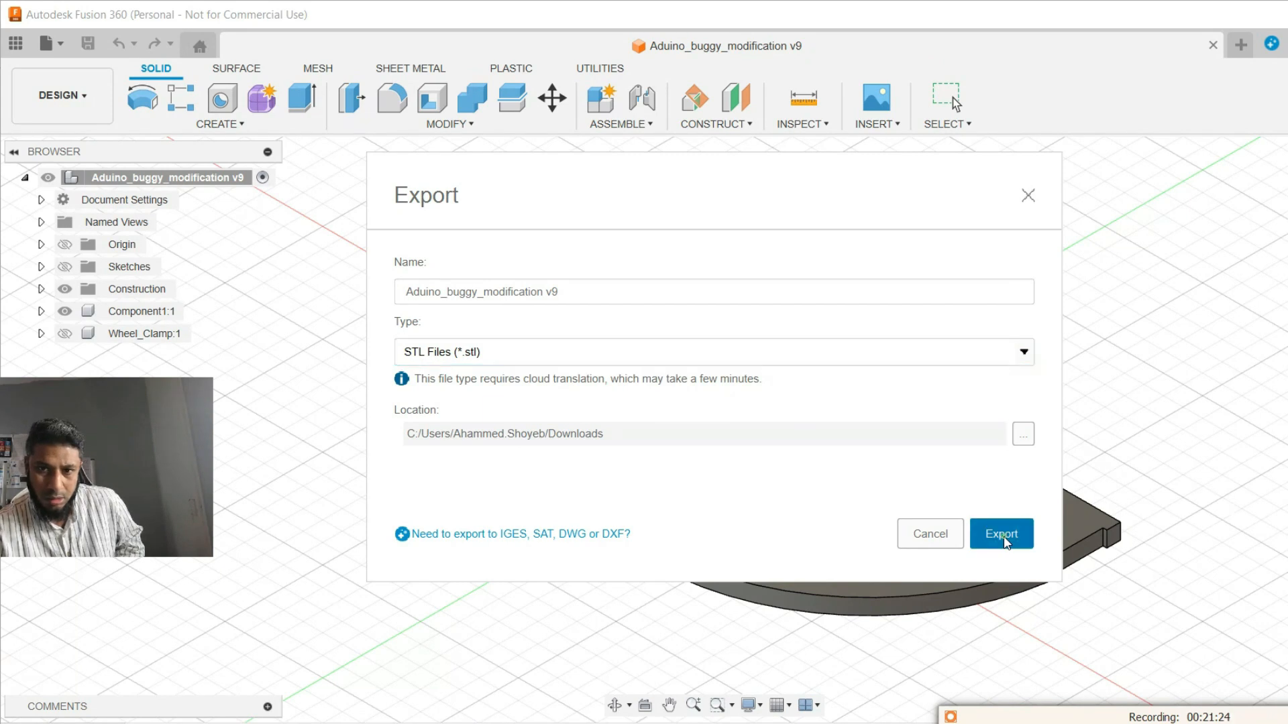
{"action": "left_click", "coordinate": [1000, 532]}
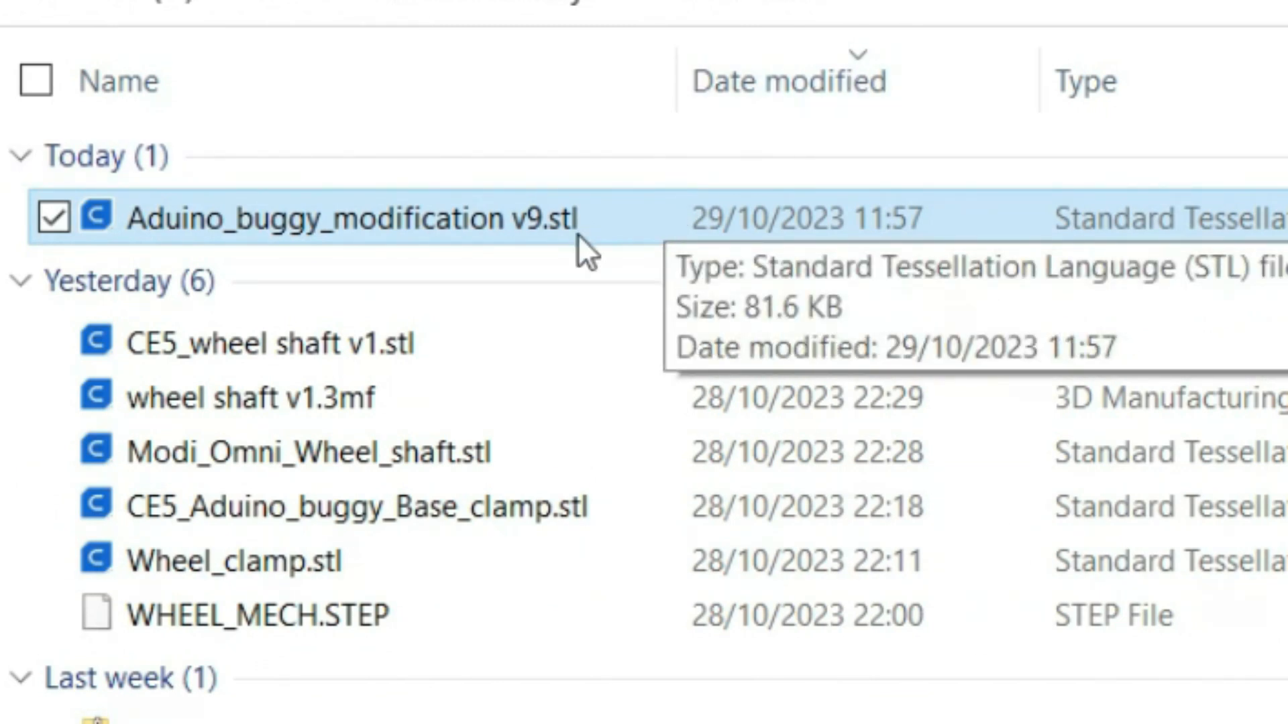
{"action": "mouse_move", "coordinate": [612, 225]}
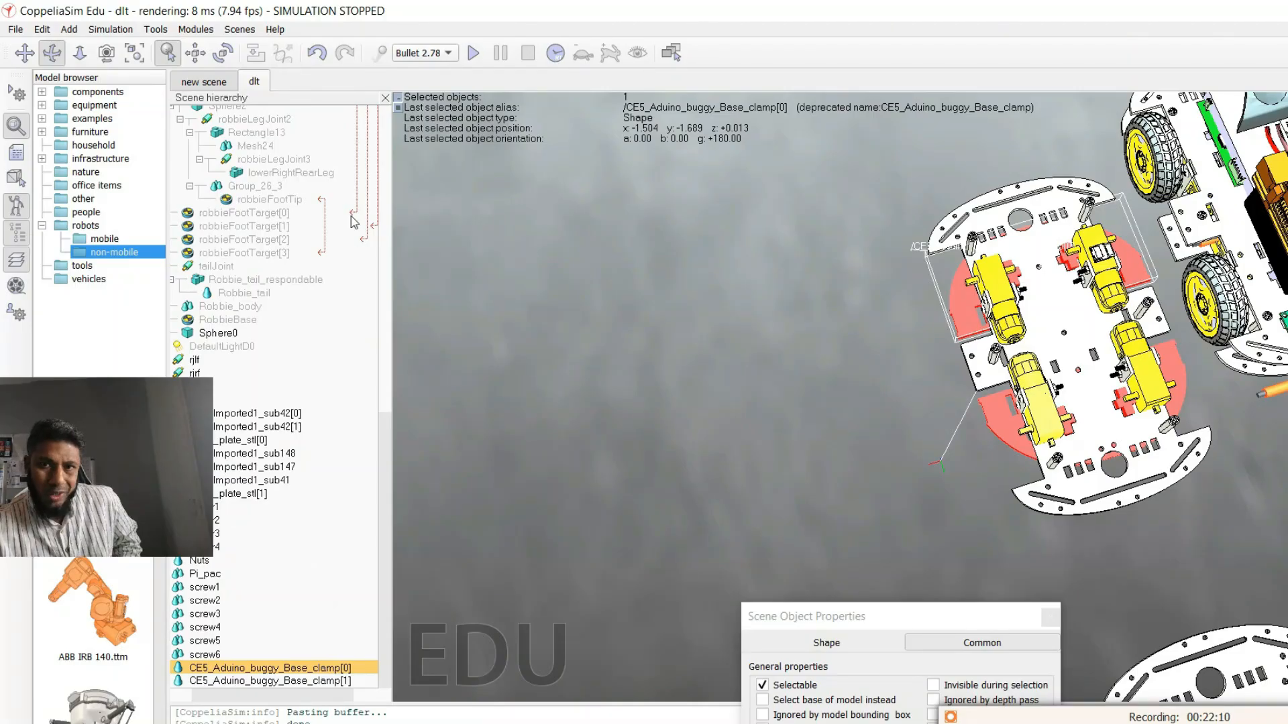
Begin a mesh import of Aduino_buggy_modification v9.stl from Downloads into CoppeliaSim.
{"action": "left_click", "coordinate": [14, 28]}
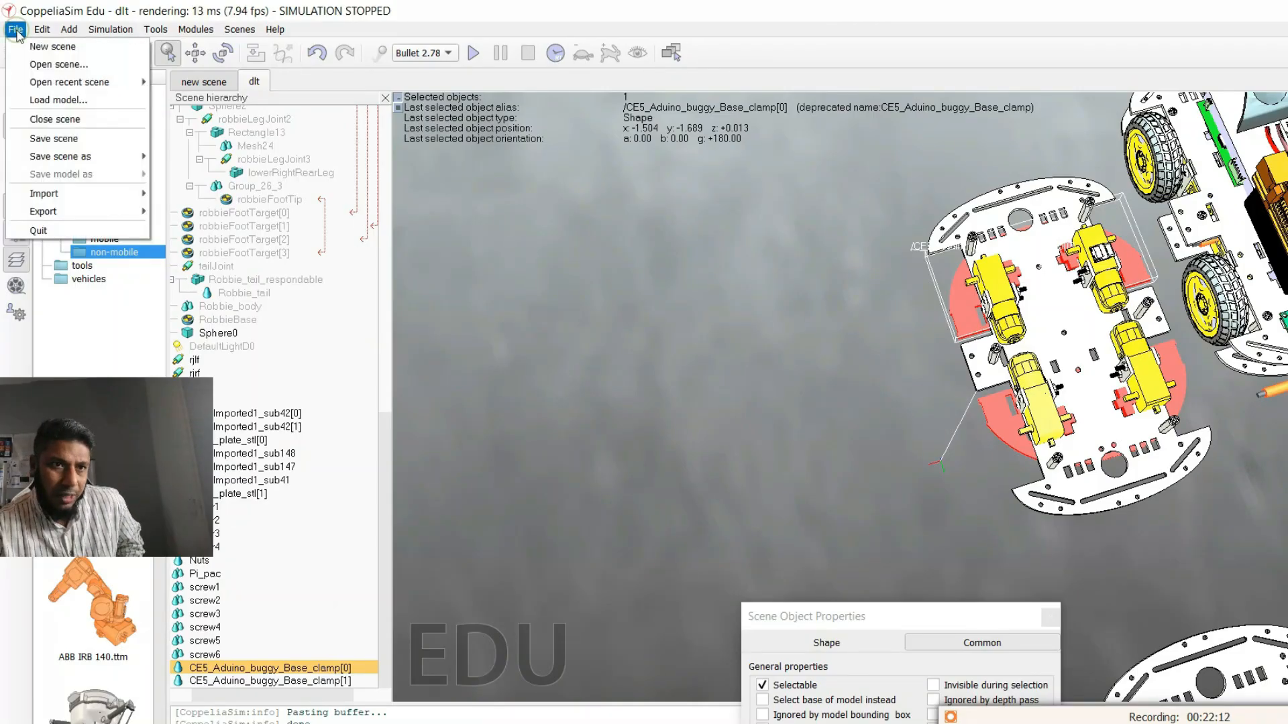
{"action": "mouse_move", "coordinate": [44, 193]}
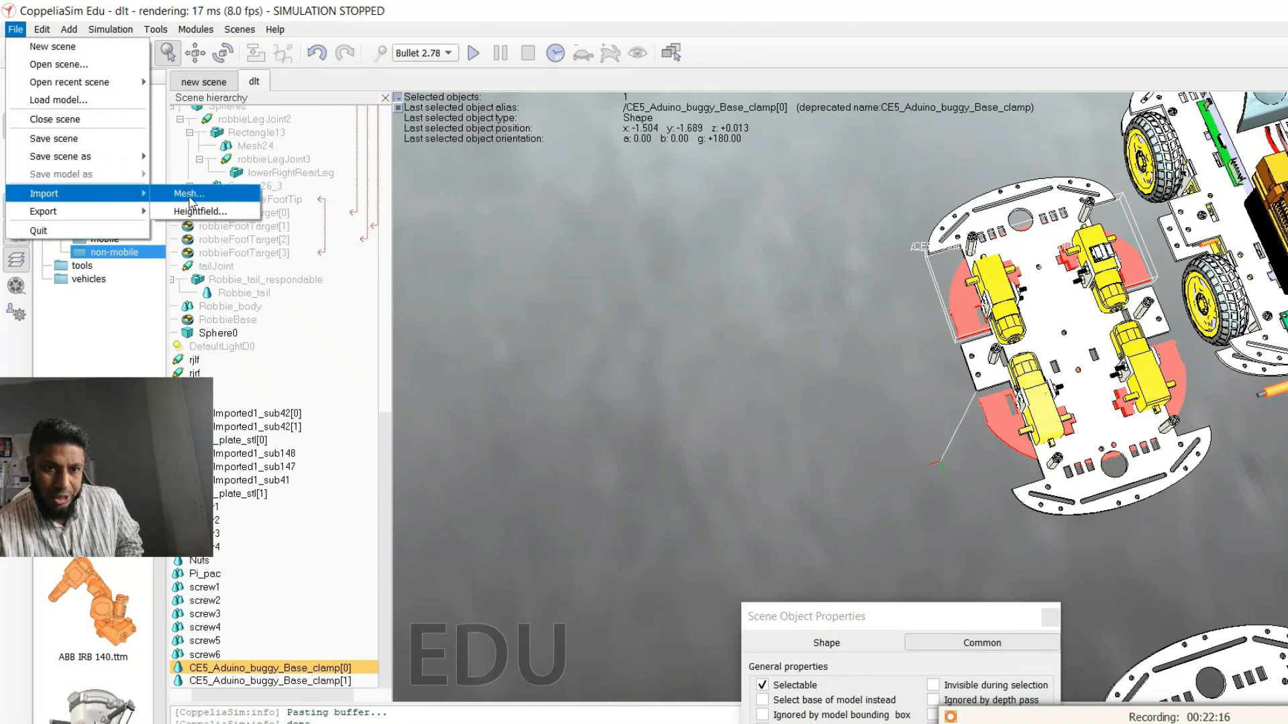
{"action": "left_click", "coordinate": [188, 193]}
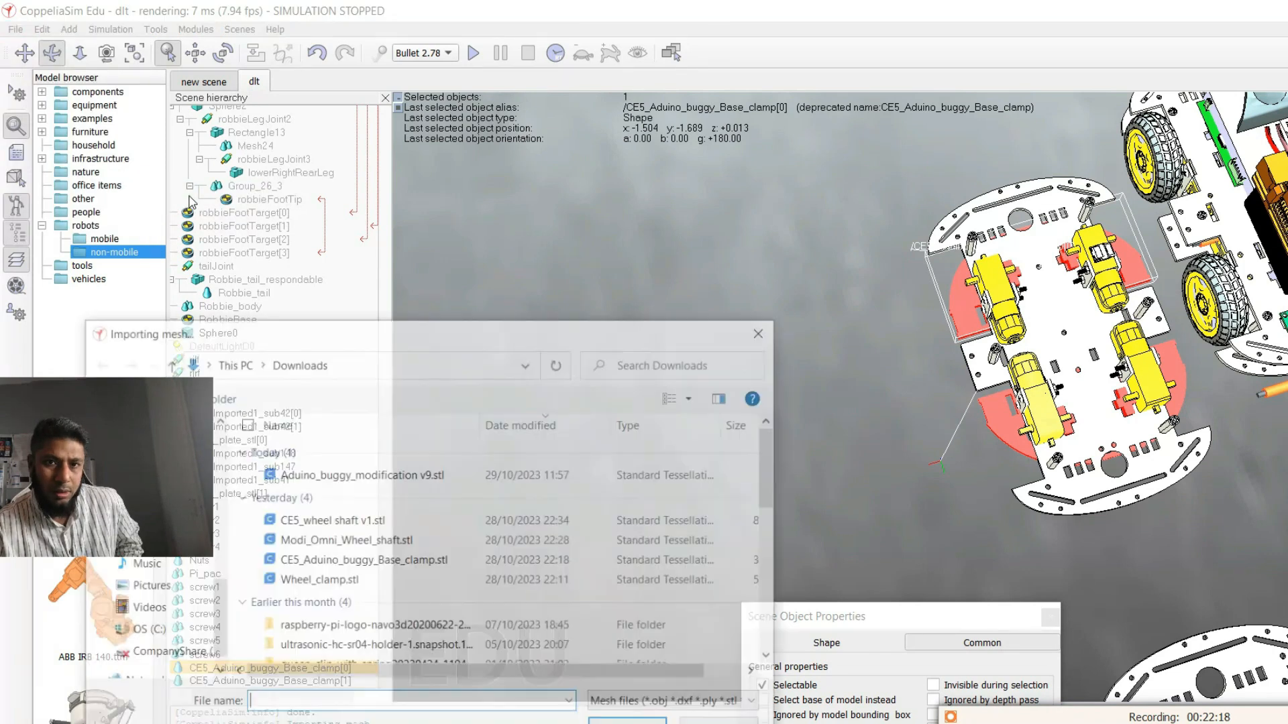
{"action": "left_click", "coordinate": [361, 474]}
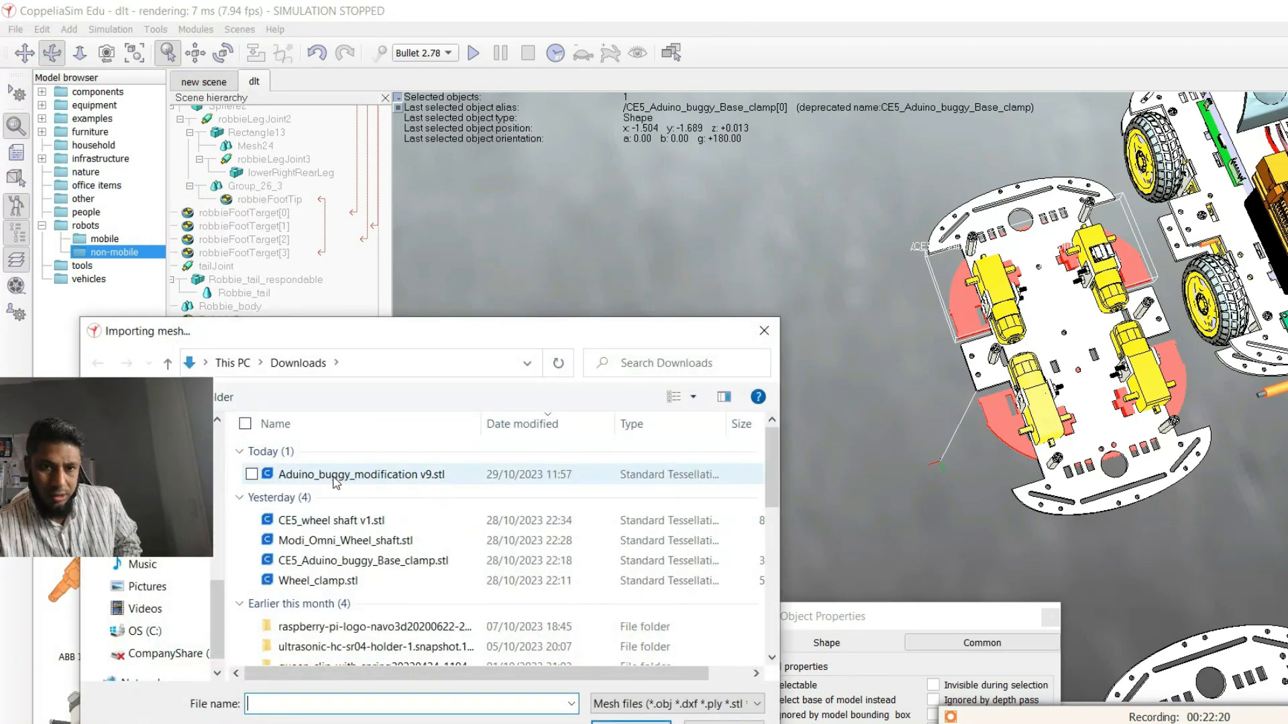
{"action": "left_click", "coordinate": [361, 473]}
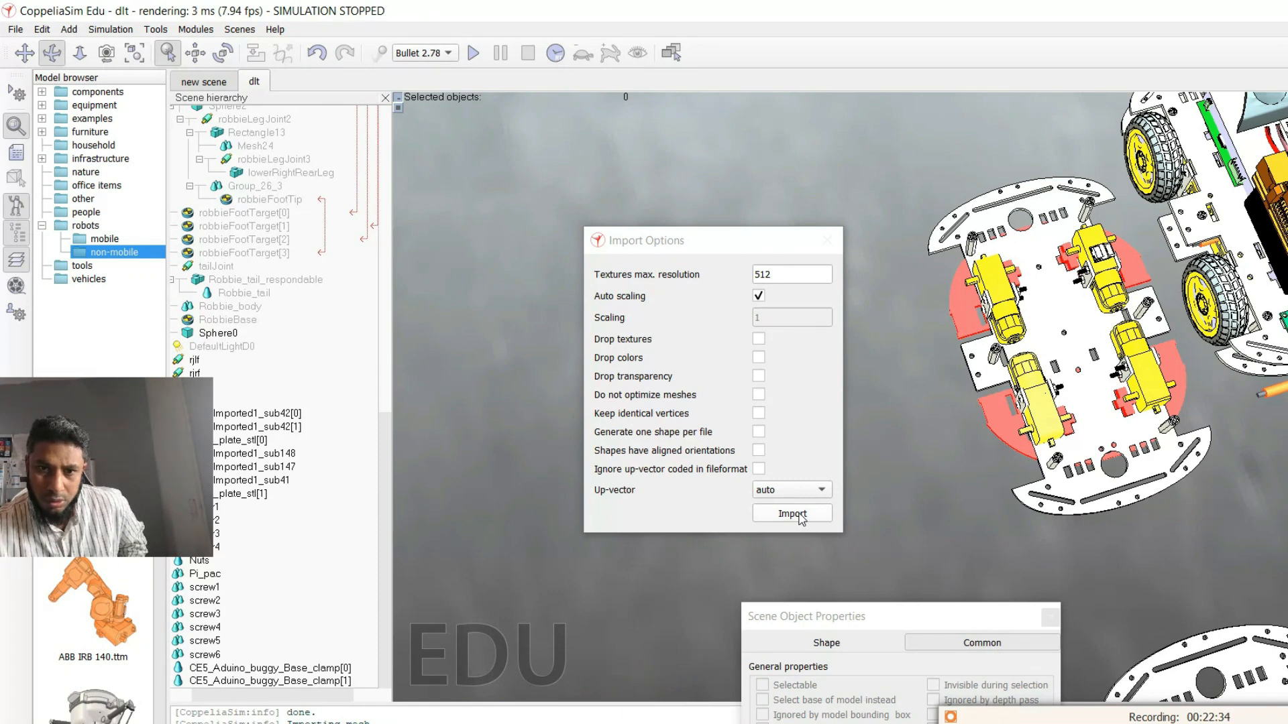
Import the buggy modification plate into the dlt scene at the origin with auto scaling.
{"action": "left_click", "coordinate": [790, 514]}
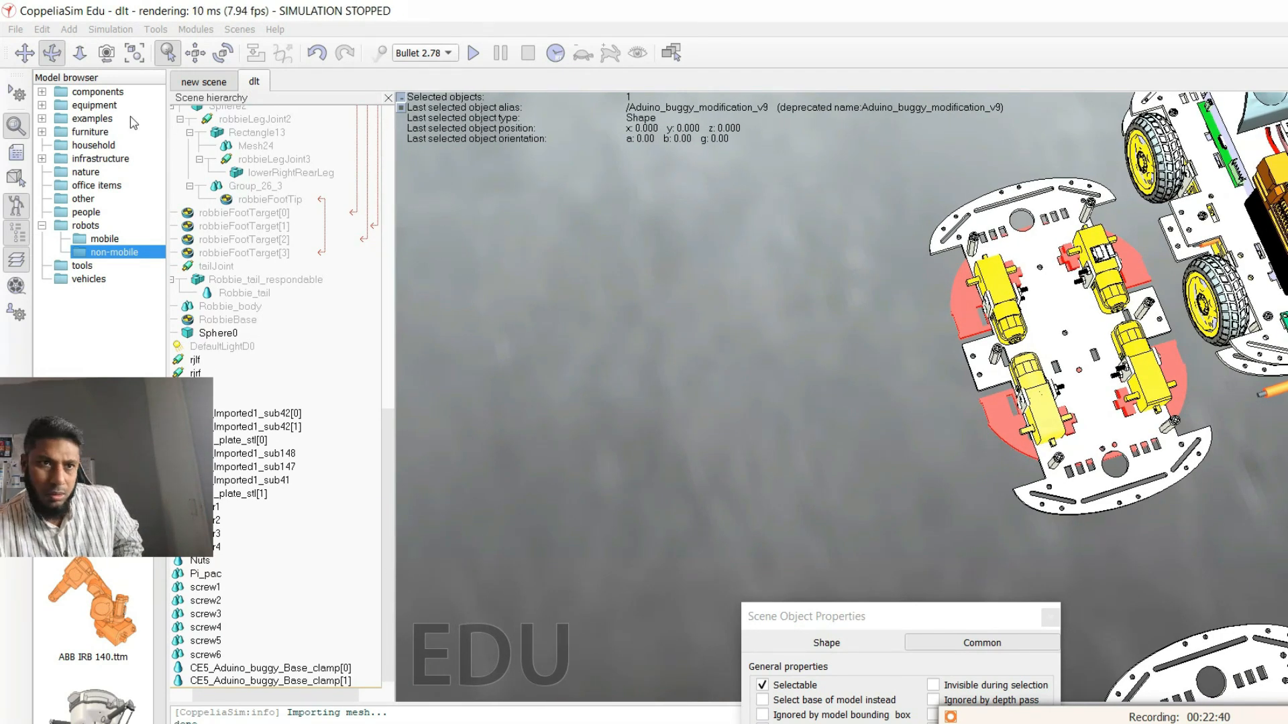
{"action": "mouse_move", "coordinate": [1223, 652]}
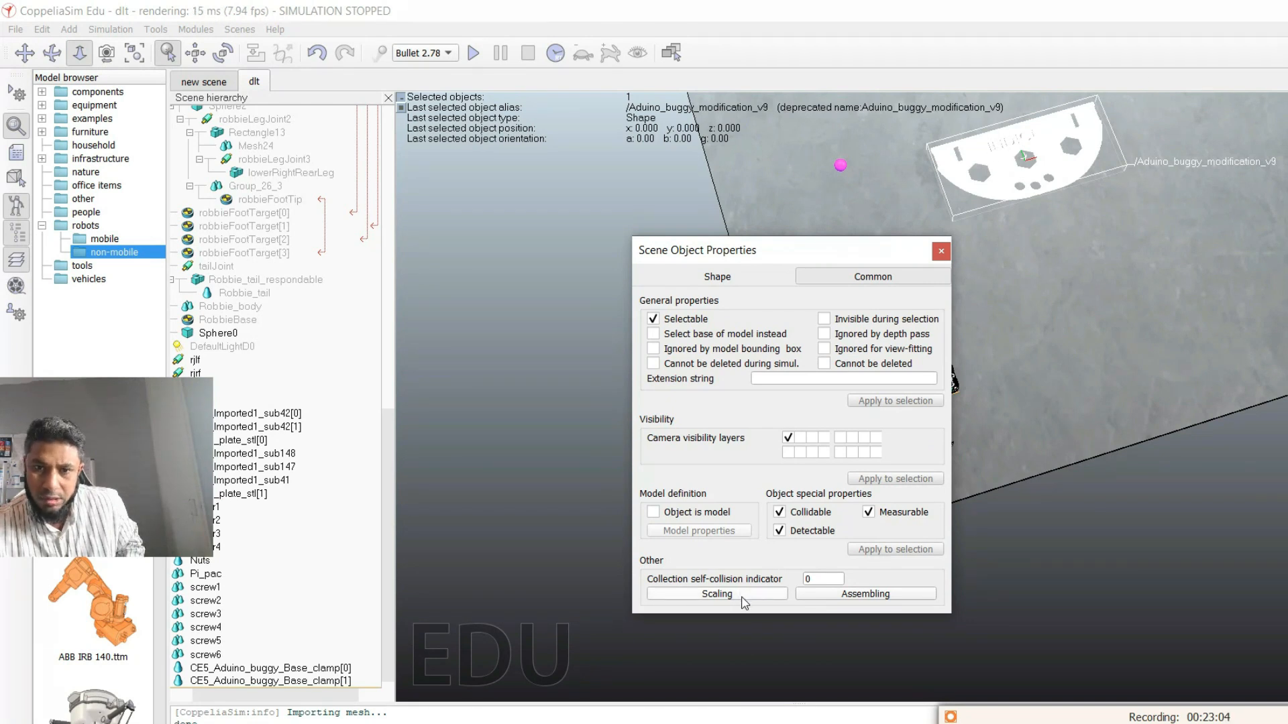
Scale the Aduino_buggy_modification_v9 plate in place by a factor of 0.5.
{"action": "left_click", "coordinate": [715, 592]}
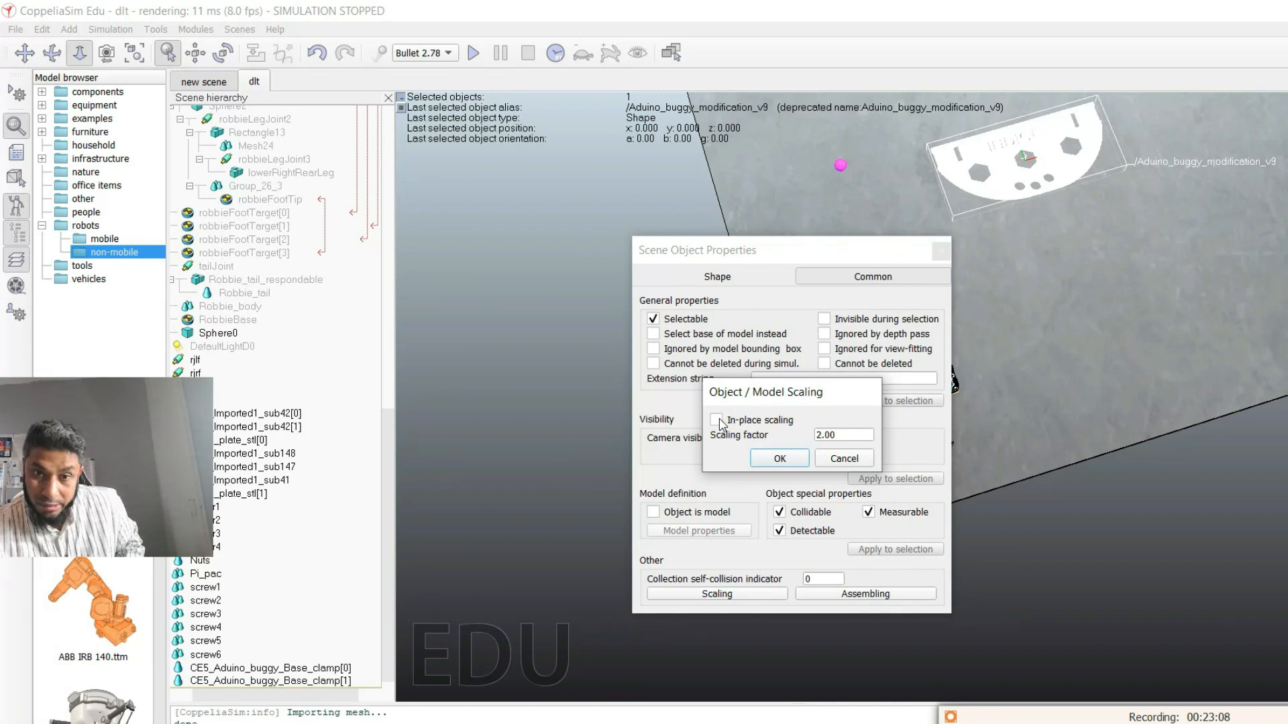
{"action": "left_click", "coordinate": [715, 420]}
{"action": "type", "text": "."}
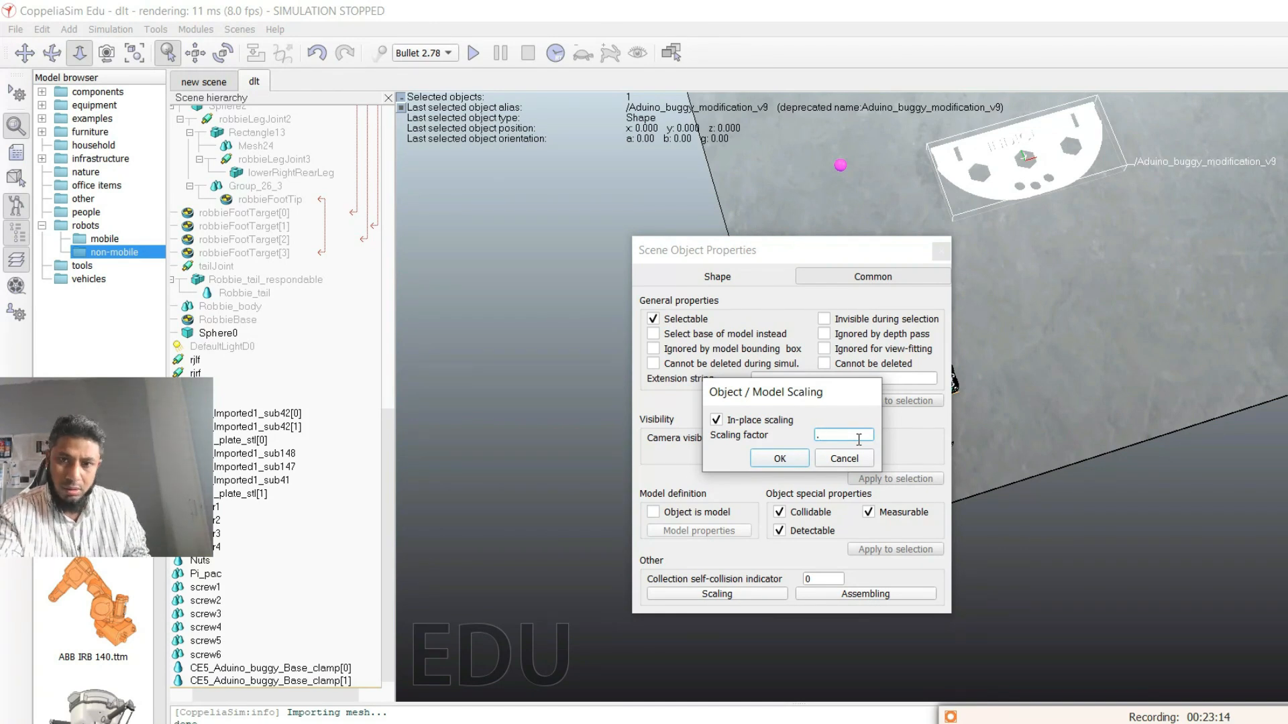
{"action": "type", "text": "5"}
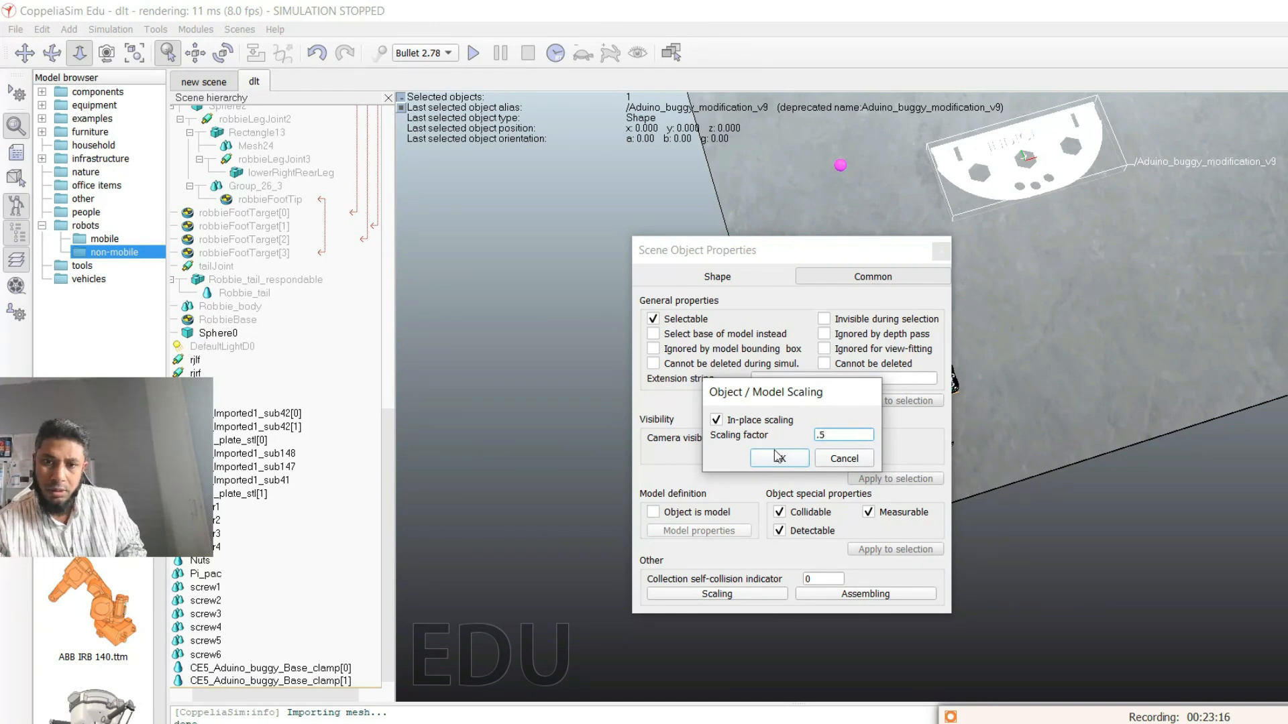
{"action": "left_click", "coordinate": [776, 459]}
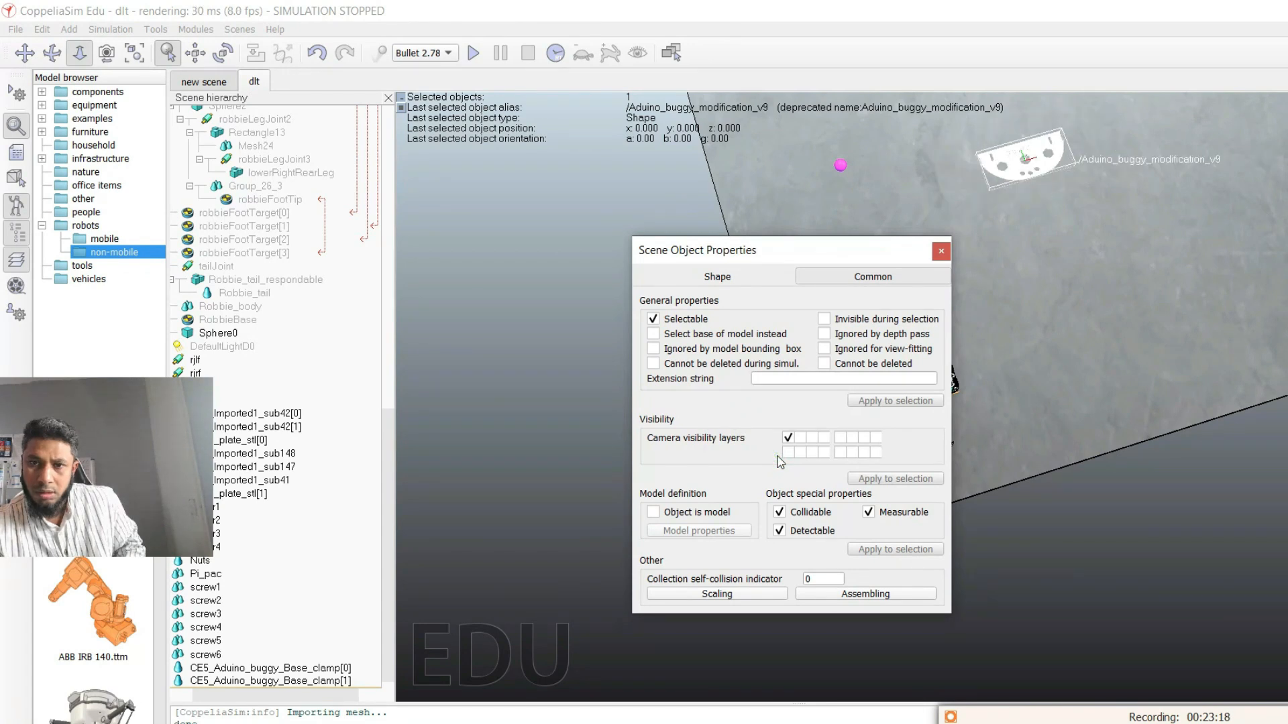
{"action": "mouse_move", "coordinate": [793, 257]}
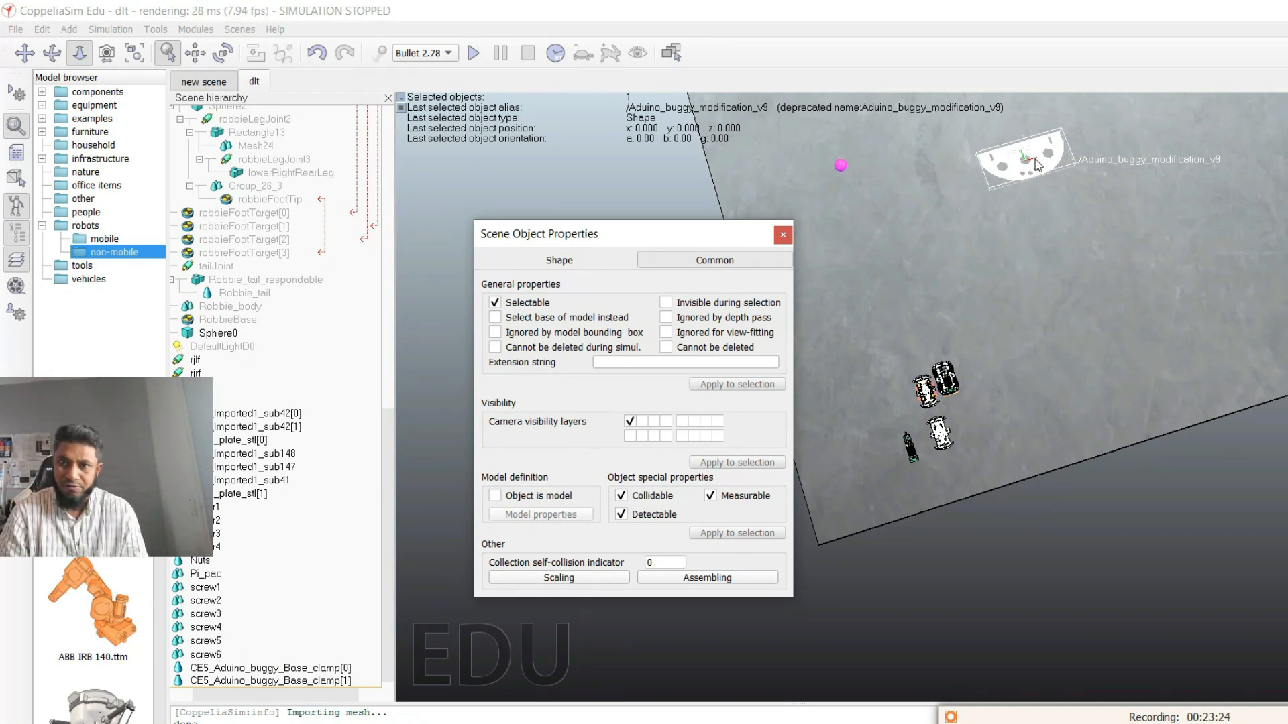
{"action": "mouse_move", "coordinate": [1095, 119]}
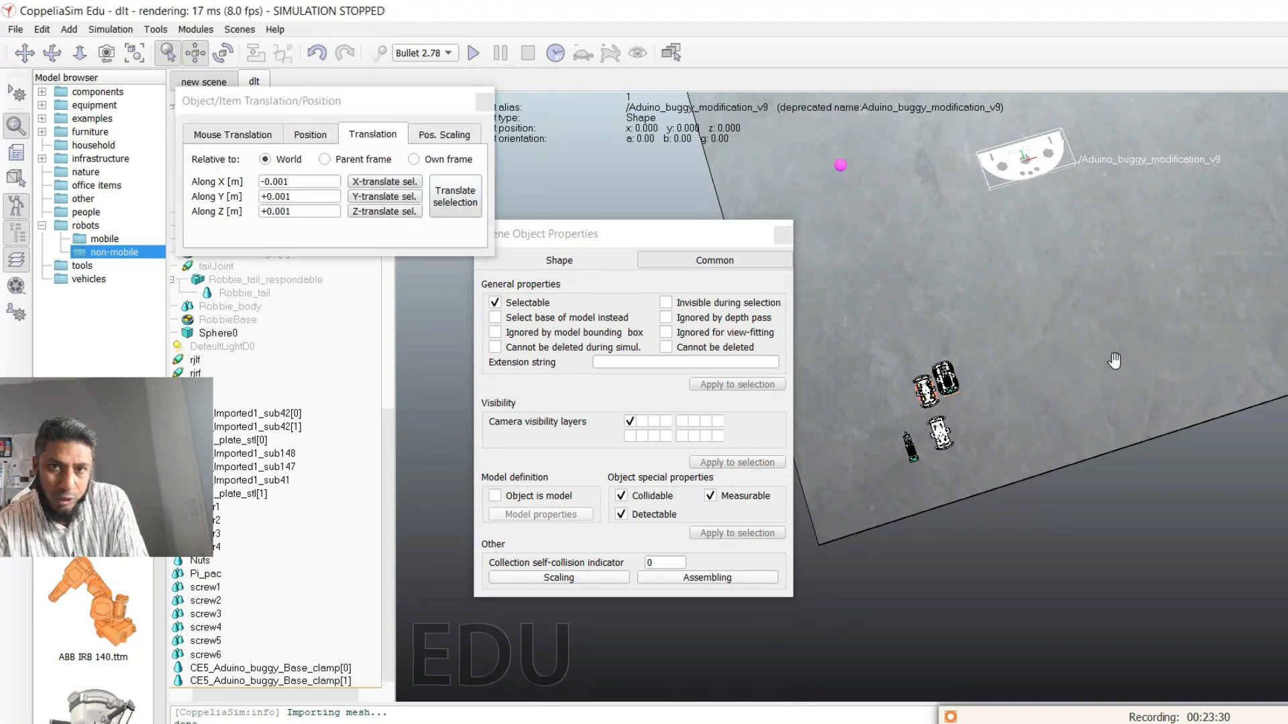
Move the plate onto the buggy and scale the base parts in place by 0.5 again.
{"action": "left_click_drag", "start_coordinate": [1022, 160], "coordinate": [994, 217]}
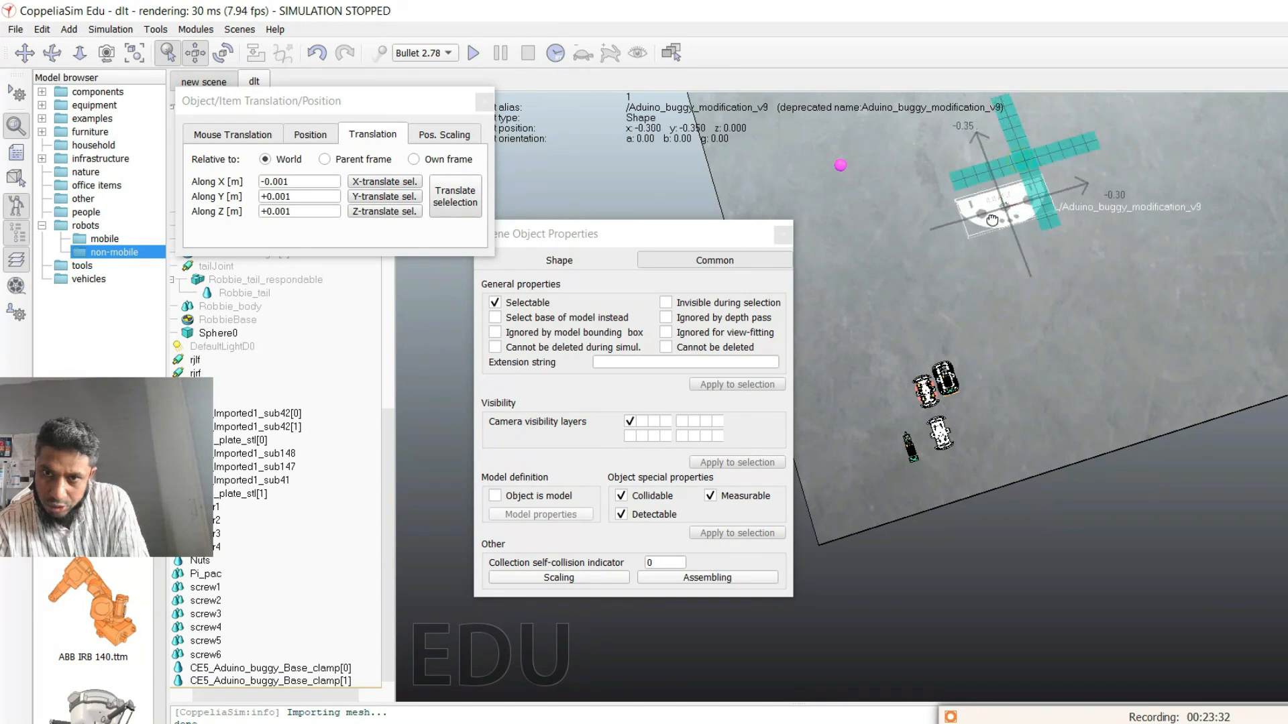
{"action": "left_click_drag", "start_coordinate": [994, 219], "coordinate": [994, 380]}
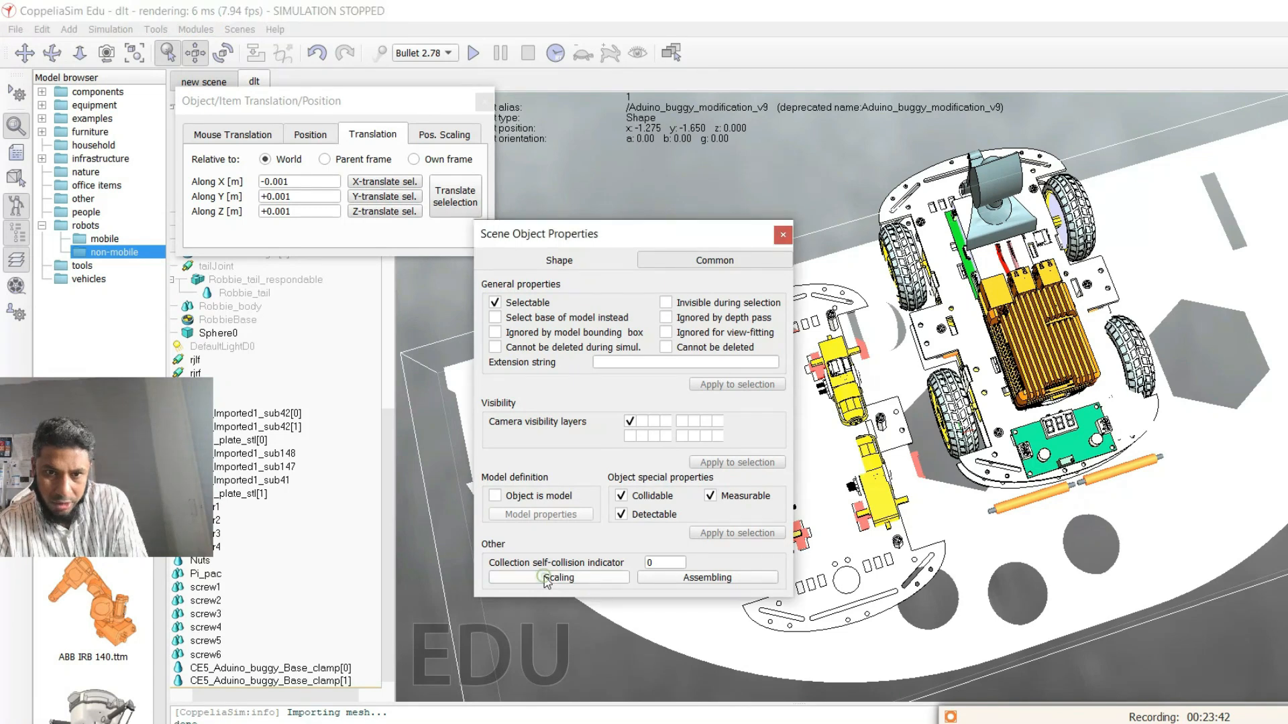
{"action": "left_click", "coordinate": [558, 577]}
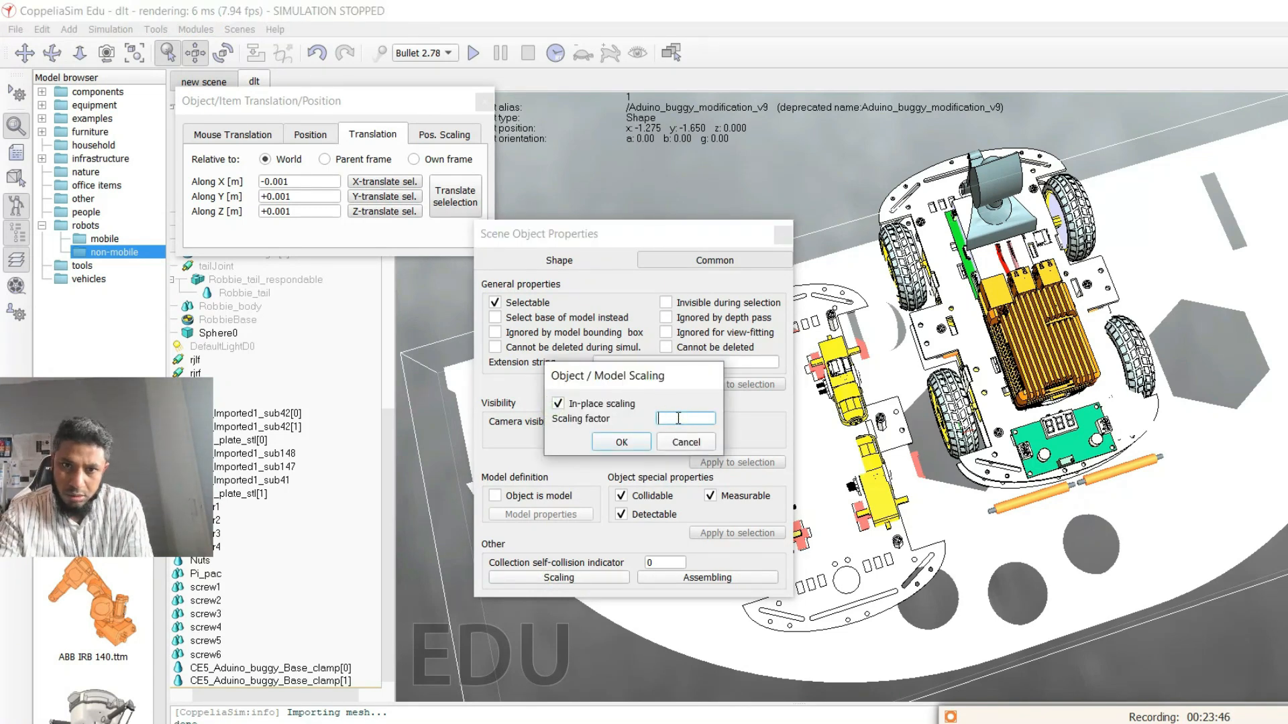
{"action": "type", "text": ".5"}
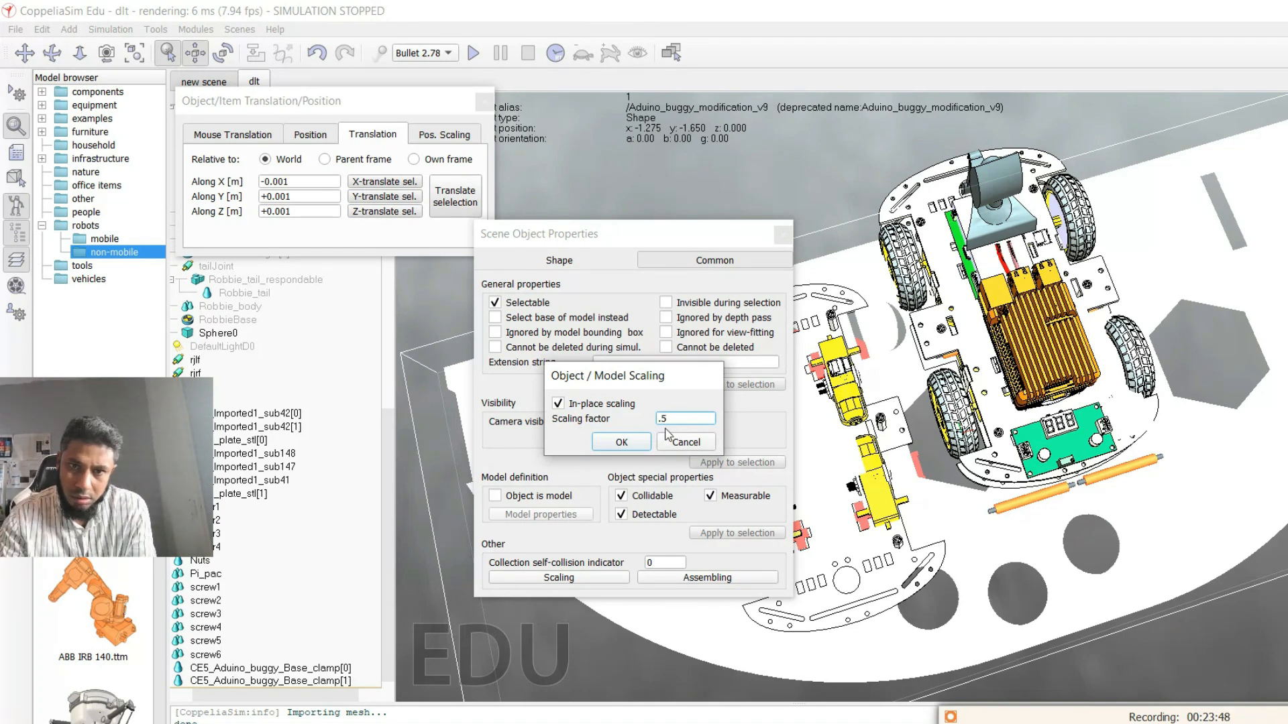
{"action": "left_click", "coordinate": [619, 441]}
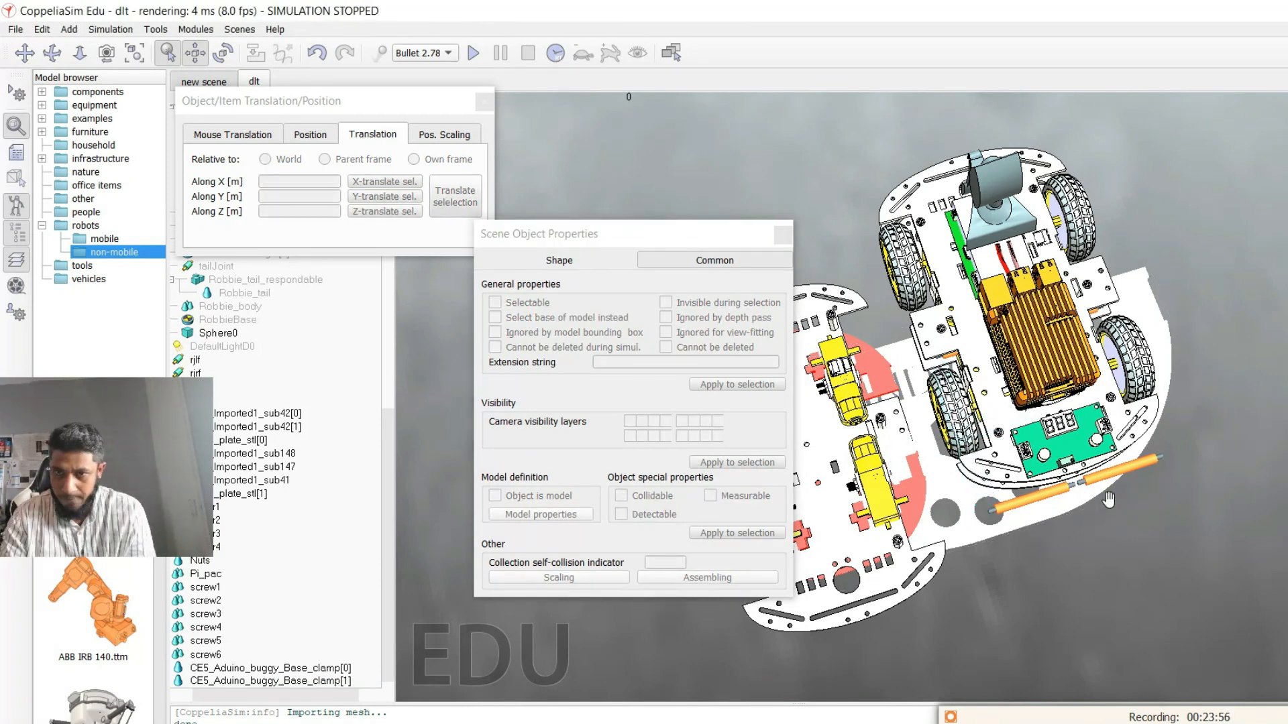
{"action": "mouse_move", "coordinate": [749, 681]}
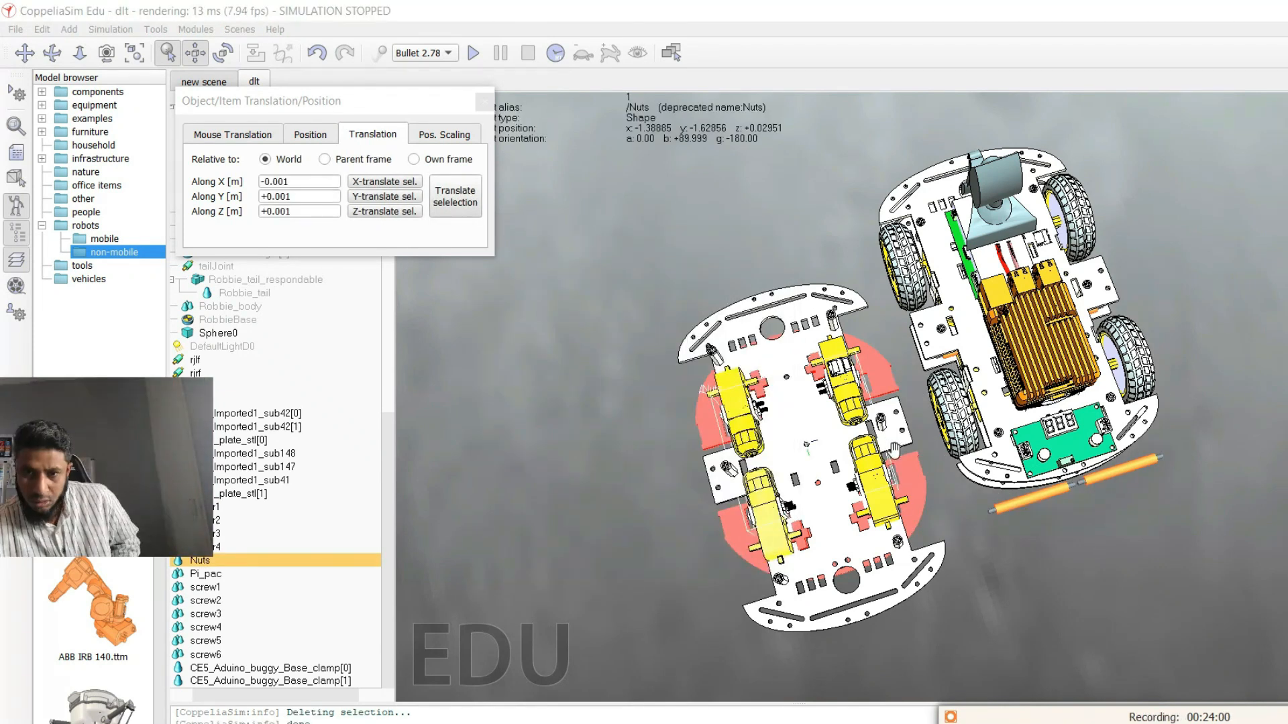
Select Motor1 and Motor2 and X-translate them toward their mounting spots on the new plate.
{"action": "left_click", "coordinate": [206, 533]}
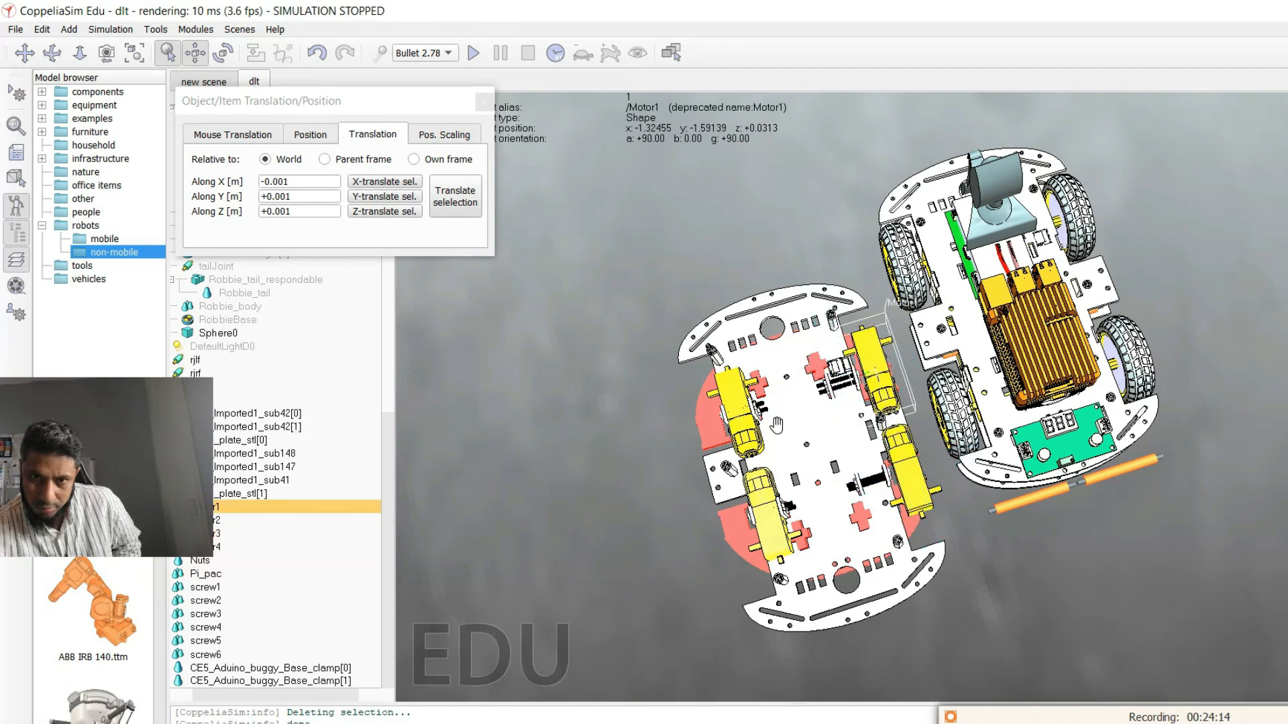
{"action": "left_click", "coordinate": [214, 520]}
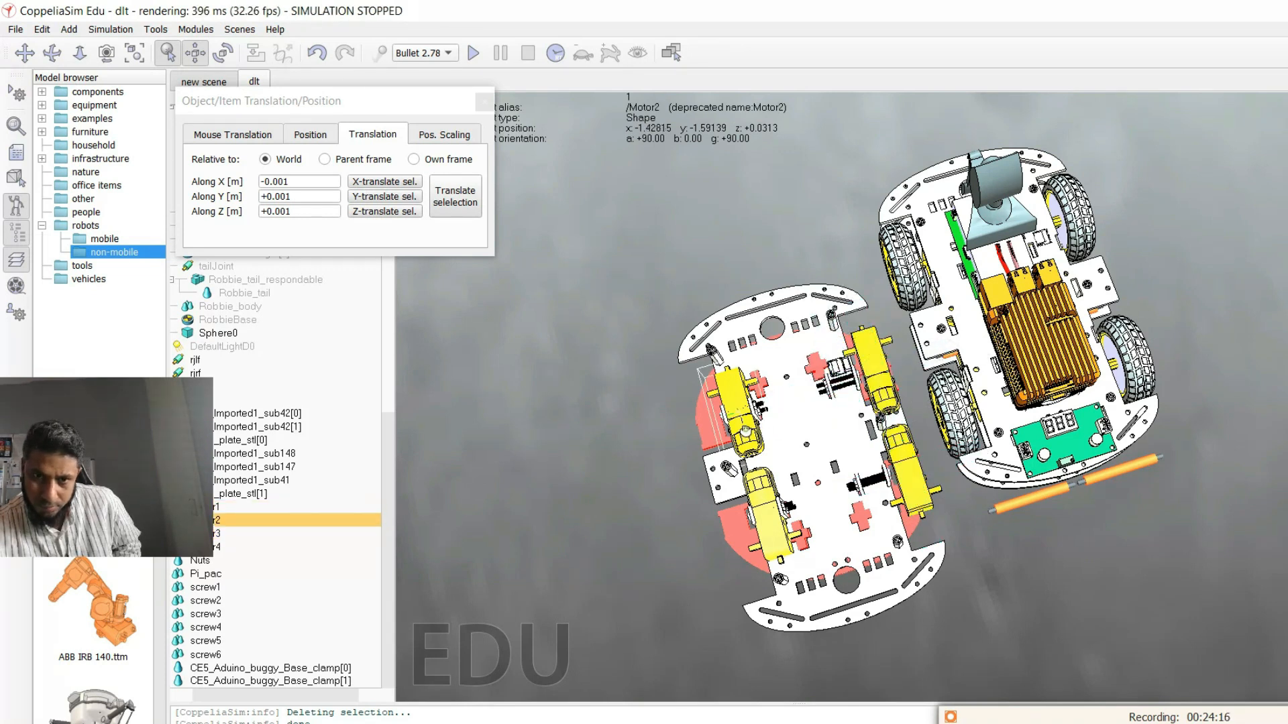
{"action": "left_click", "coordinate": [383, 181]}
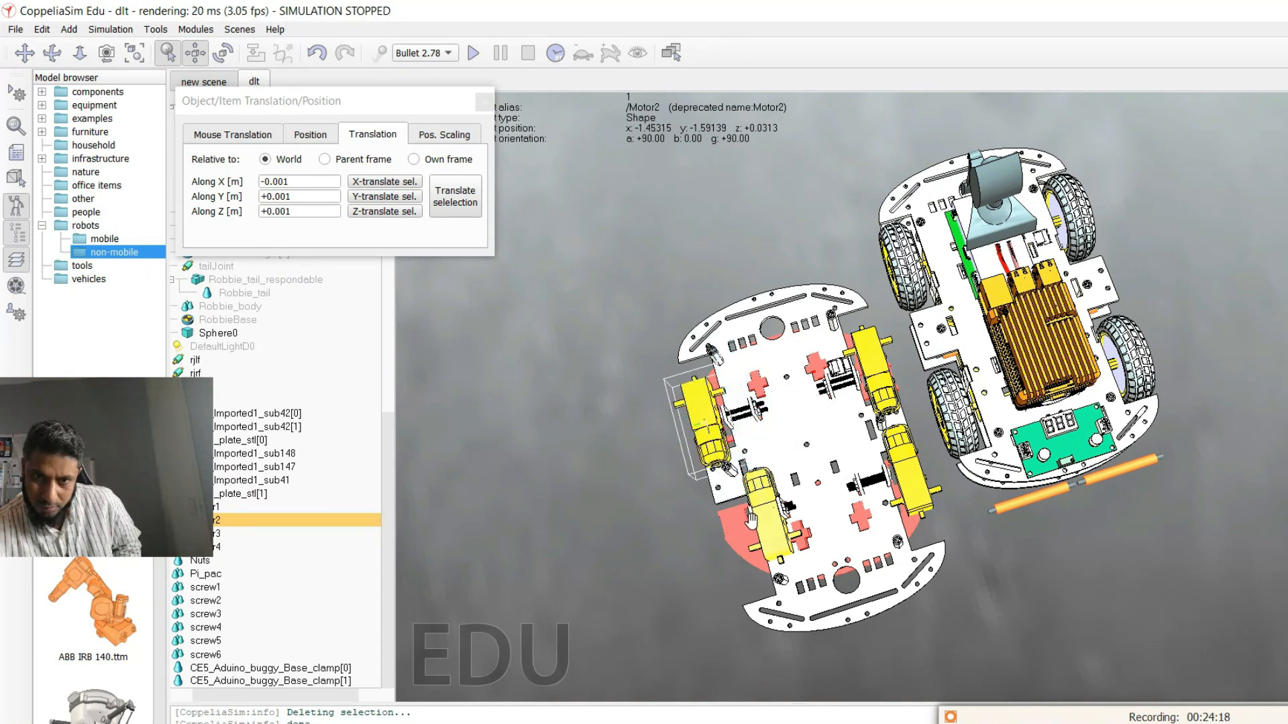
{"action": "left_click", "coordinate": [214, 547]}
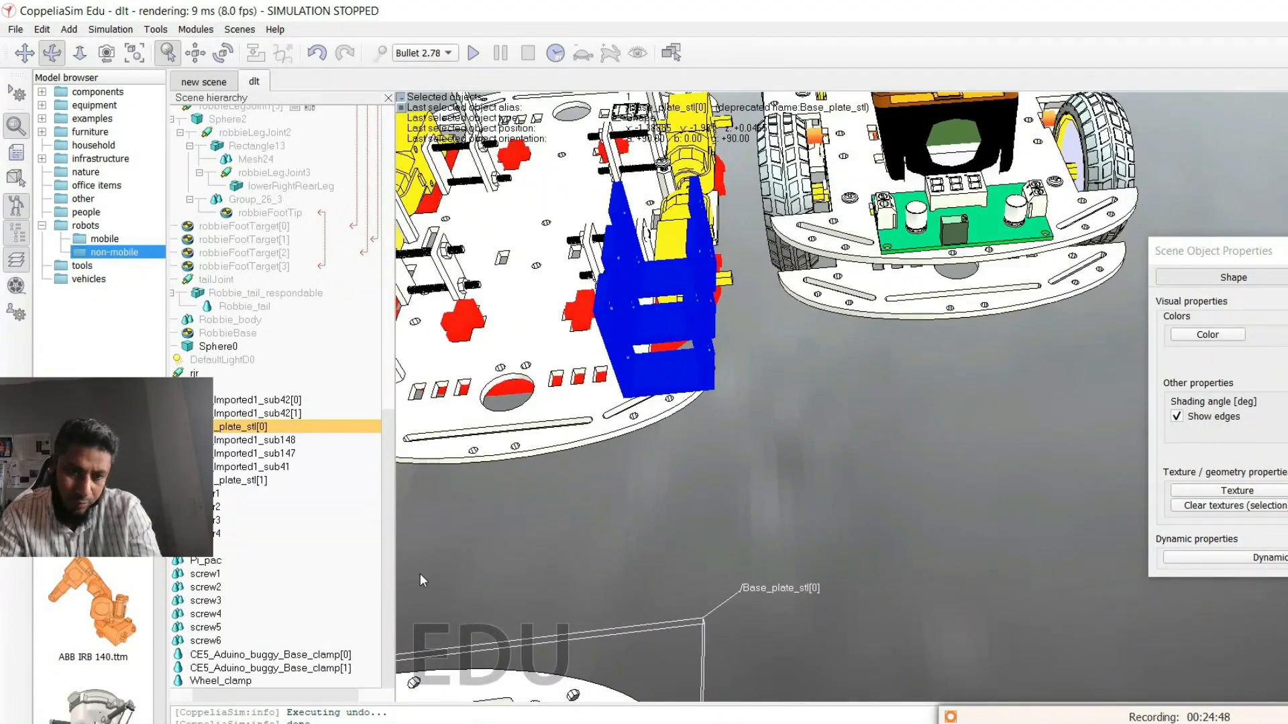
Select the blue Wheel_clamp shape under the motor for editing.
{"action": "left_click", "coordinate": [220, 682]}
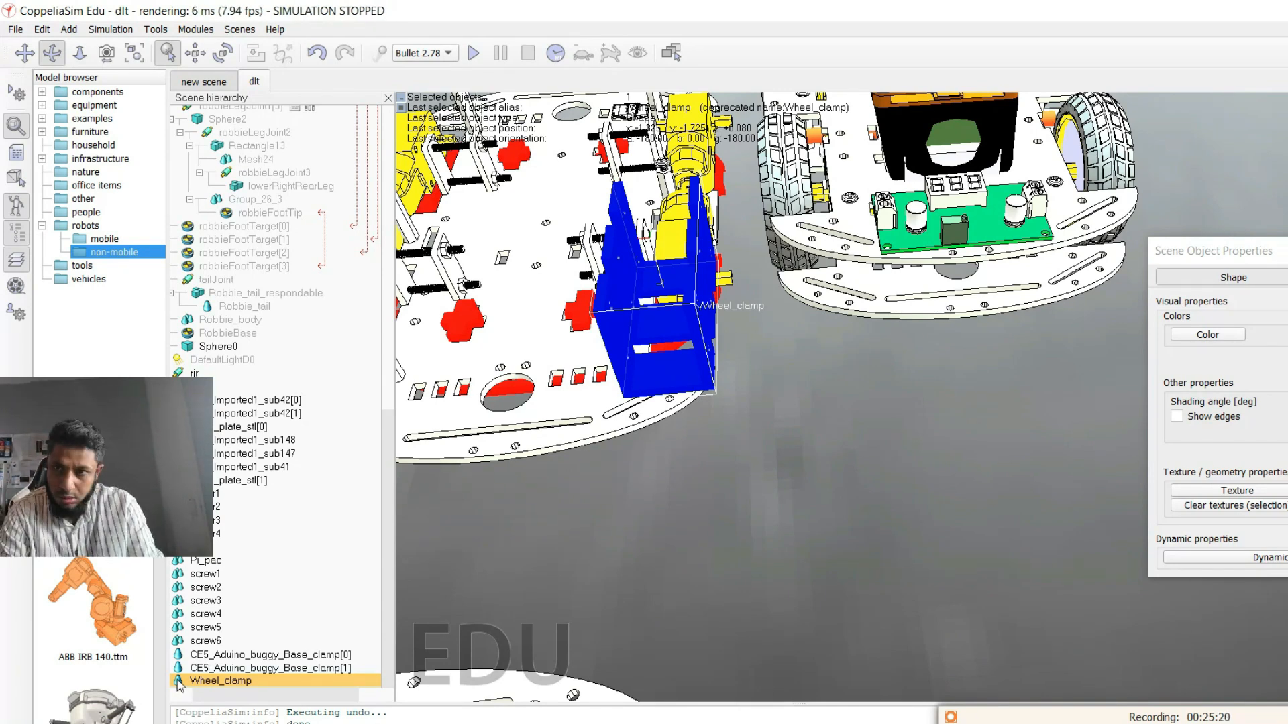
Divide Wheel_clamp into Wheel_clamp[0] and Wheel_clamp[1] and select one piece.
{"action": "right_click", "coordinate": [221, 682]}
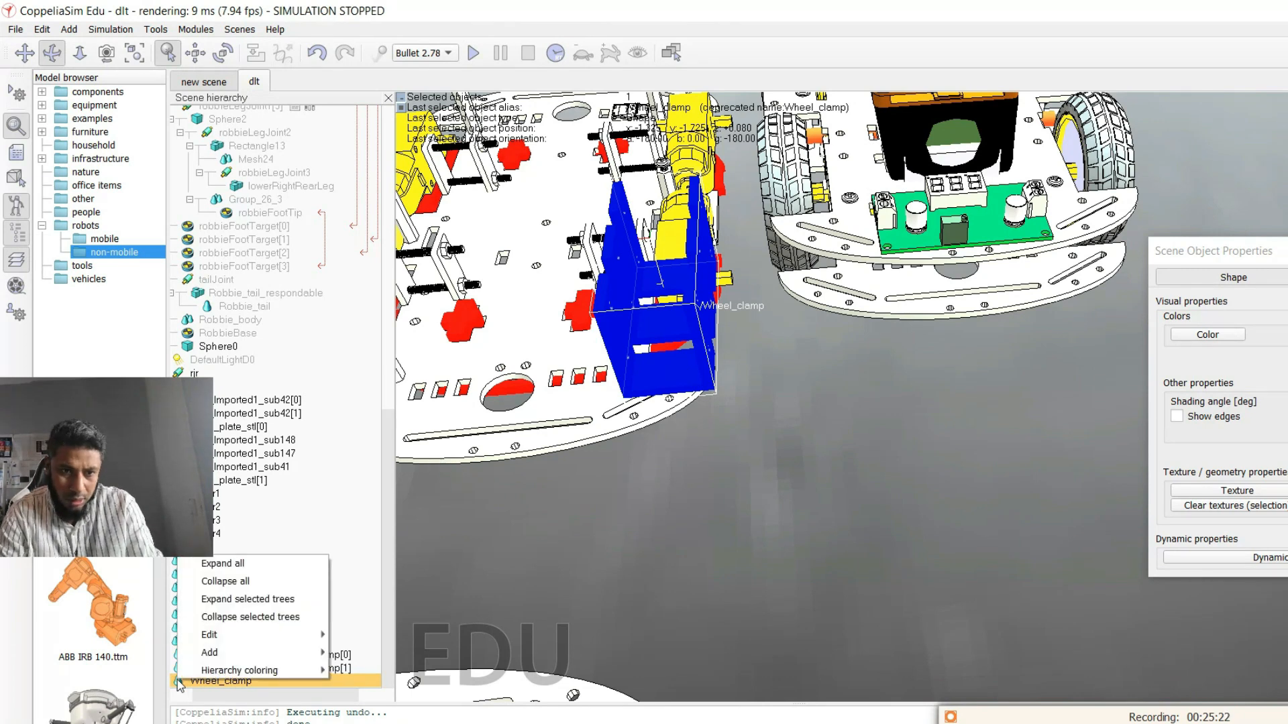
{"action": "mouse_move", "coordinate": [209, 635]}
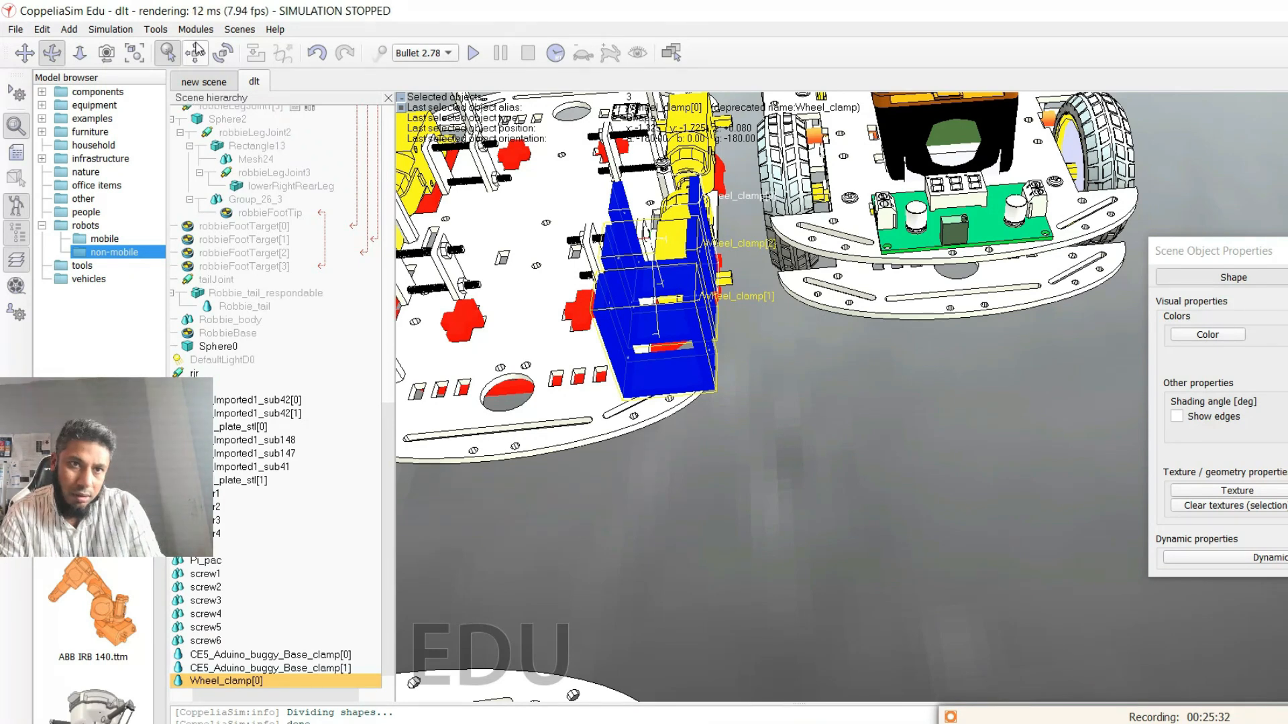
{"action": "left_click", "coordinate": [194, 52]}
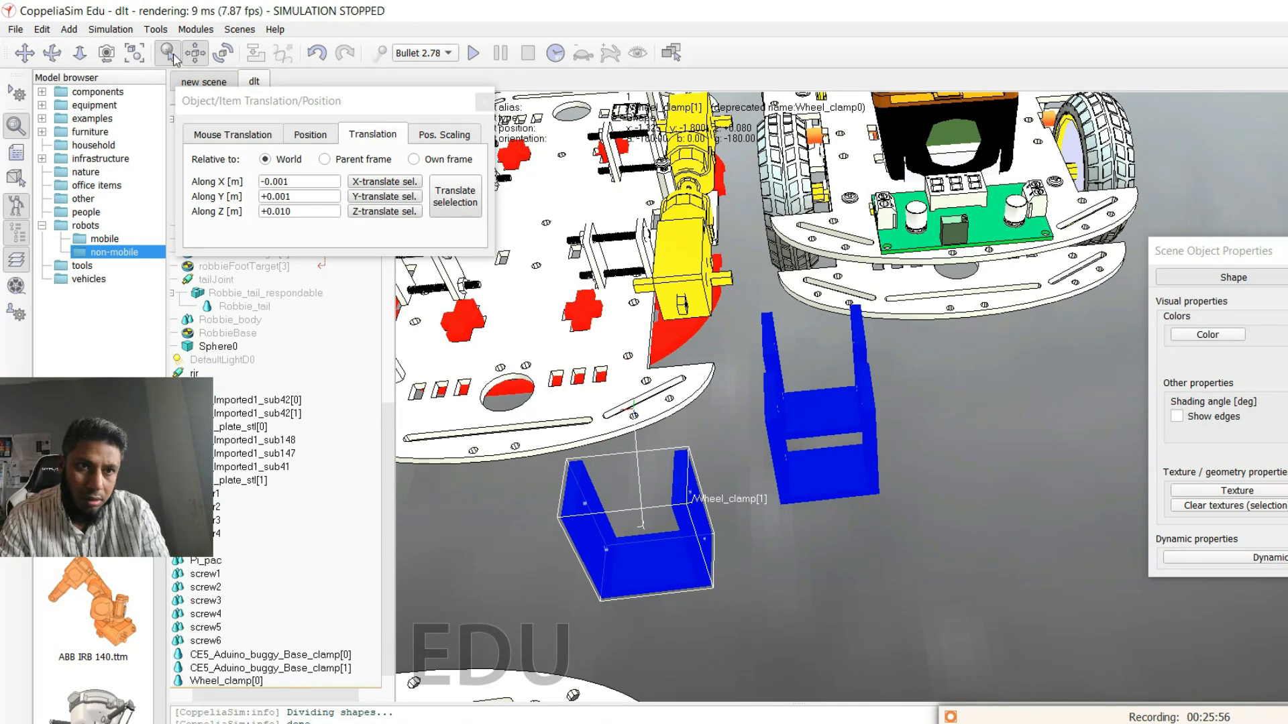
{"action": "mouse_move", "coordinate": [653, 492]}
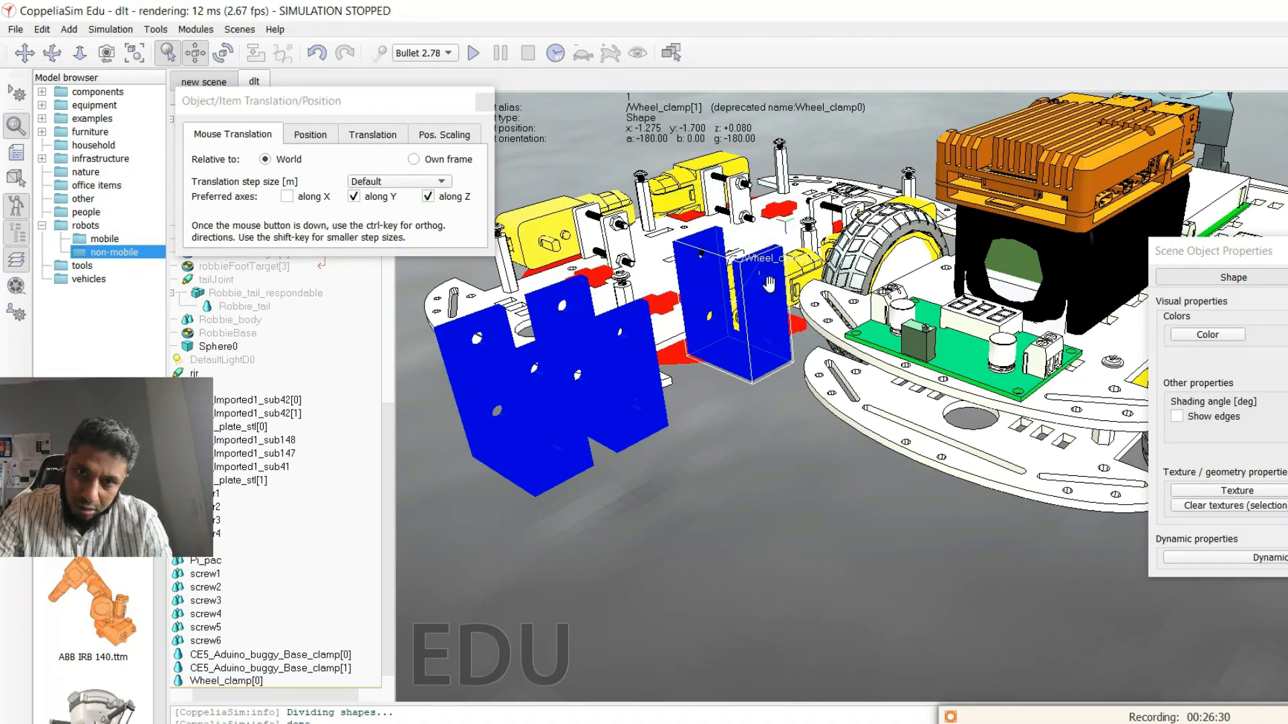
Drag Wheel_clamp[1] along X and Y to sit under the plate edge beside the motor.
{"action": "left_click_drag", "start_coordinate": [731, 295], "coordinate": [747, 361]}
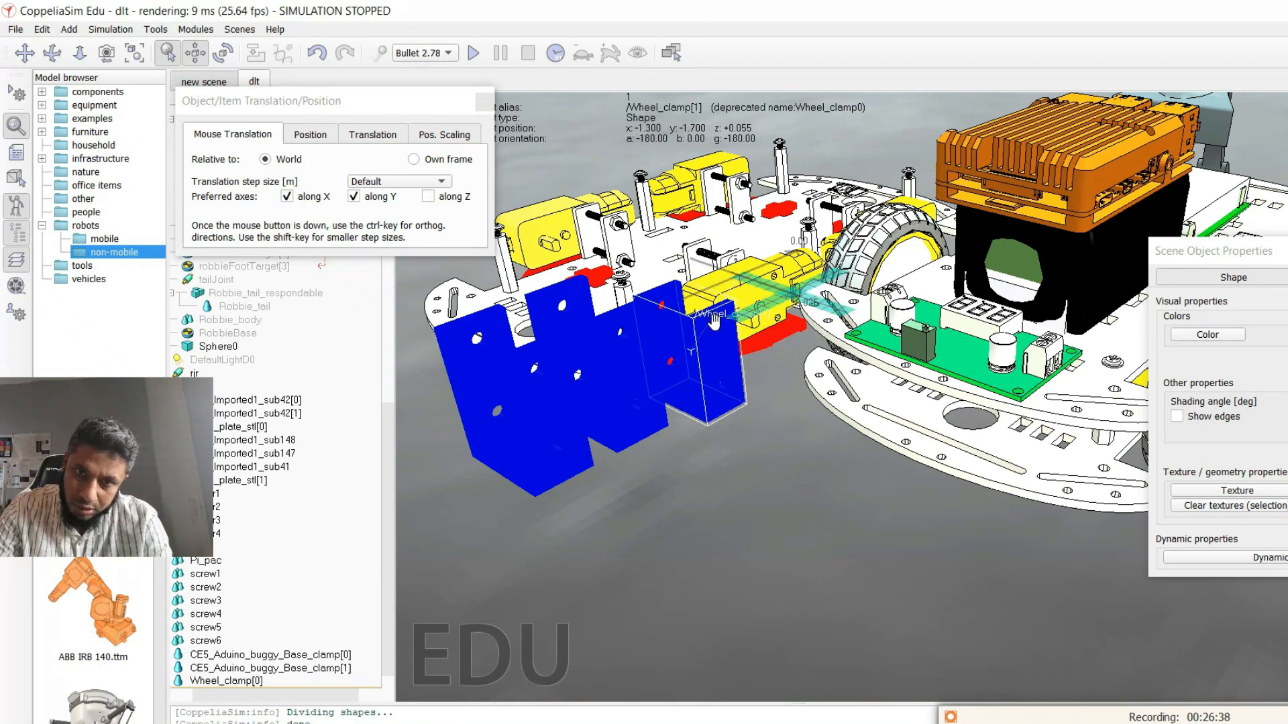
{"action": "left_click", "coordinate": [51, 52]}
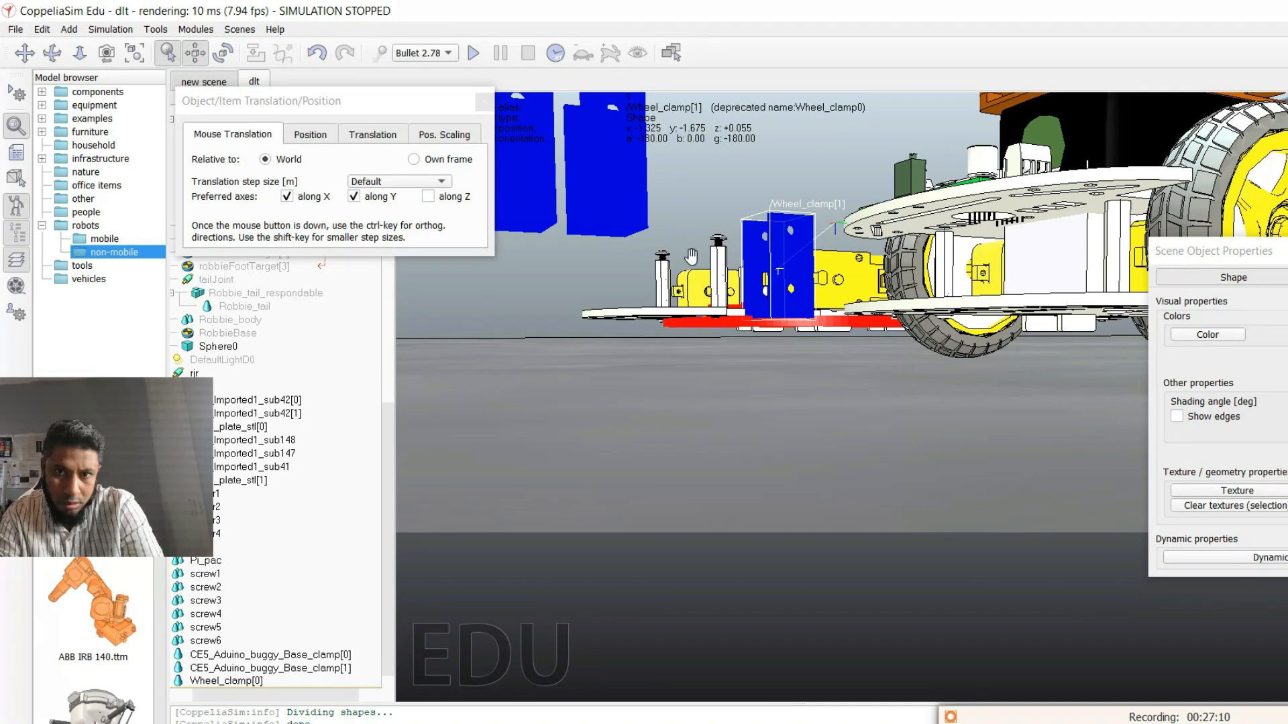
Lower Wheel_clamp[1] by Z-translating -0.010 twice so it hangs below the base plate.
{"action": "left_click", "coordinate": [427, 196]}
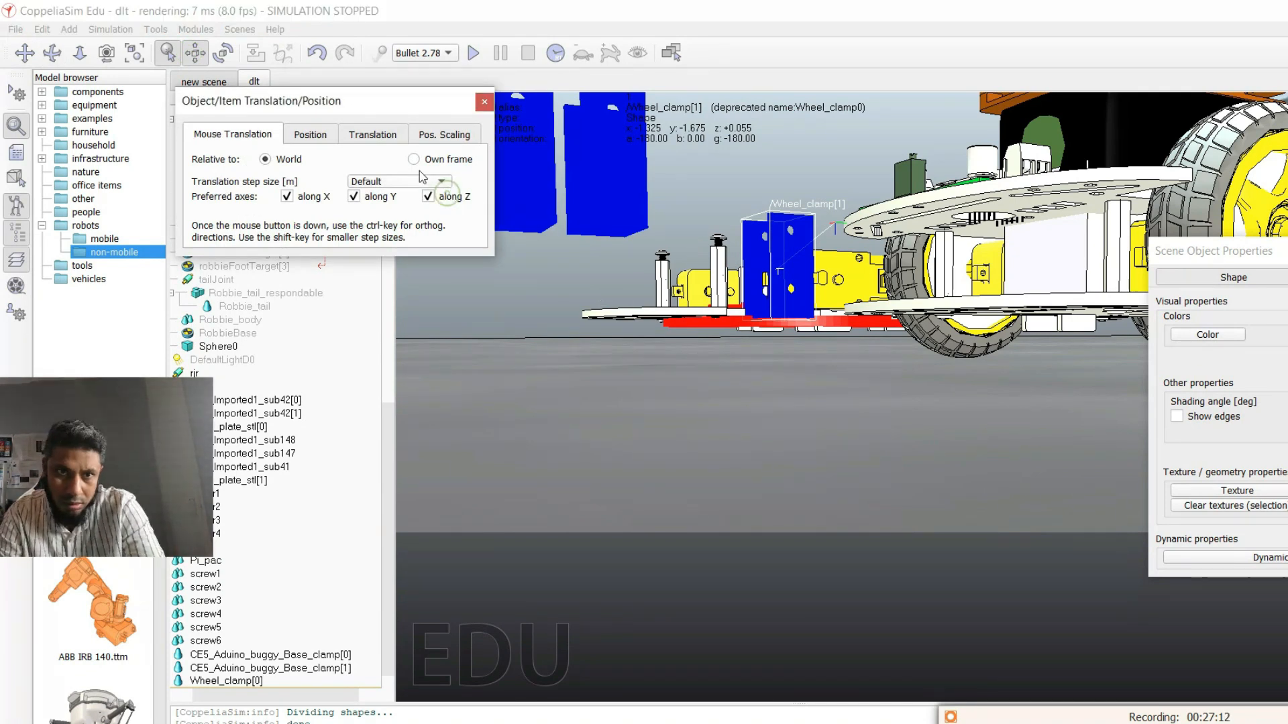
{"action": "left_click", "coordinate": [372, 134]}
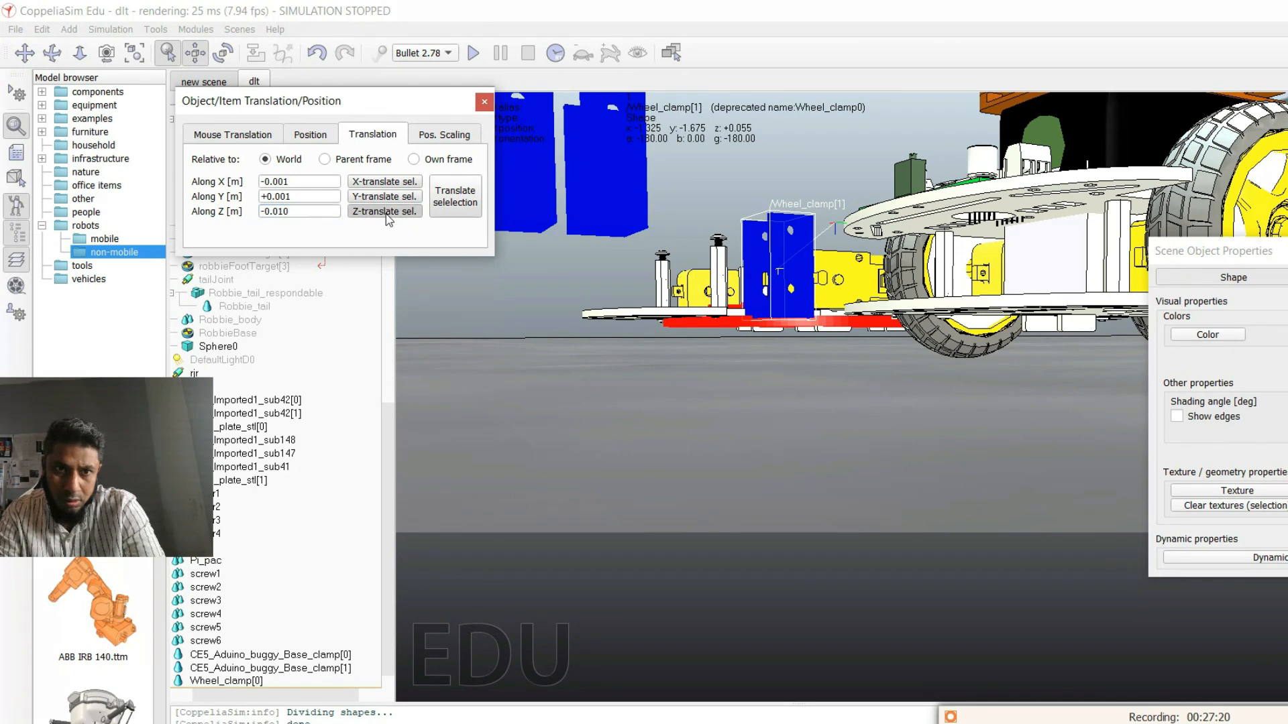
{"action": "left_click", "coordinate": [384, 211]}
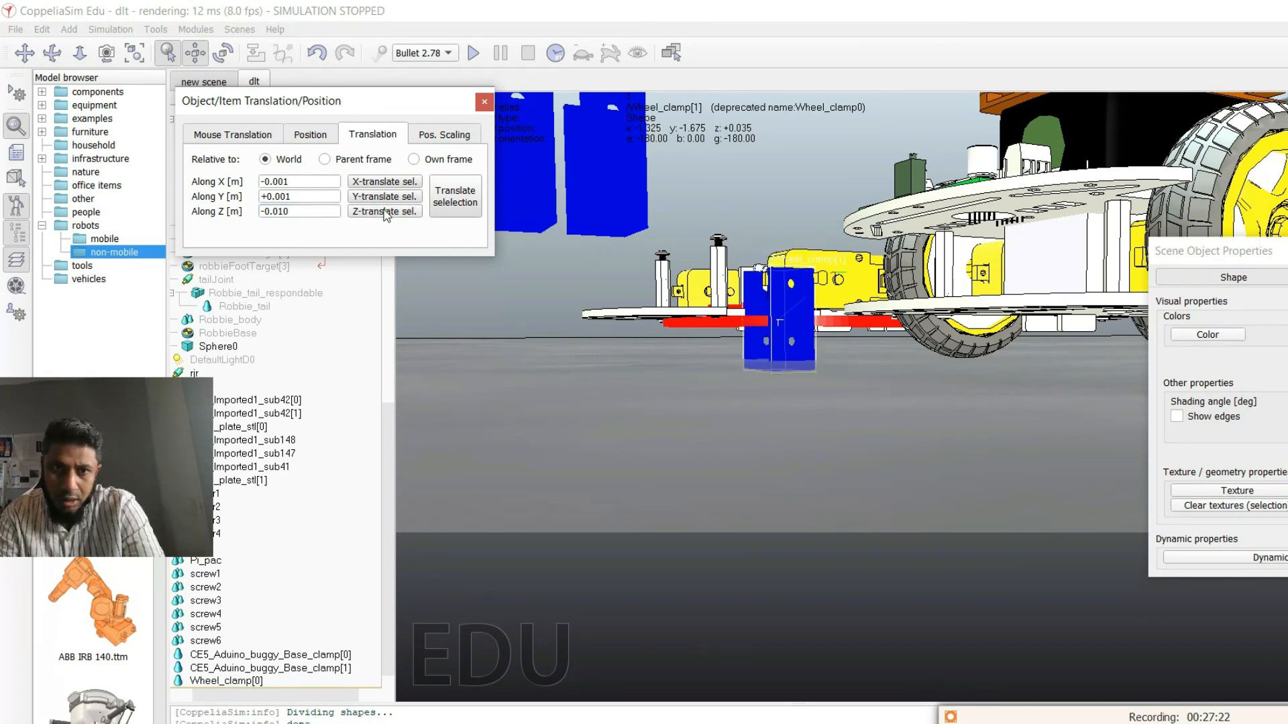
{"action": "left_click", "coordinate": [298, 210]}
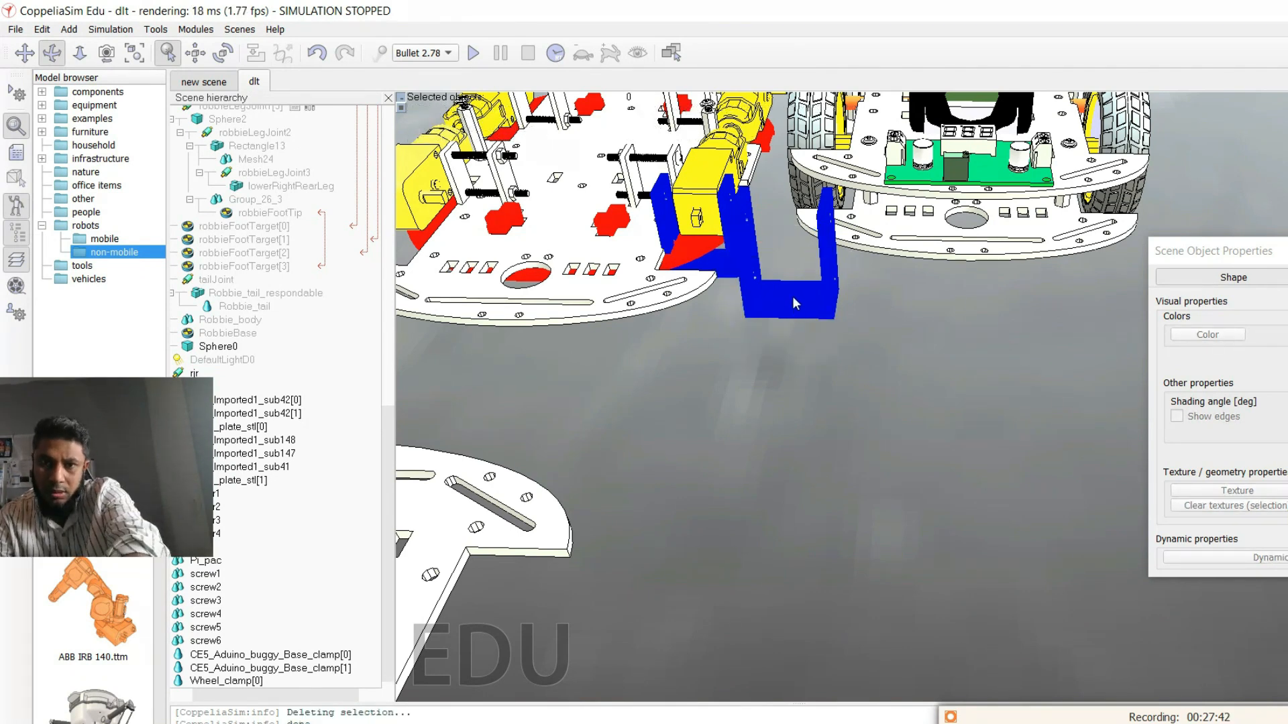
Rescale Wheel_clamp in place by a factor of 0.9 so it hugs the yellow motor.
{"action": "left_click", "coordinate": [225, 681]}
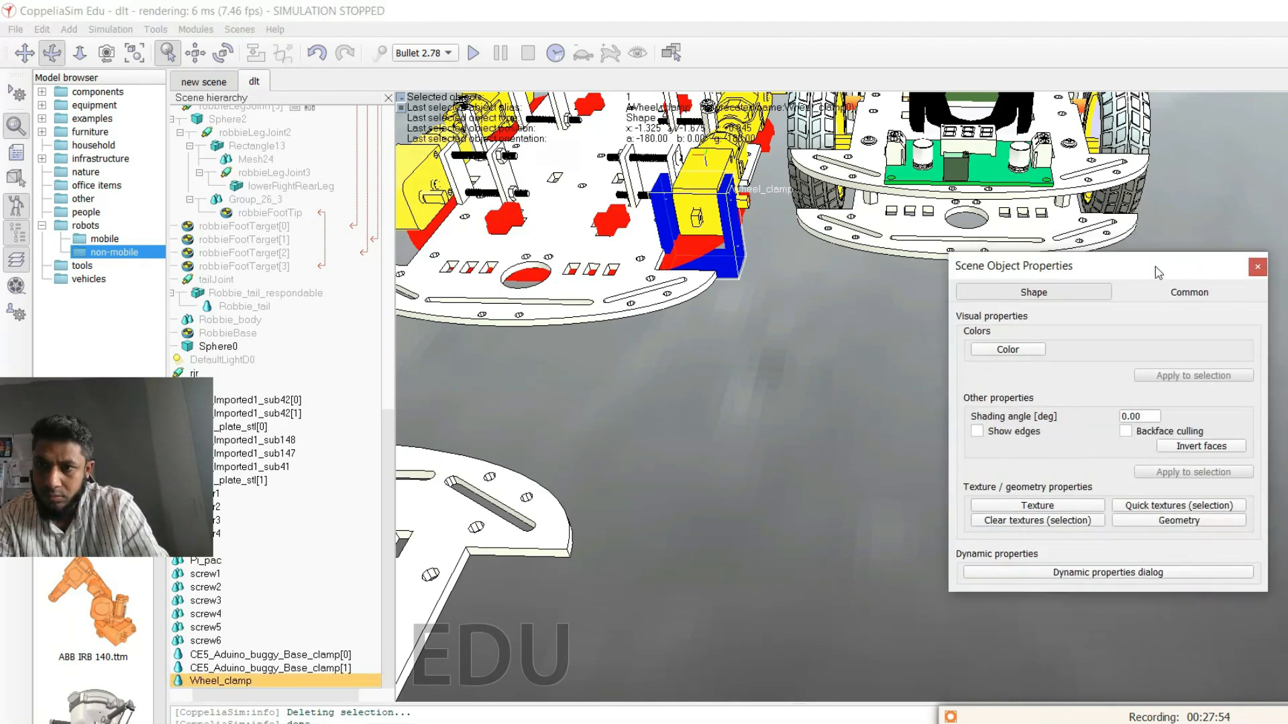
{"action": "left_click", "coordinate": [1187, 292]}
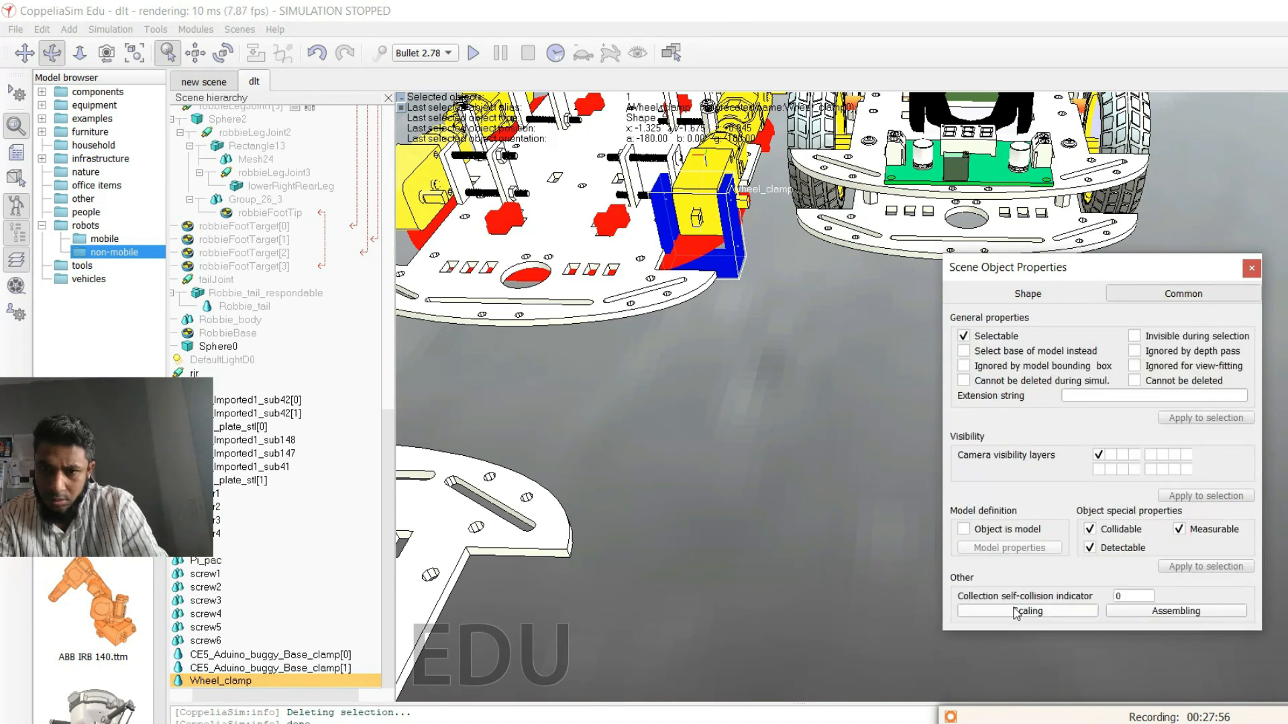
{"action": "left_click", "coordinate": [1026, 611]}
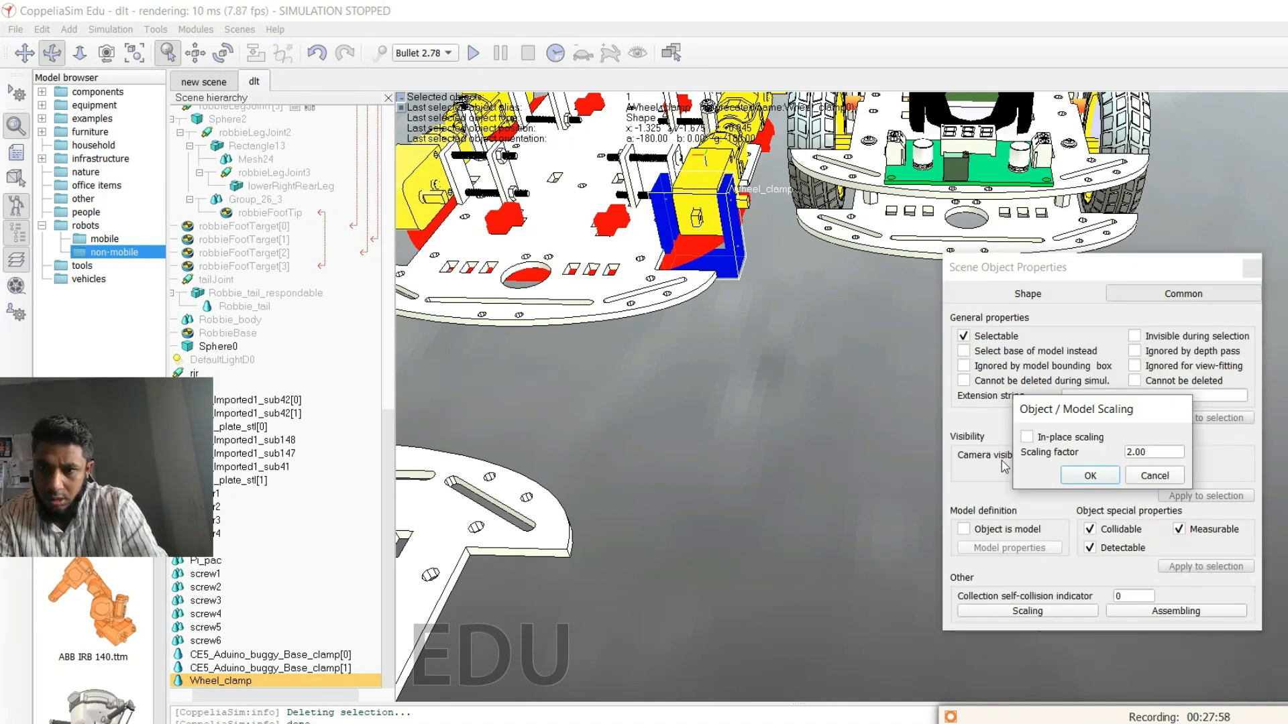
{"action": "left_click", "coordinate": [1026, 438]}
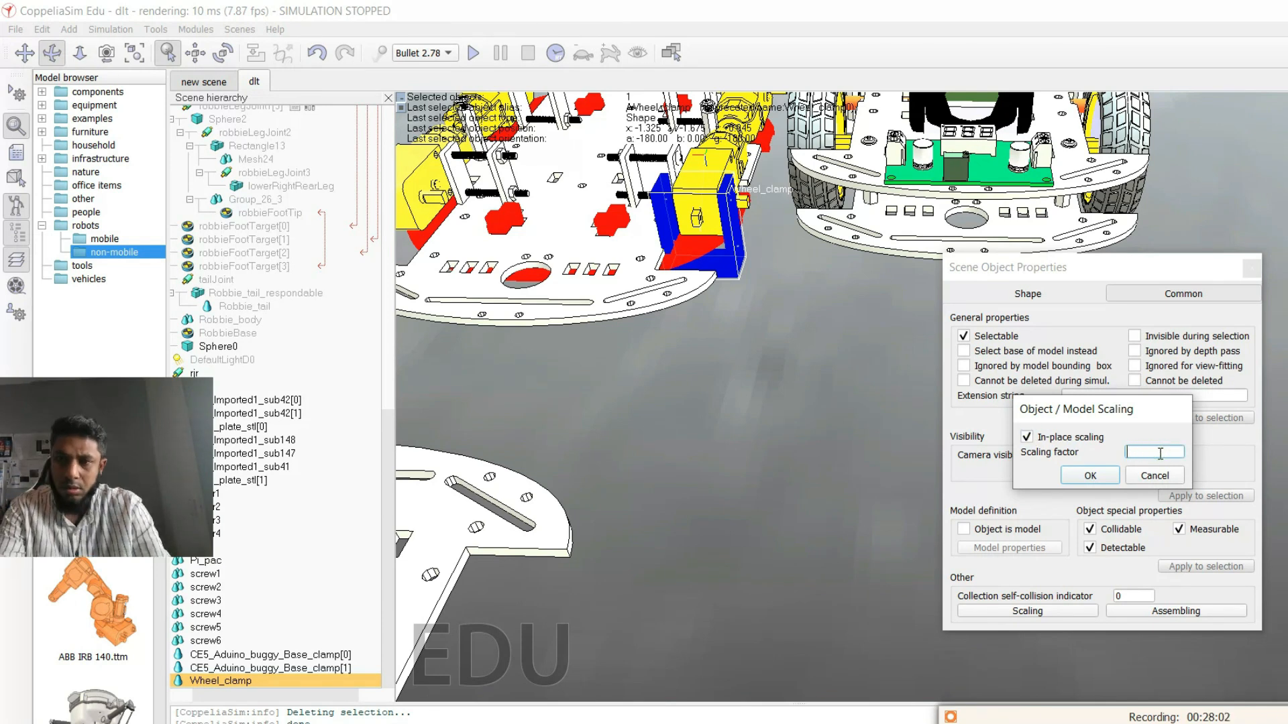
{"action": "type", "text": ".9"}
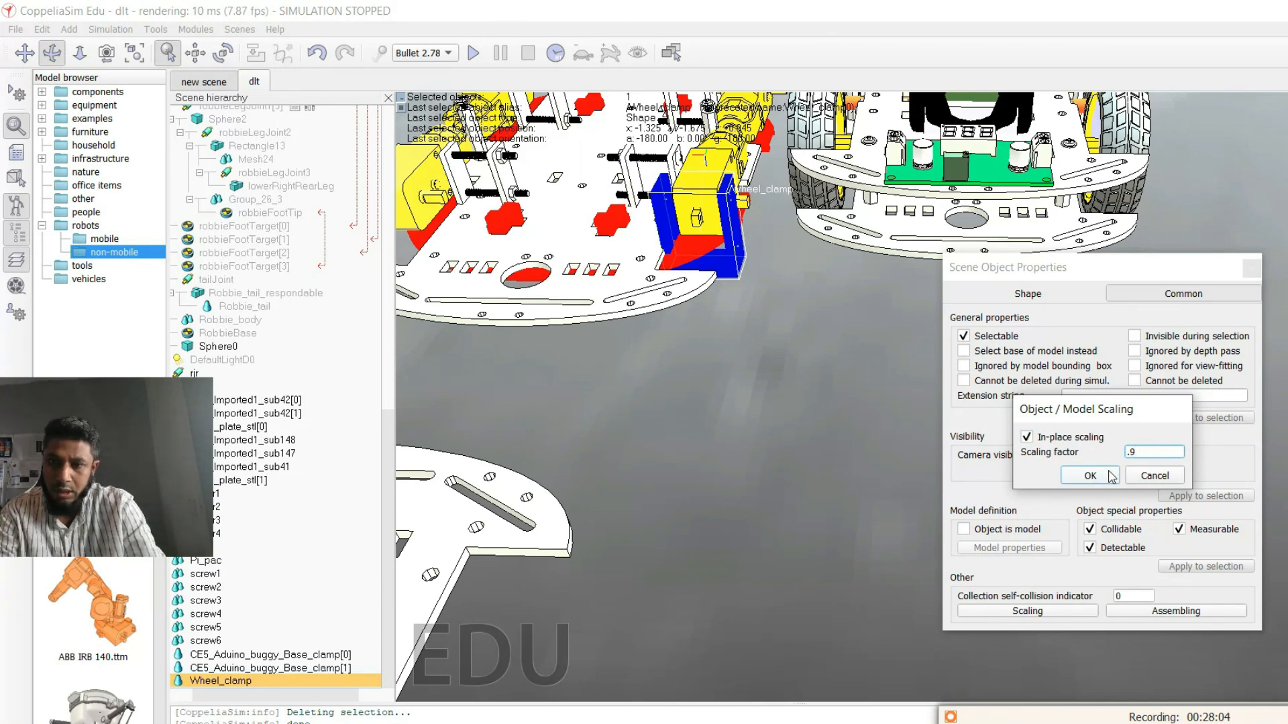
{"action": "left_click", "coordinate": [1089, 475]}
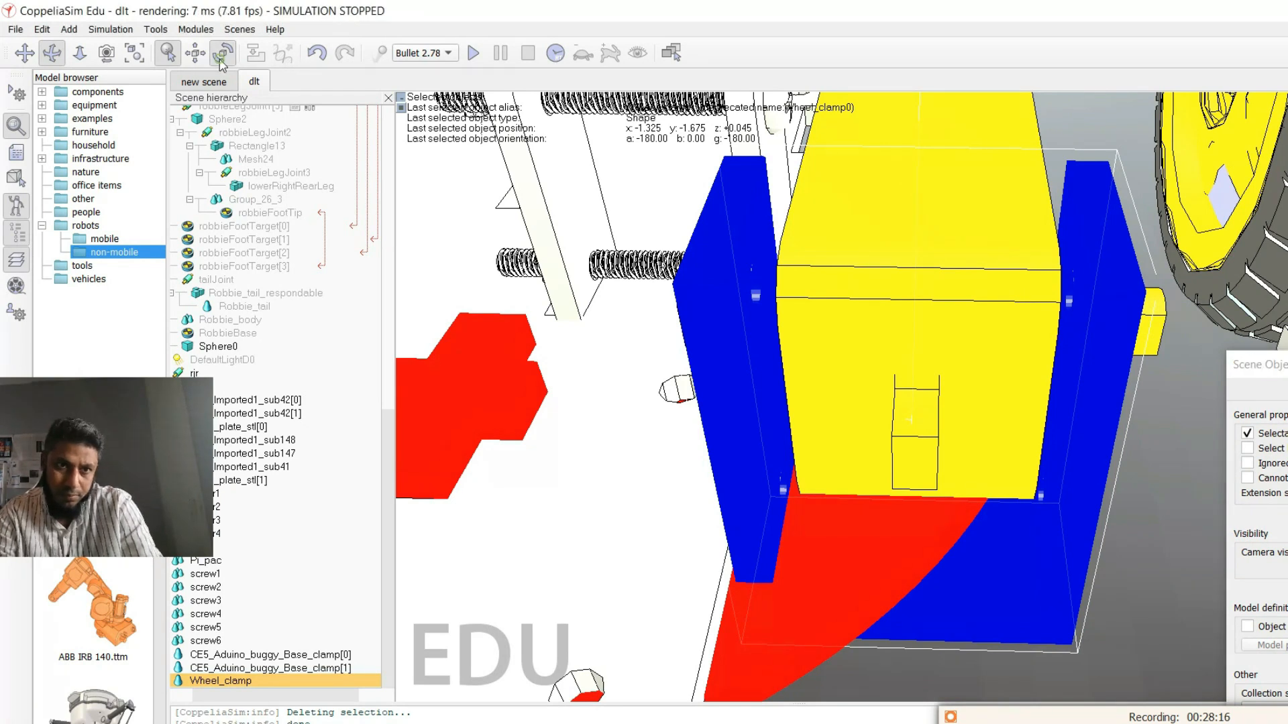
Begin nudging Wheel_clamp in millimetre X and Y steps with the Object Shift translation tool.
{"action": "left_click", "coordinate": [223, 52]}
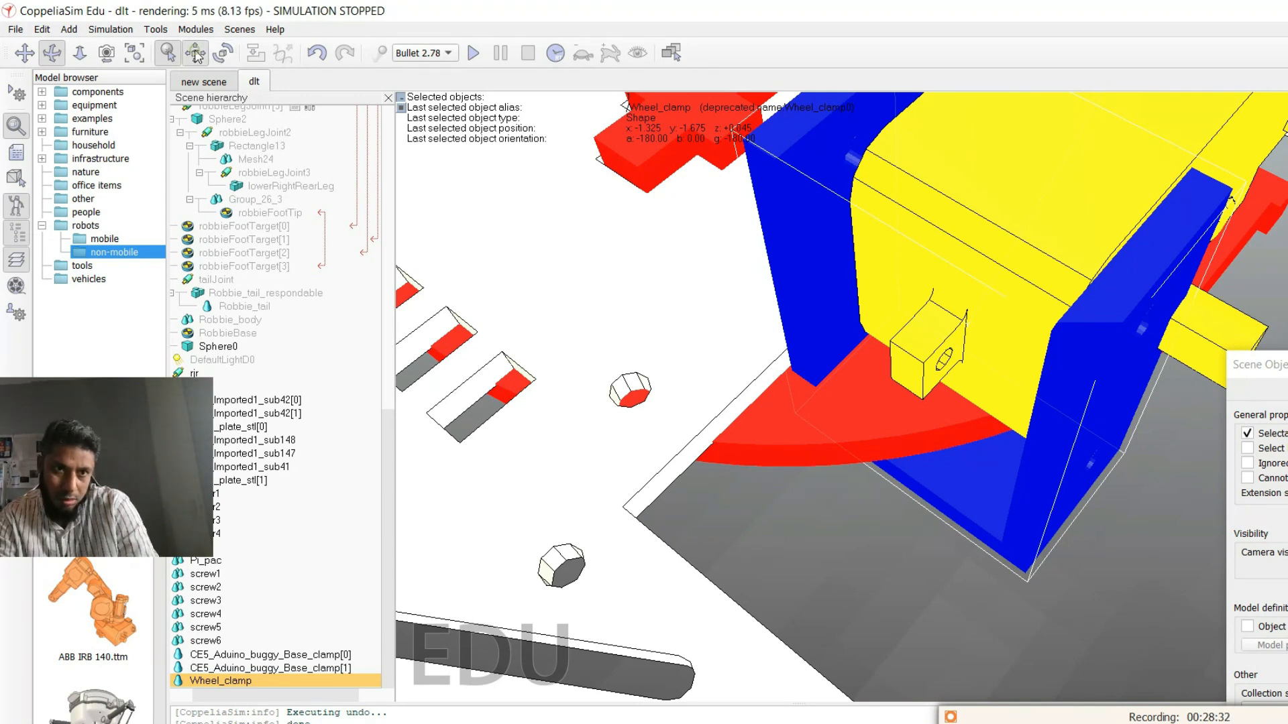
{"action": "left_click", "coordinate": [194, 52]}
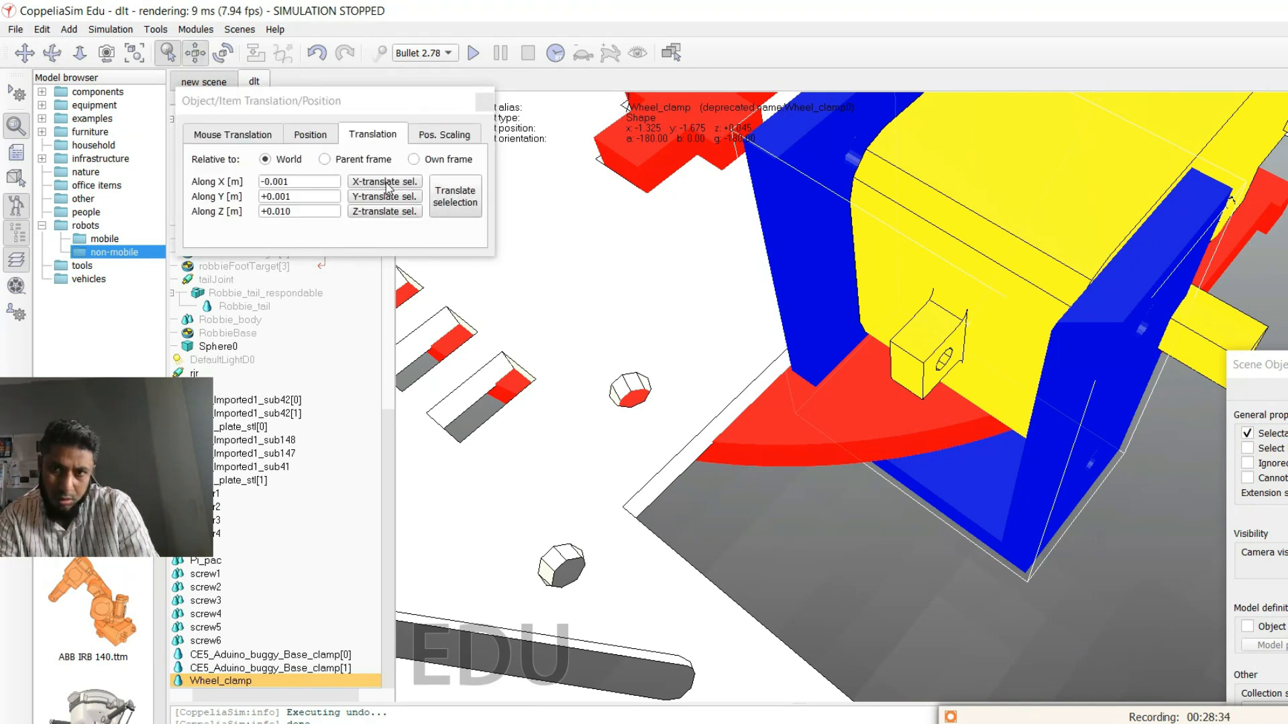
{"action": "left_click", "coordinate": [382, 182]}
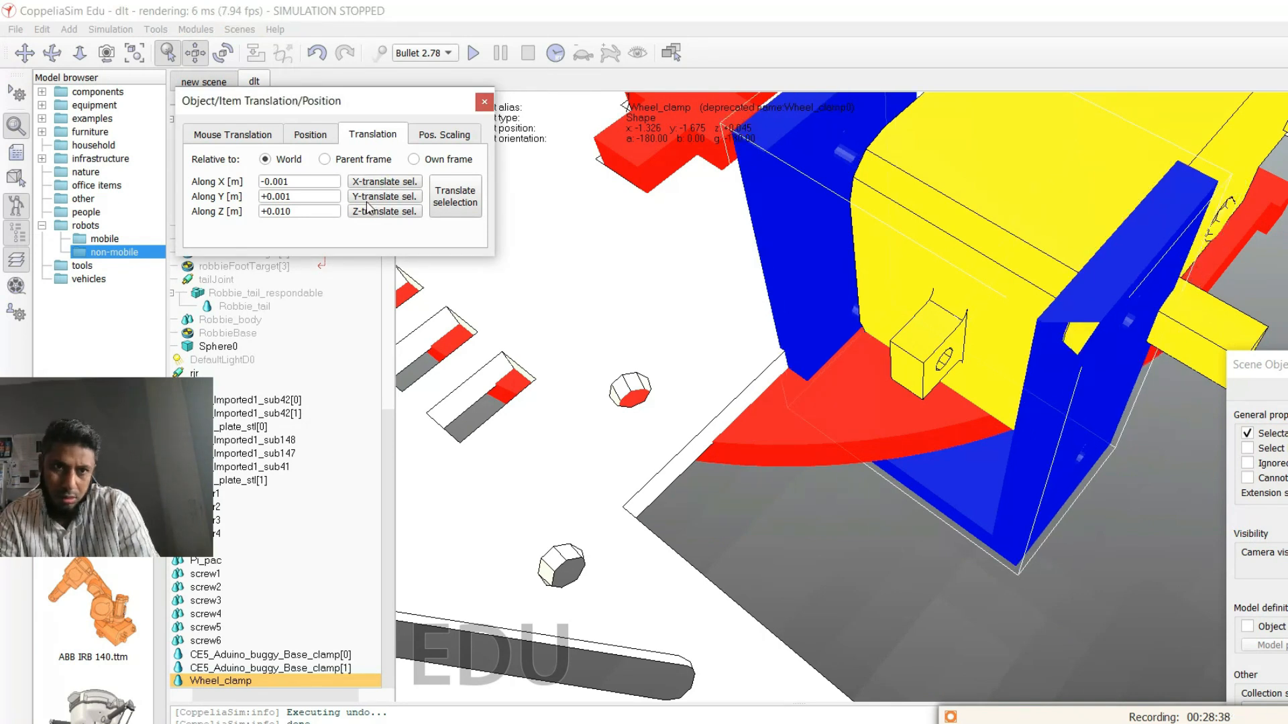
{"action": "left_click", "coordinate": [384, 195]}
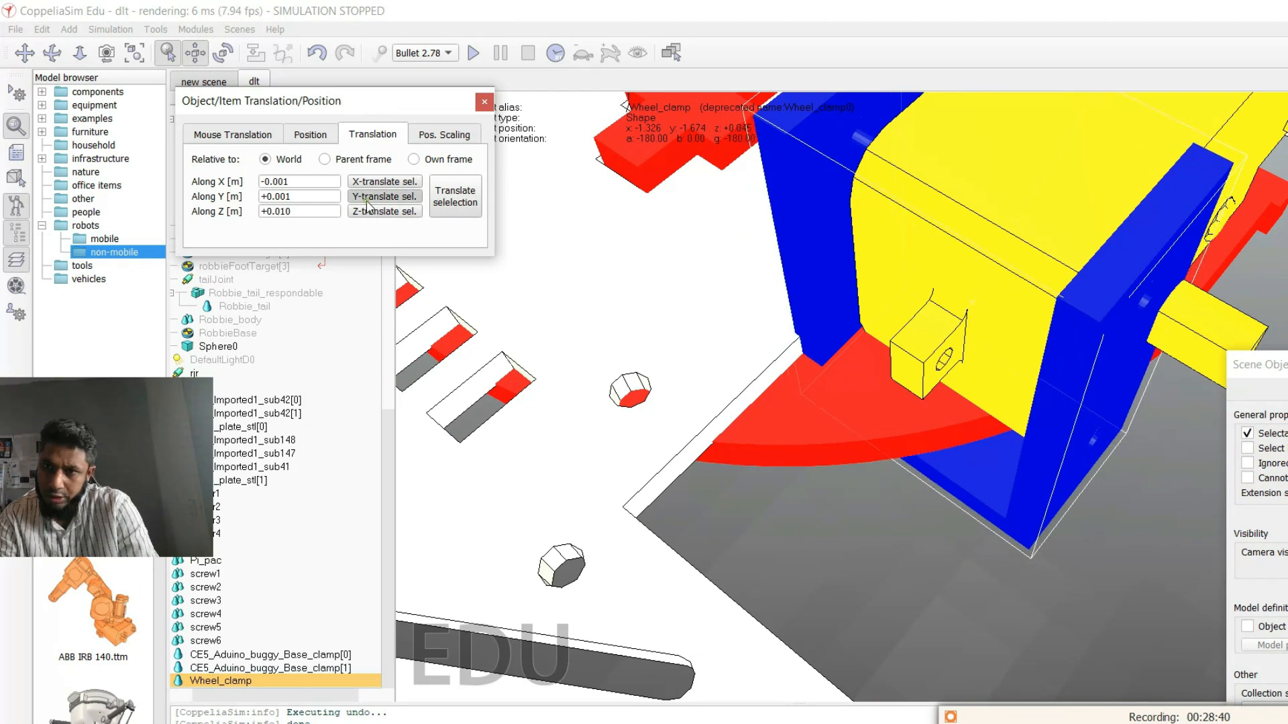
{"action": "left_click", "coordinate": [382, 196]}
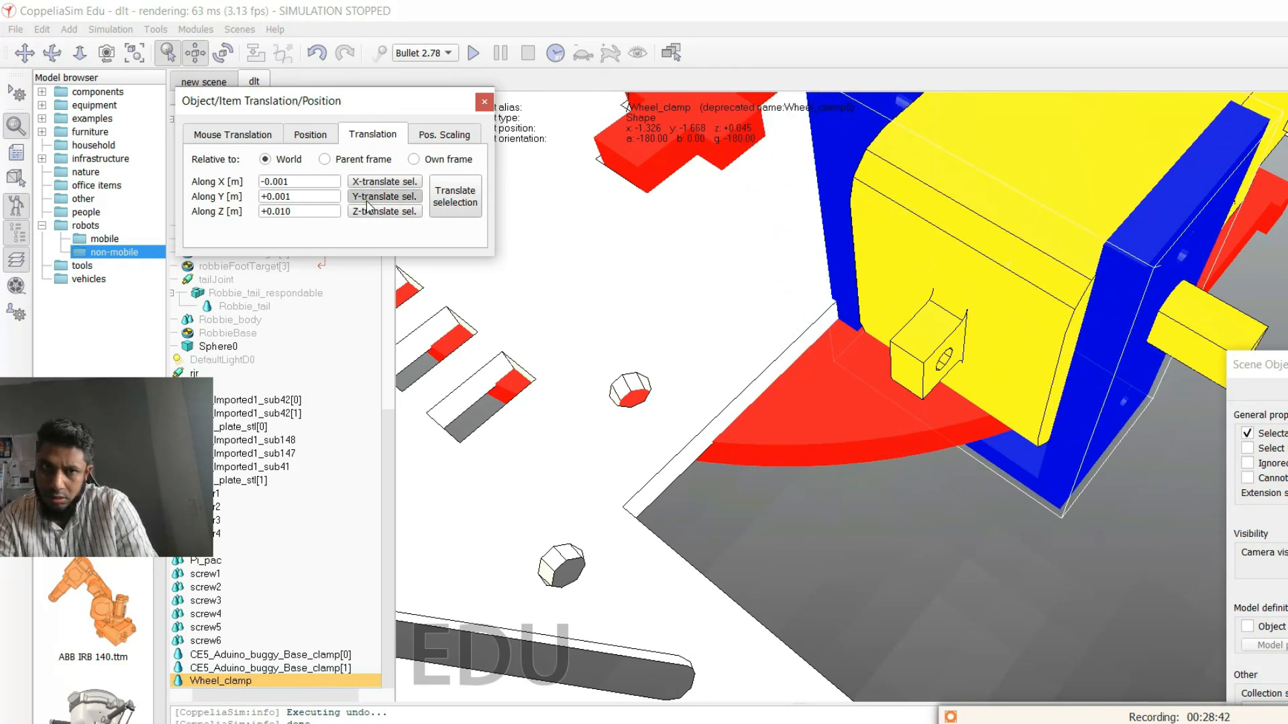
Continue millimetre X and Y nudges until Wheel_clamp sits at y −1.650 under the motor.
{"action": "left_click", "coordinate": [382, 181]}
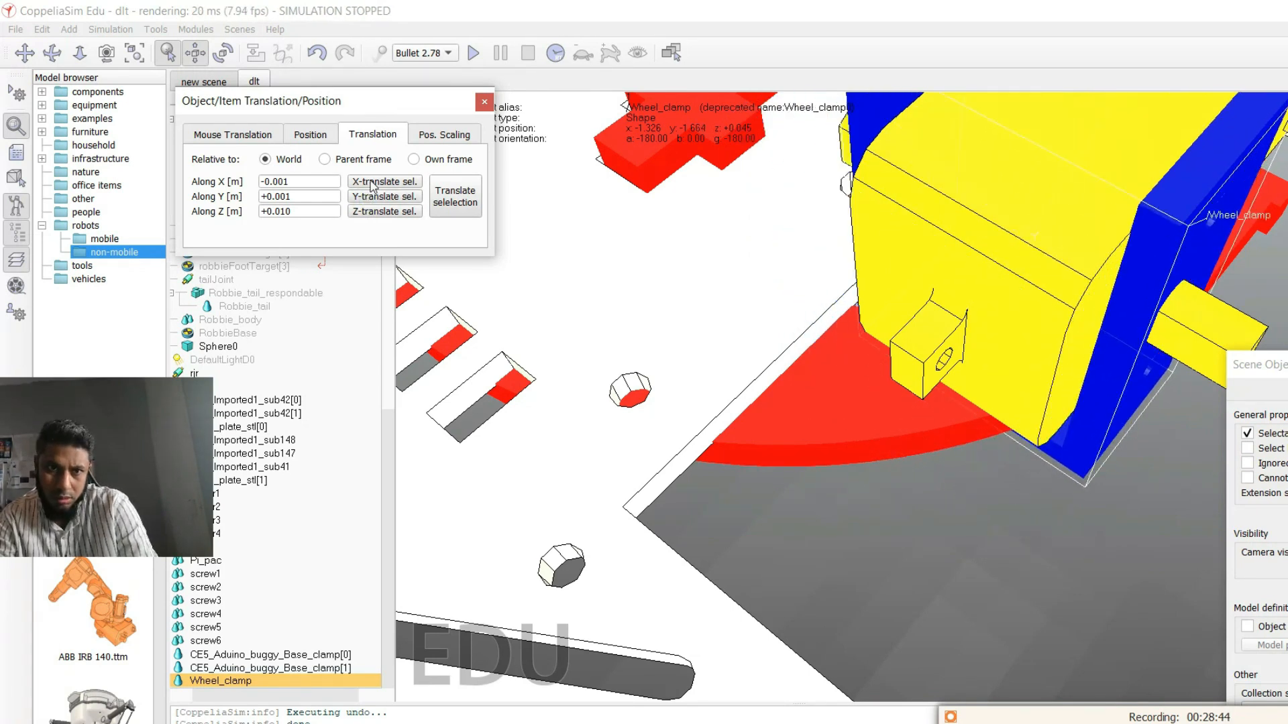
{"action": "left_click", "coordinate": [382, 196]}
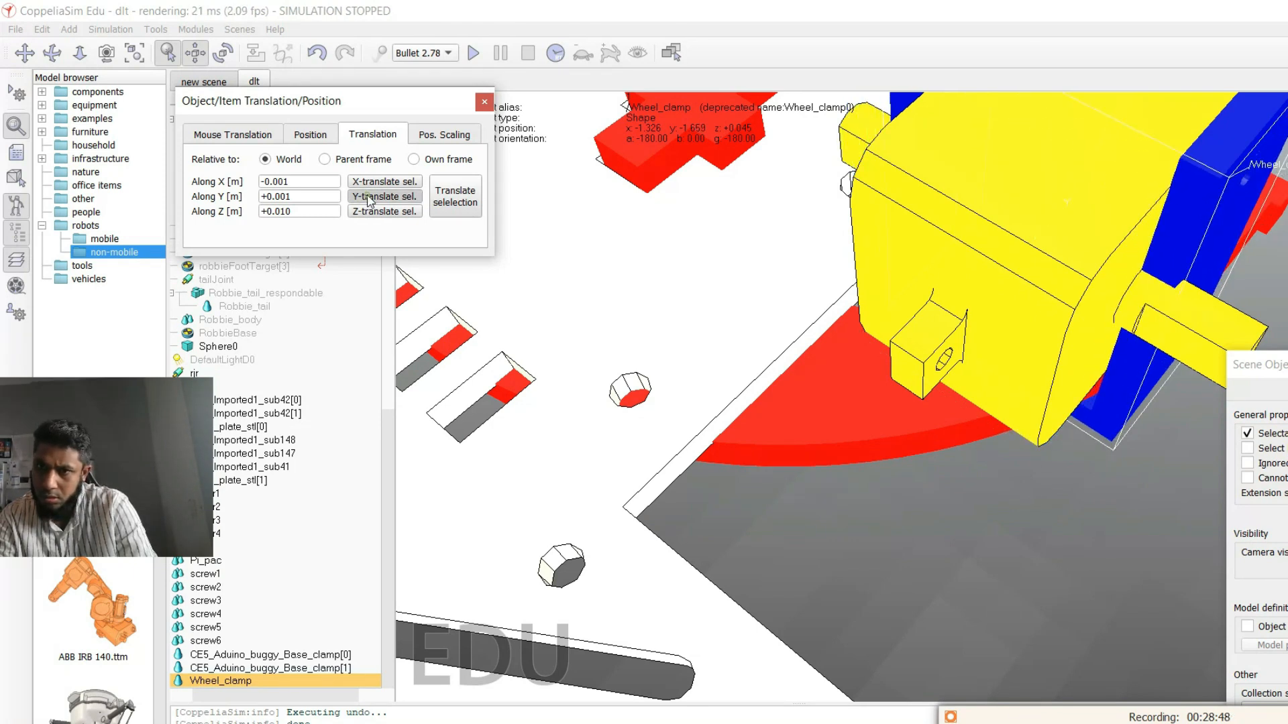
{"action": "left_click", "coordinate": [383, 196]}
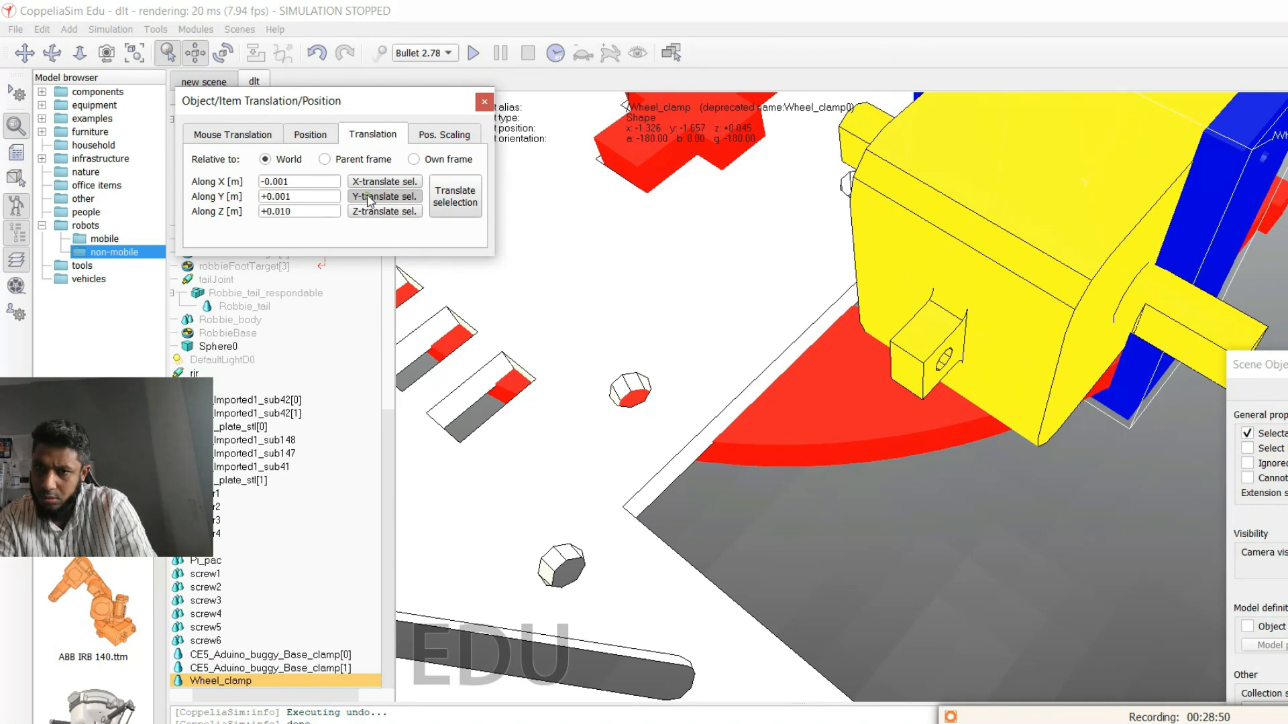
{"action": "left_click", "coordinate": [384, 196]}
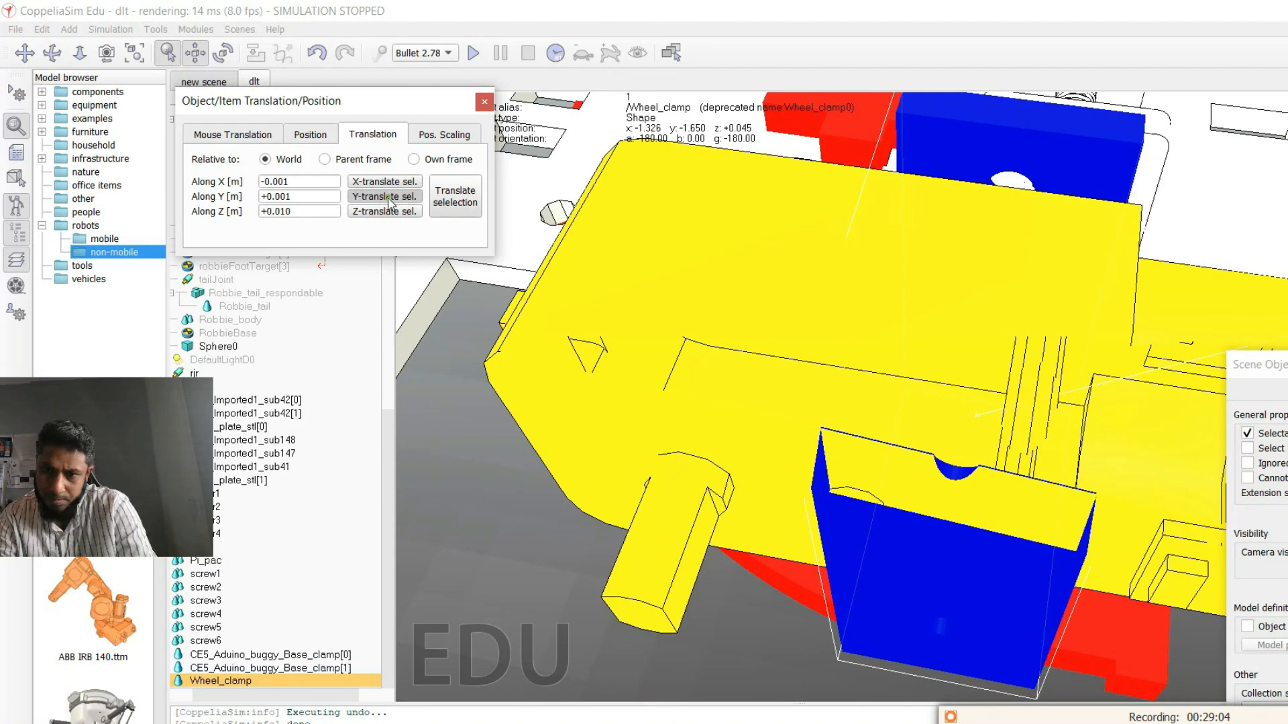
Shift Wheel_clamp one more Y step to y −1.645 and close the translation dialog.
{"action": "left_click", "coordinate": [383, 196]}
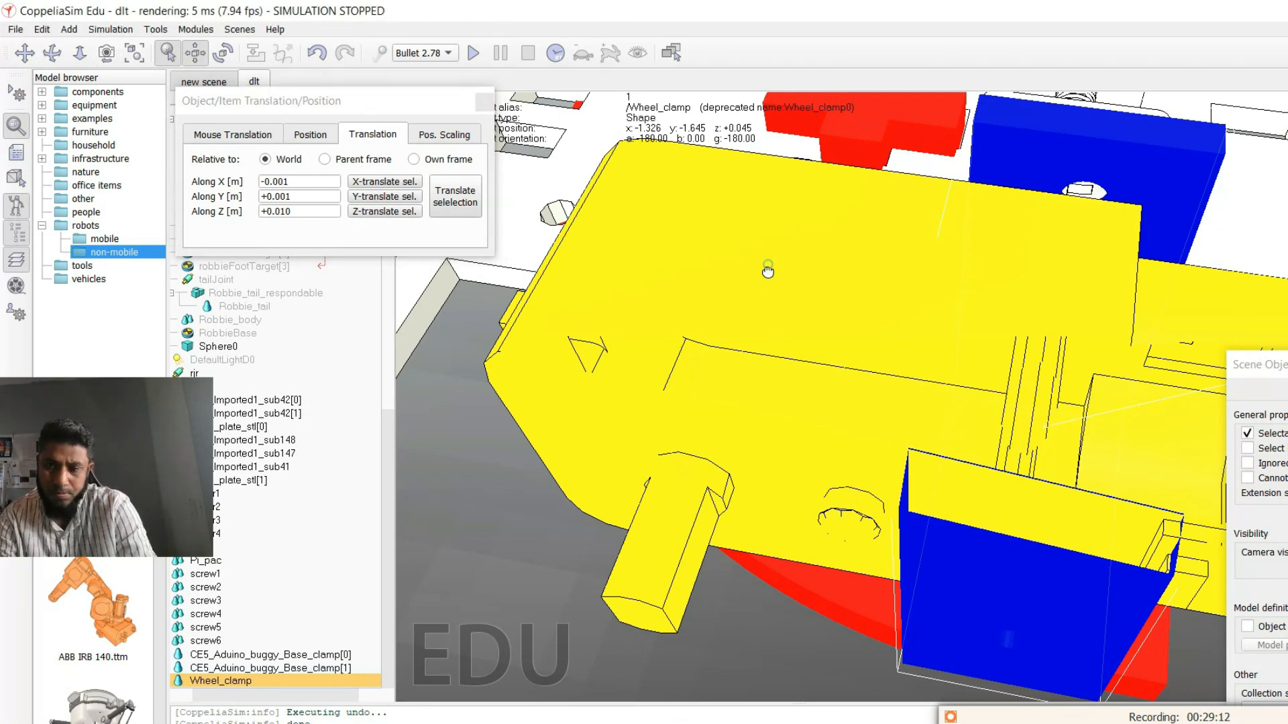
{"action": "left_click", "coordinate": [51, 52]}
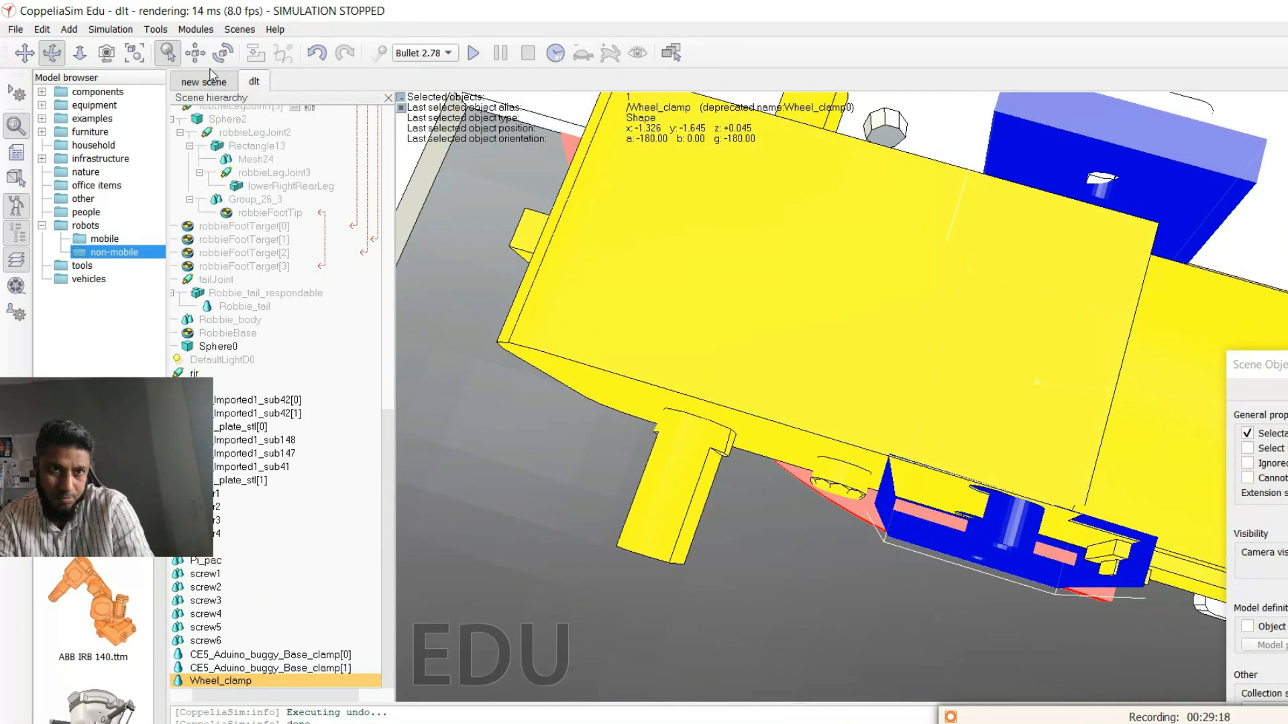
Move Wheel_clamp +0.001 along X and a few millimetre steps along Y.
{"action": "left_click", "coordinate": [195, 52]}
{"action": "type", "text": "0.001"}
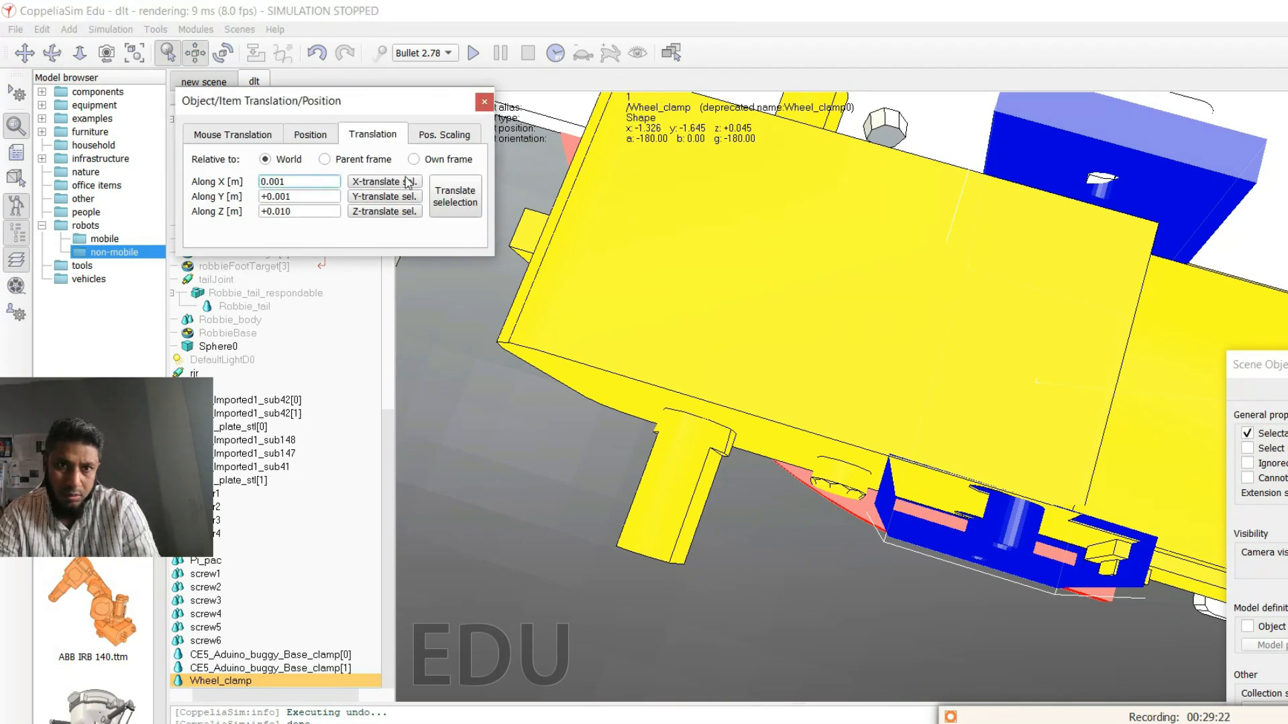
{"action": "left_click", "coordinate": [382, 181]}
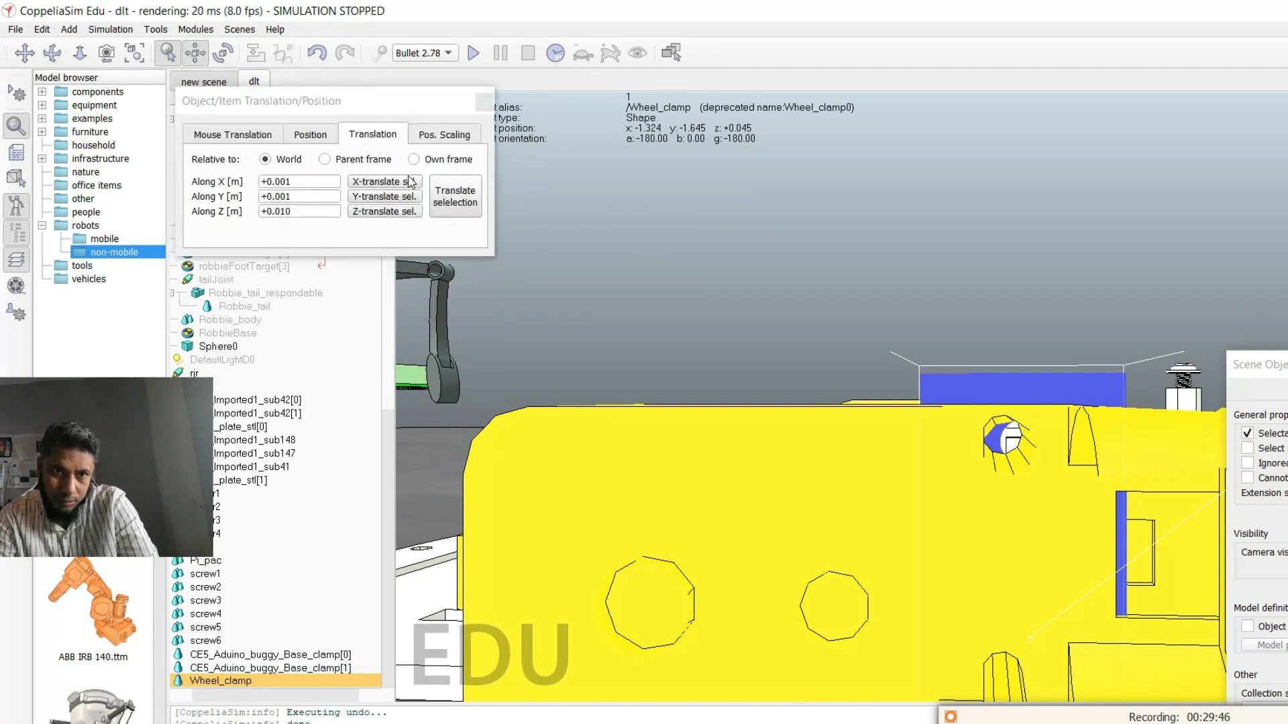
{"action": "mouse_move", "coordinate": [384, 198]}
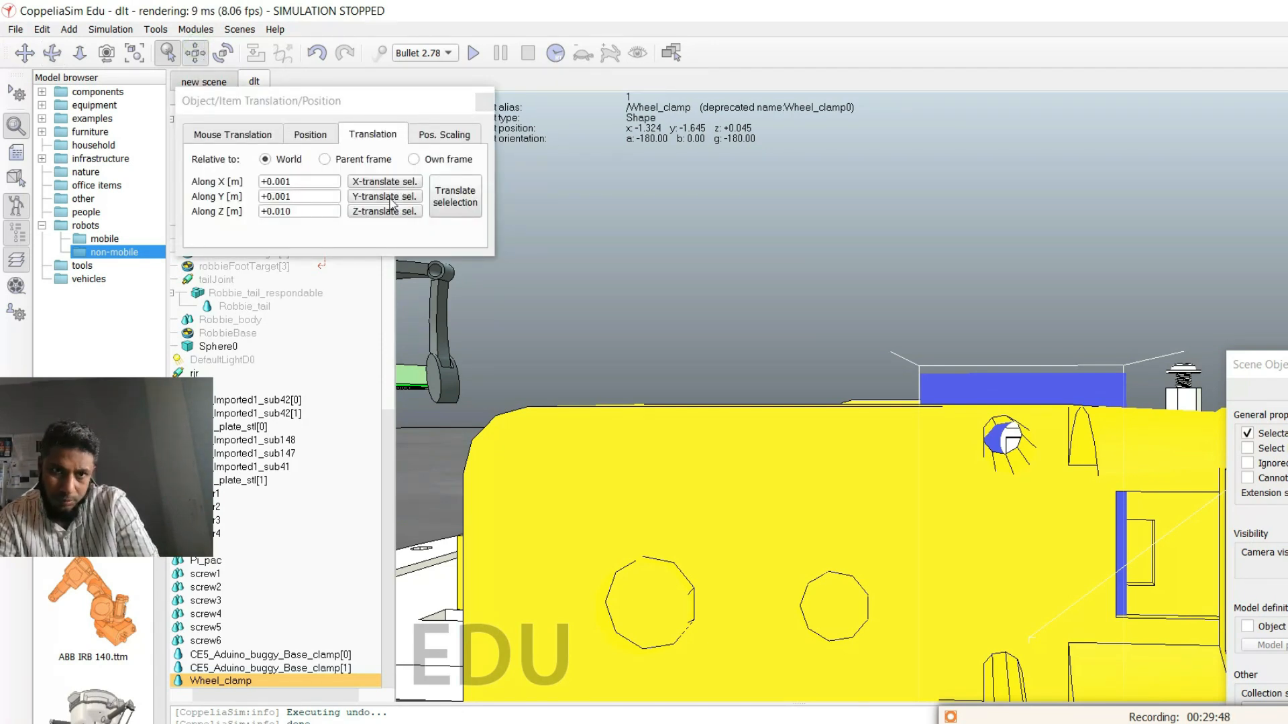
{"action": "left_click", "coordinate": [384, 196]}
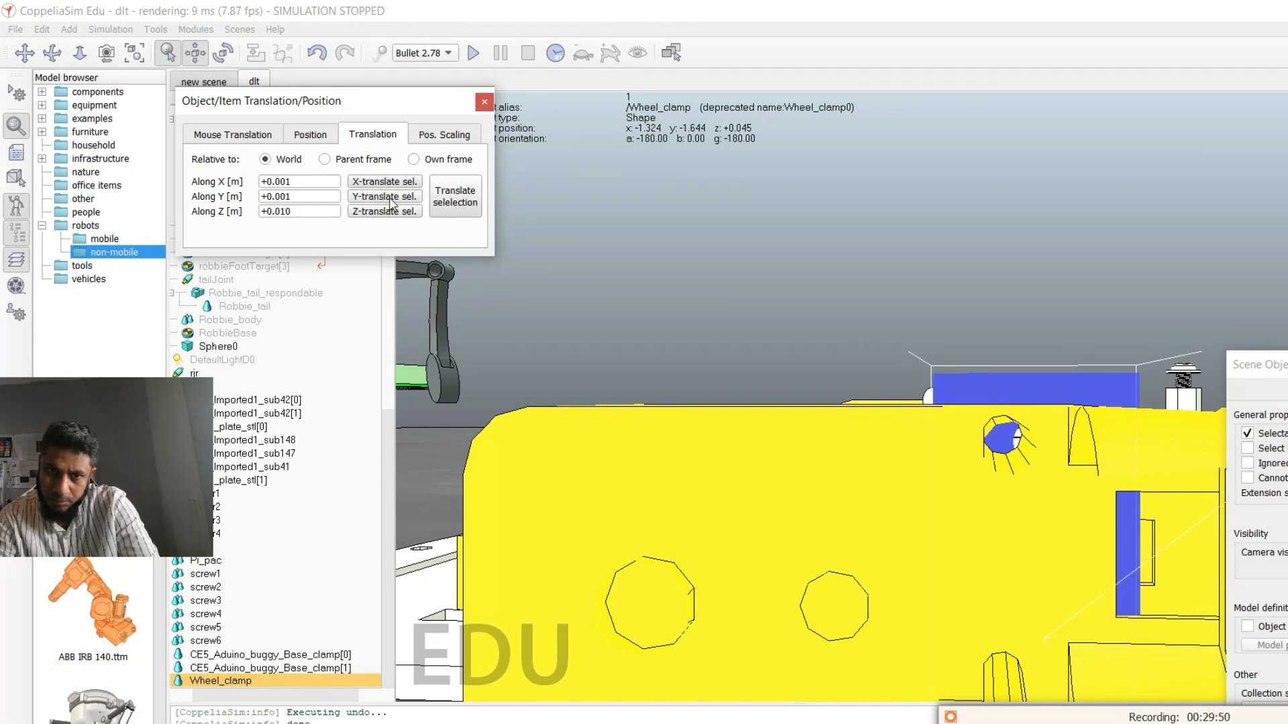
{"action": "left_click", "coordinate": [298, 196]}
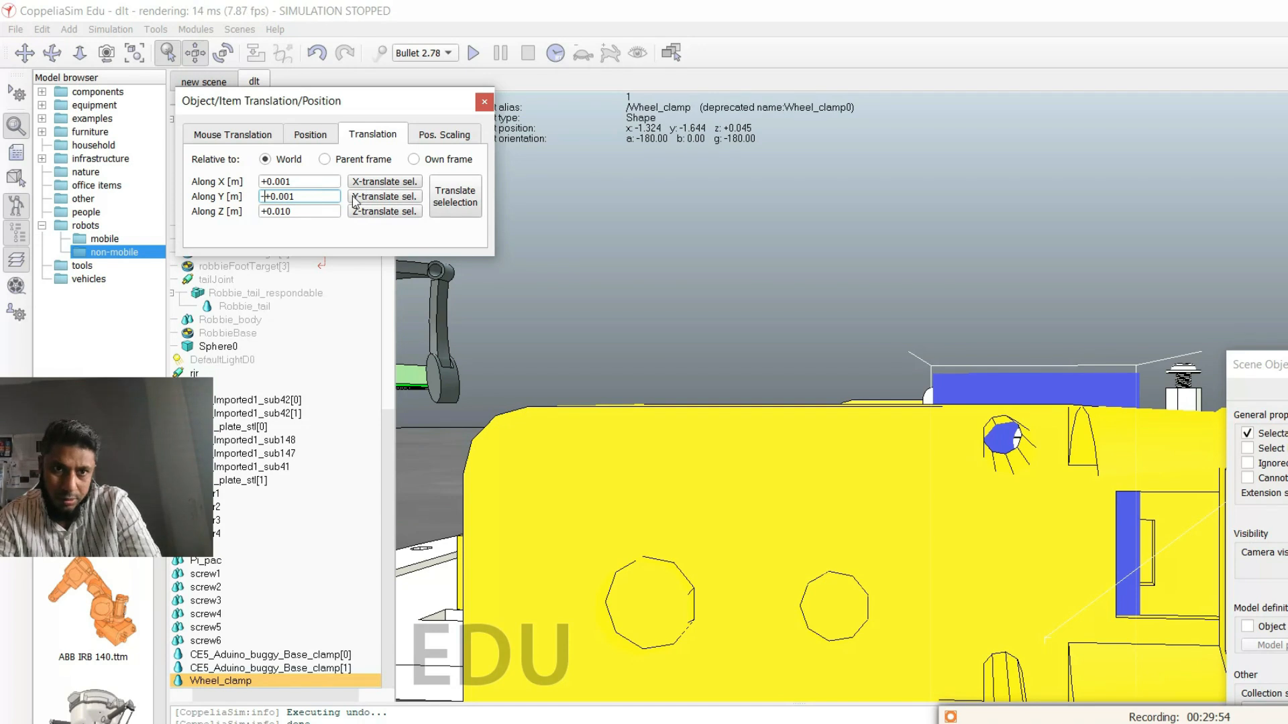
{"action": "left_click", "coordinate": [383, 195]}
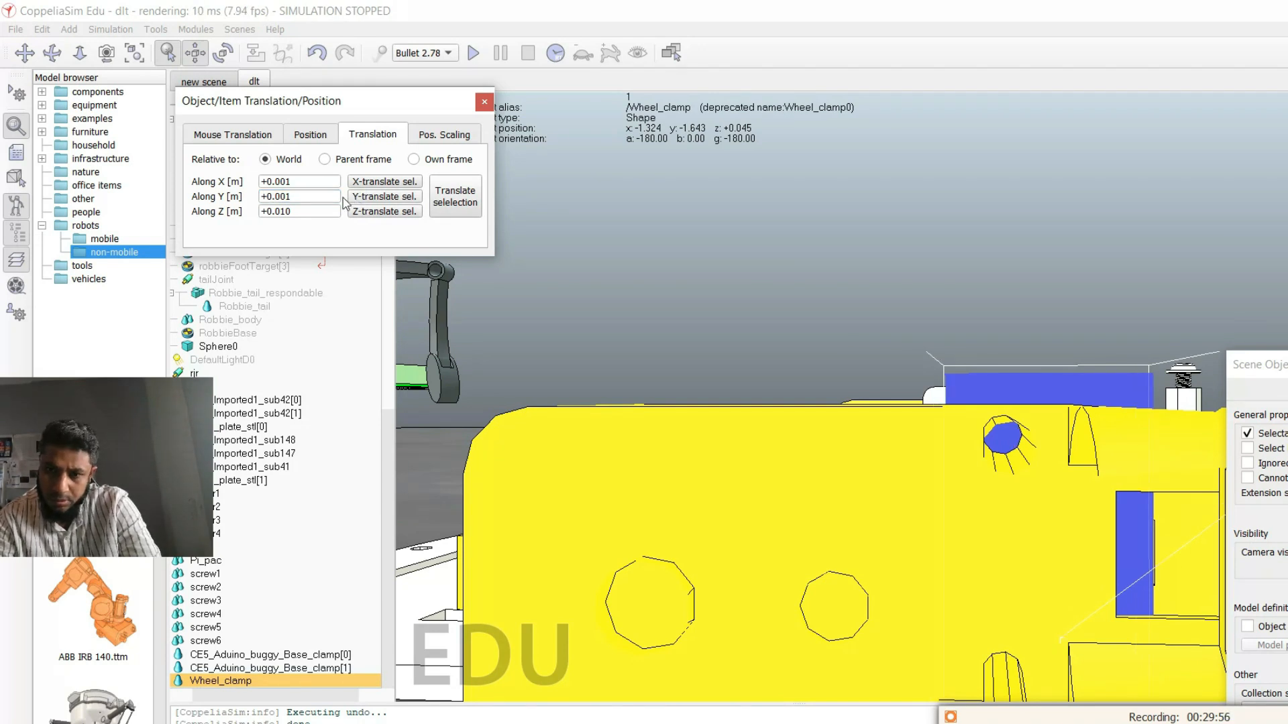
Reverse the Y step to −0.001 and pull Wheel_clamp back to y −1.646.
{"action": "left_click", "coordinate": [298, 196]}
{"action": "type", "text": "-0.001"}
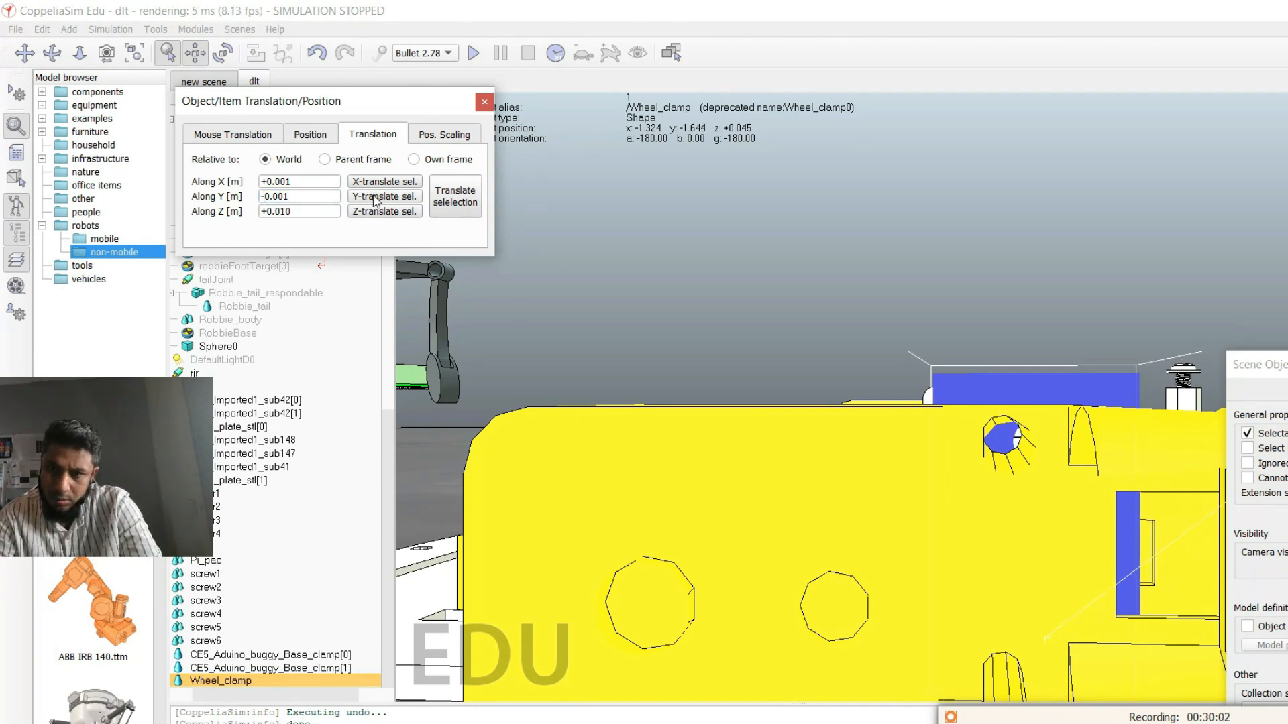
{"action": "left_click", "coordinate": [384, 196]}
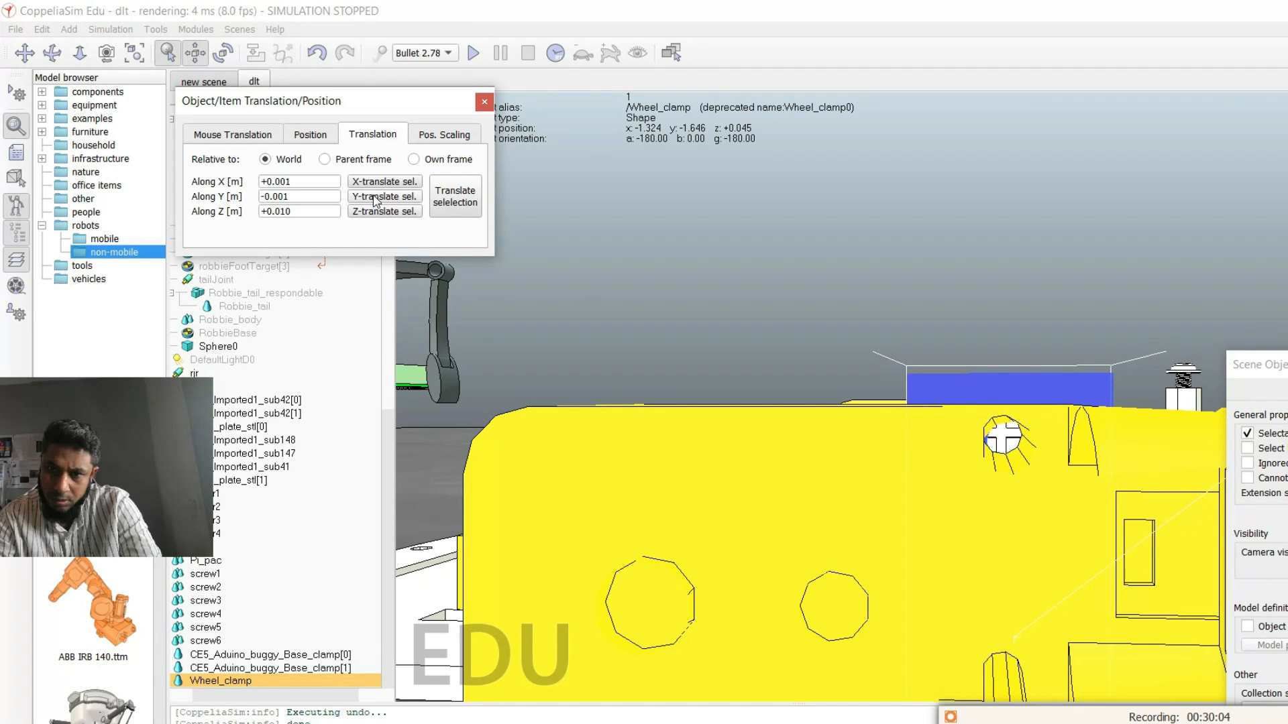
{"action": "left_click", "coordinate": [484, 102]}
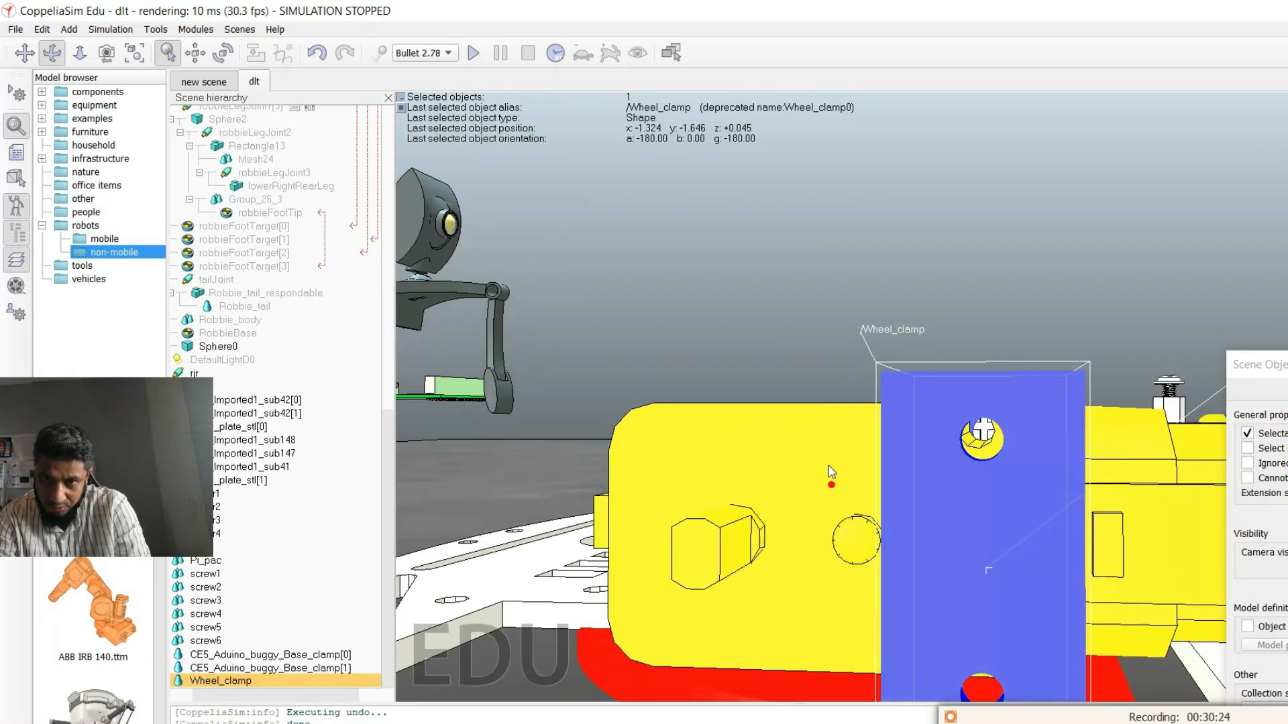
Pull the camera back so both assembled buggy chassis are in view.
{"action": "left_click_drag", "start_coordinate": [829, 472], "coordinate": [994, 558]}
{"action": "type", "text": "Motor"}
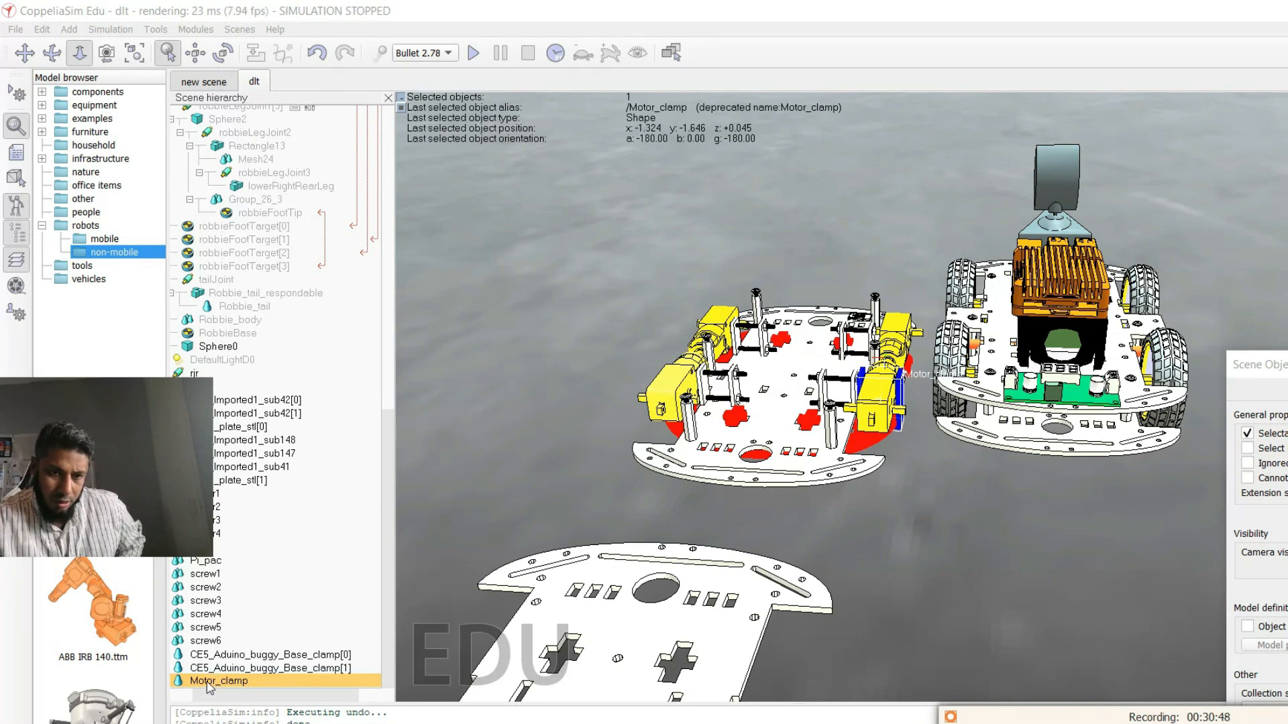
Copy Motor_clamp and nudge the copy in small steps along Y.
{"action": "right_click", "coordinate": [217, 681]}
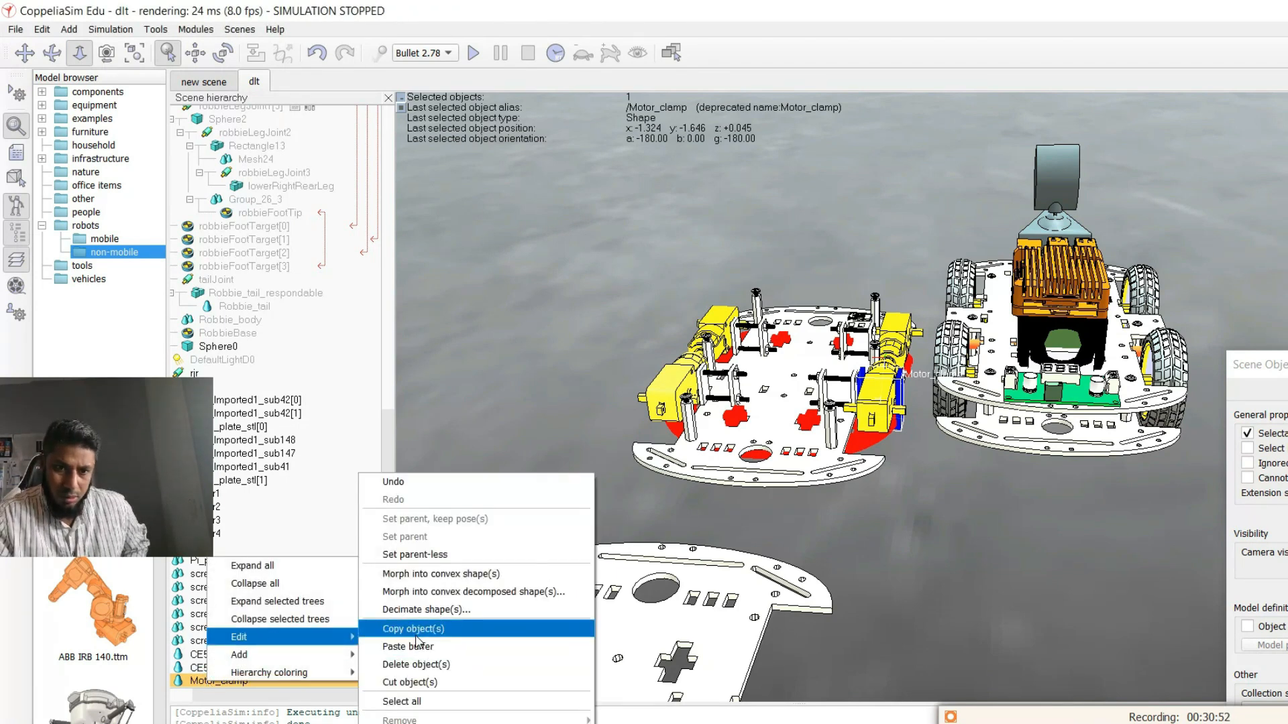
{"action": "left_click", "coordinate": [413, 628]}
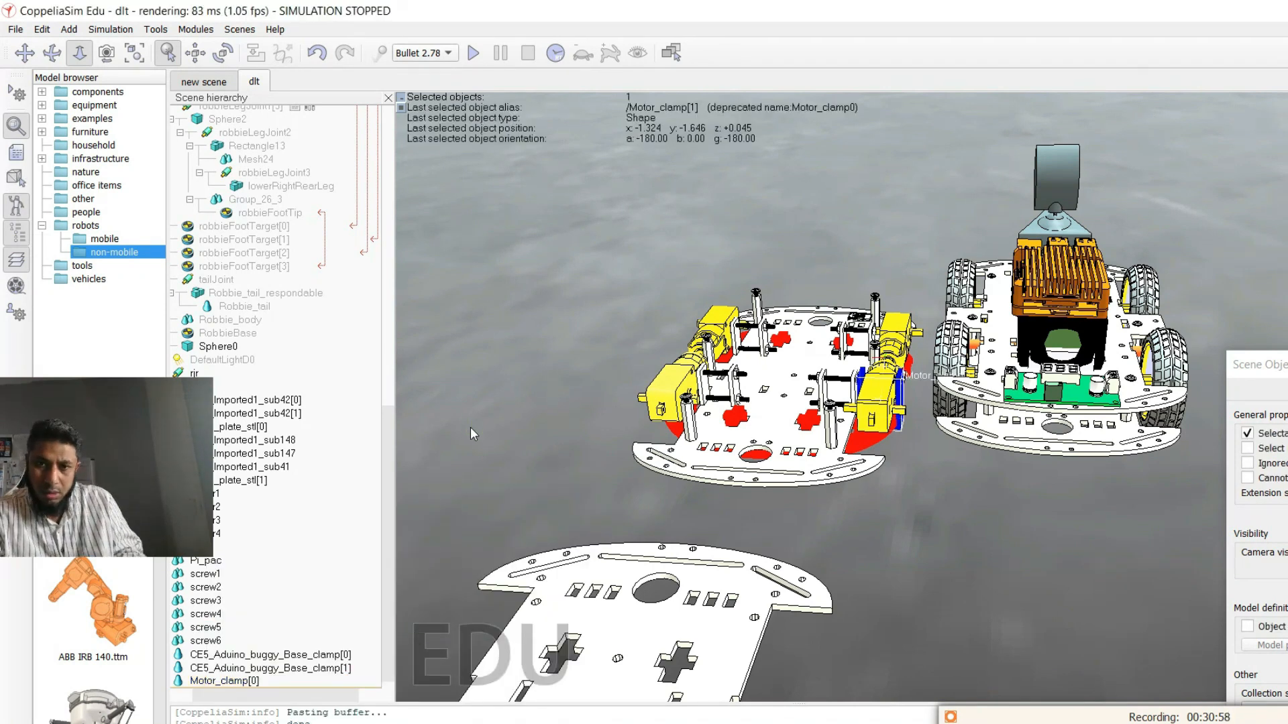
{"action": "left_click", "coordinate": [193, 53]}
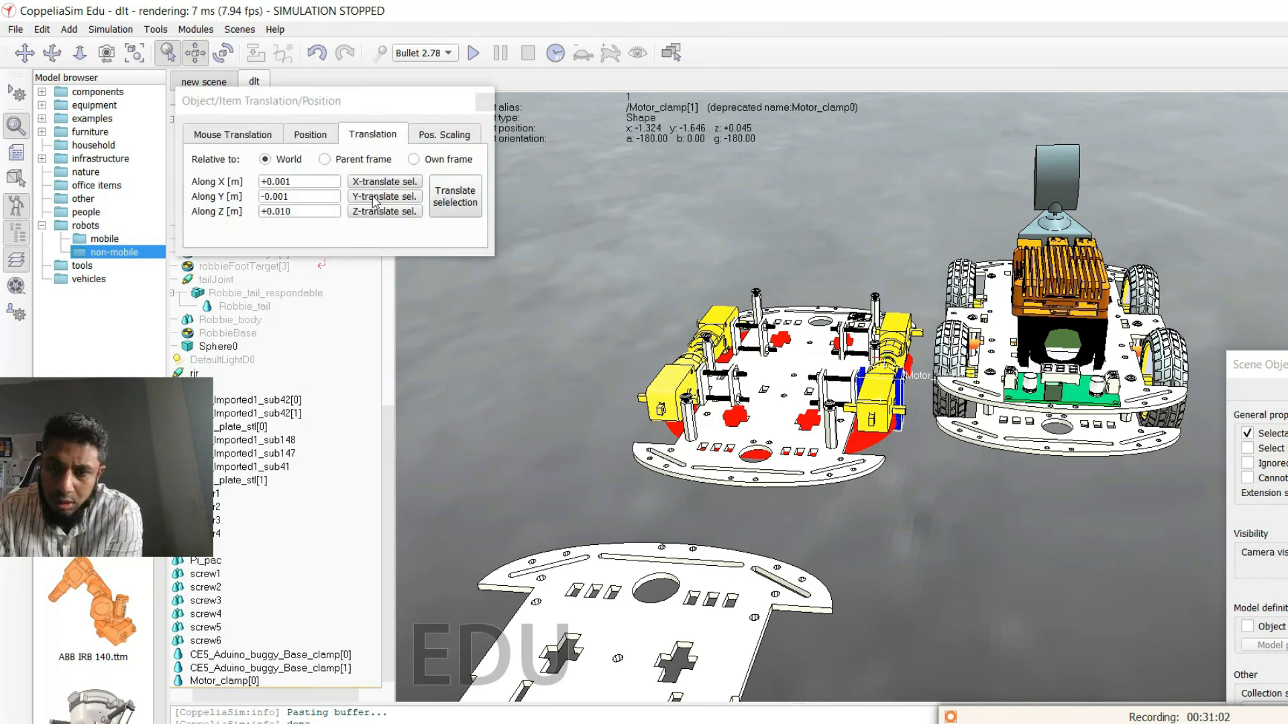
{"action": "left_click", "coordinate": [384, 196]}
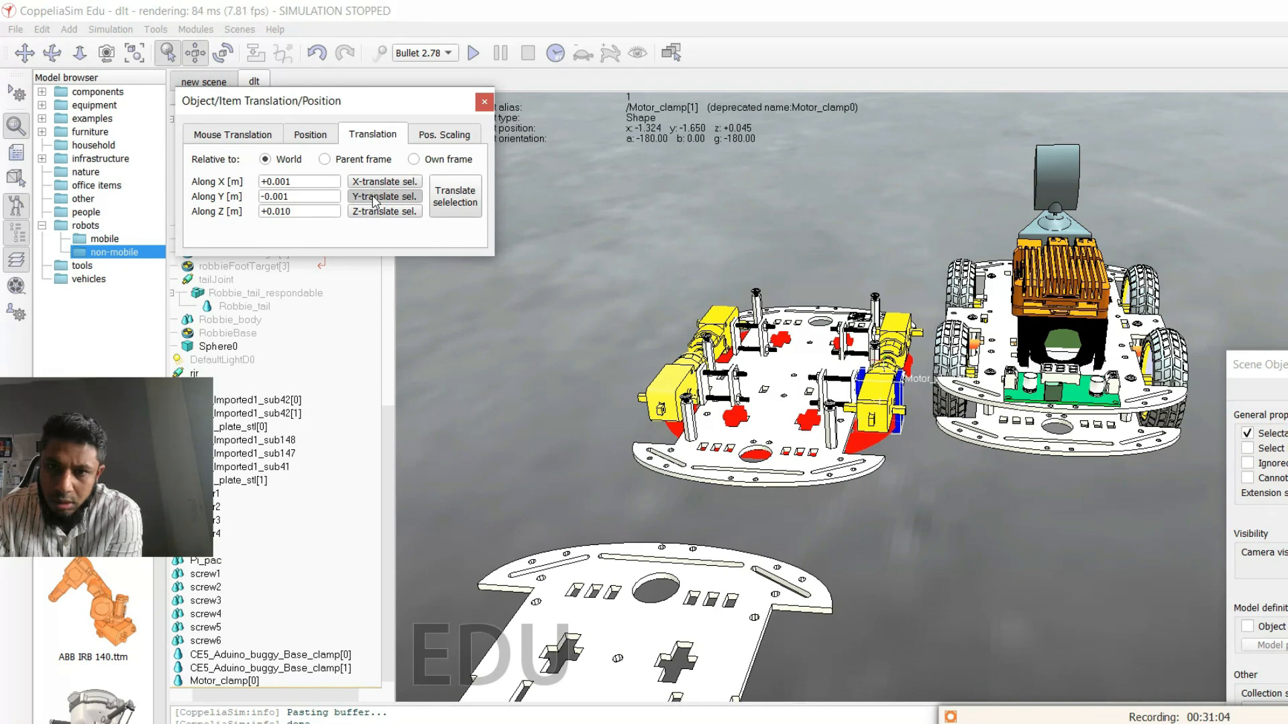
{"action": "left_click", "coordinate": [383, 196]}
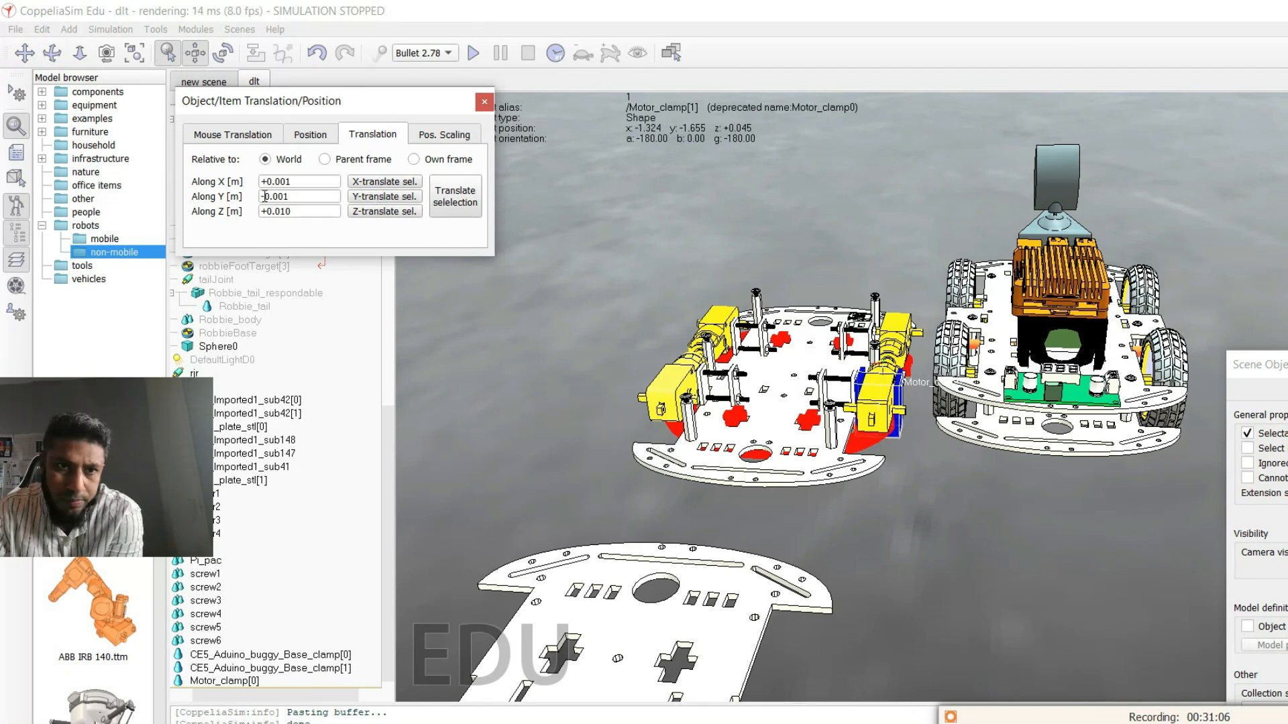
Change the Y step to +0.010 and move Motor_clamp[1] two 1 cm steps onto the base plate.
{"action": "left_click", "coordinate": [297, 196]}
{"action": "type", "text": "+0.01"}
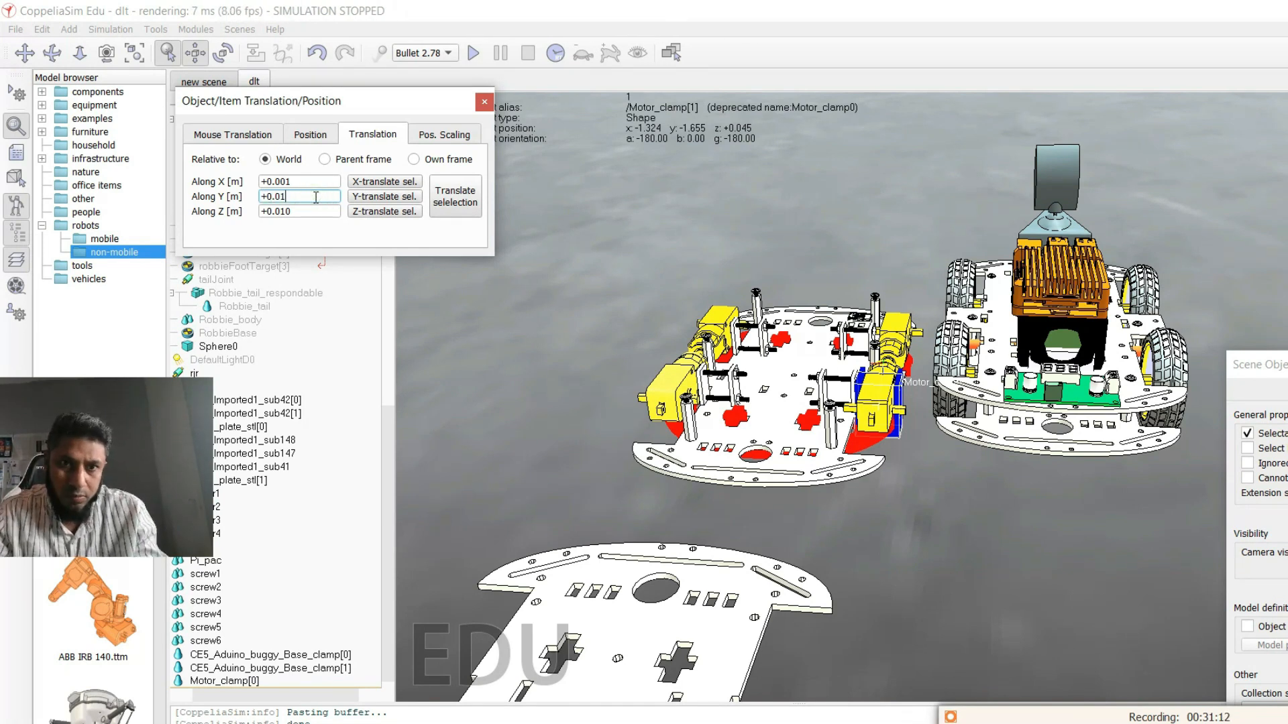
{"action": "left_click", "coordinate": [383, 196]}
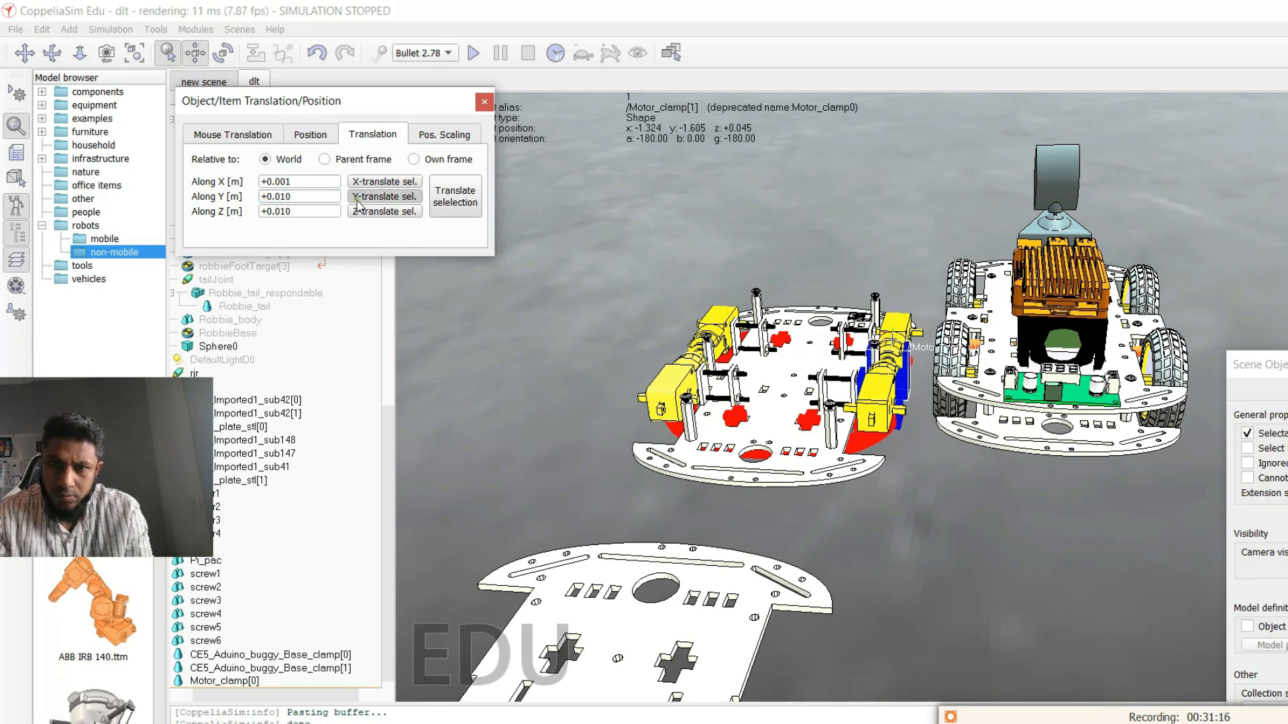
{"action": "left_click", "coordinate": [384, 196]}
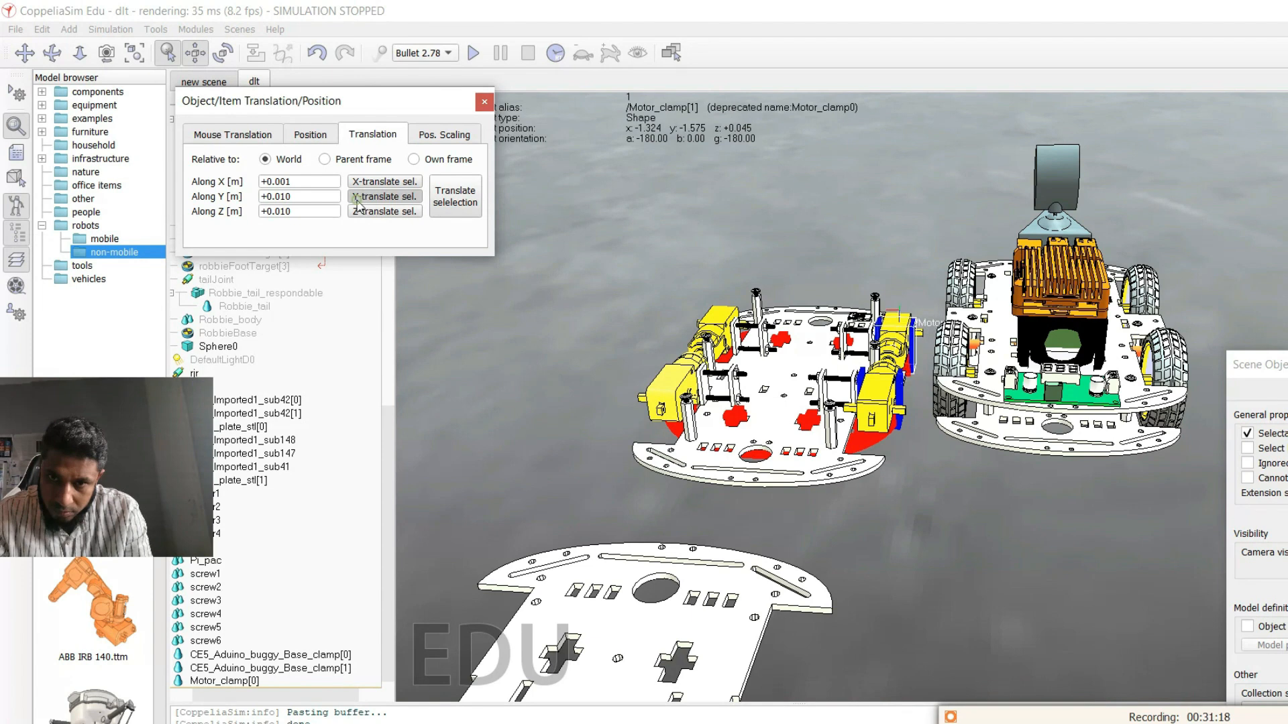
{"action": "left_click", "coordinate": [384, 196]}
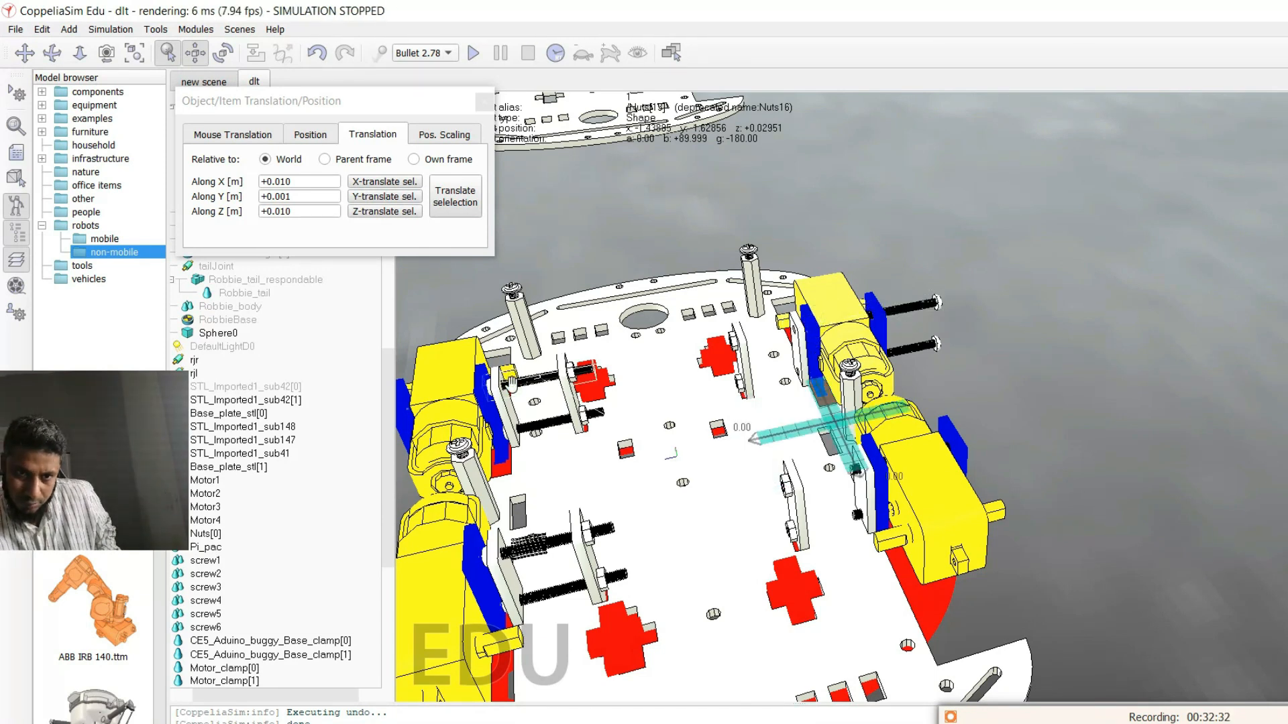
Select the Nuts[0] object in the scene hierarchy to adjust it around the motor mounts.
{"action": "left_click", "coordinate": [206, 532]}
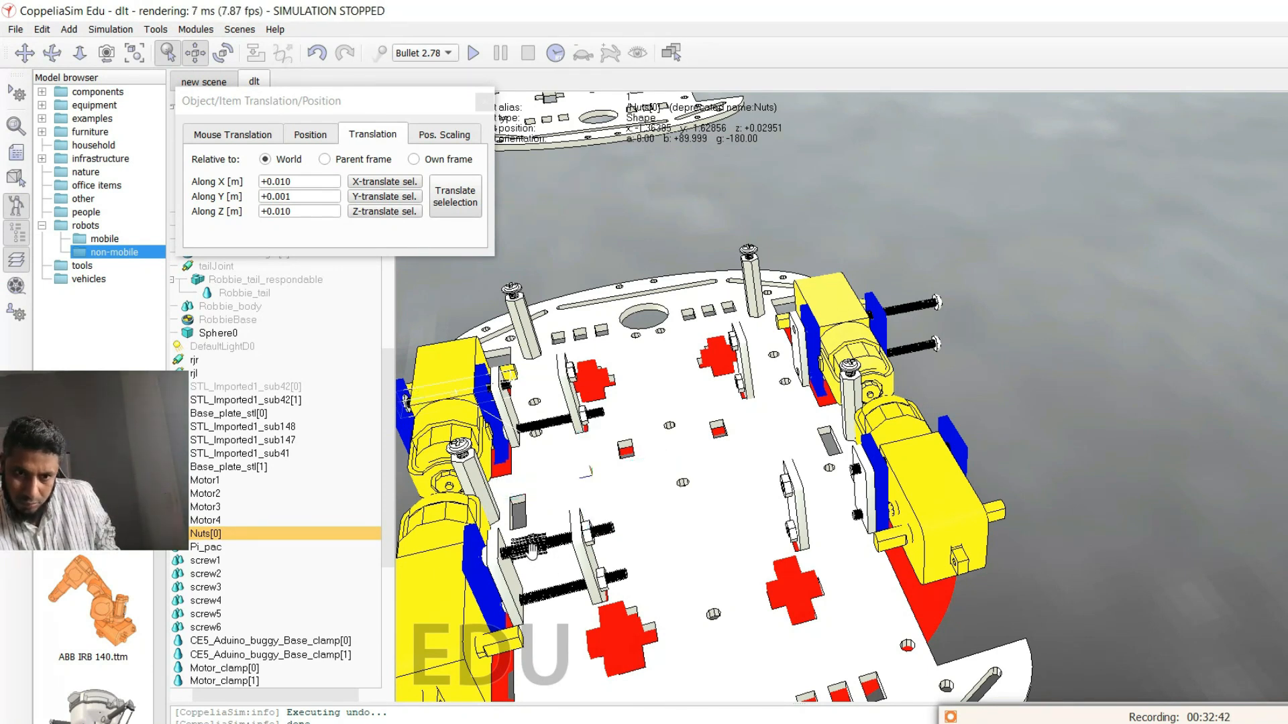
{"action": "left_click", "coordinate": [243, 427]}
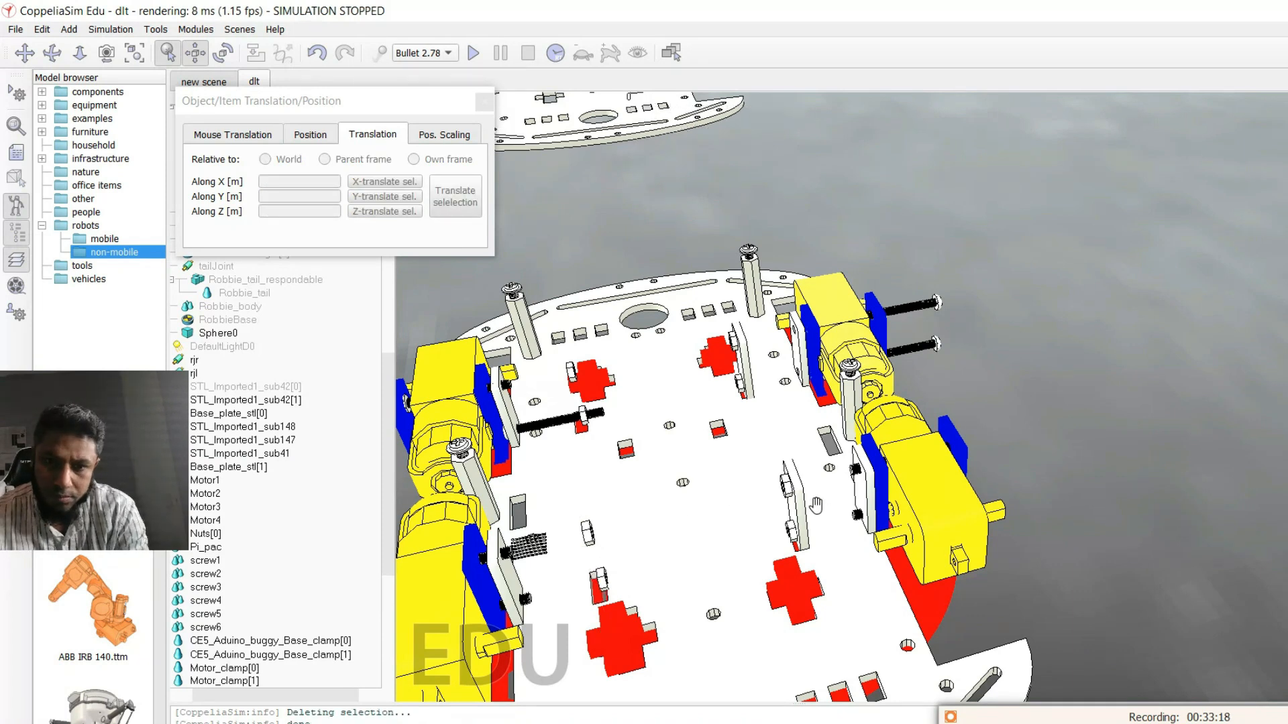
Delete the stray part, select Base_plate_stl[1] and rotate the view to see the chassis from above.
{"action": "left_click", "coordinate": [266, 158]}
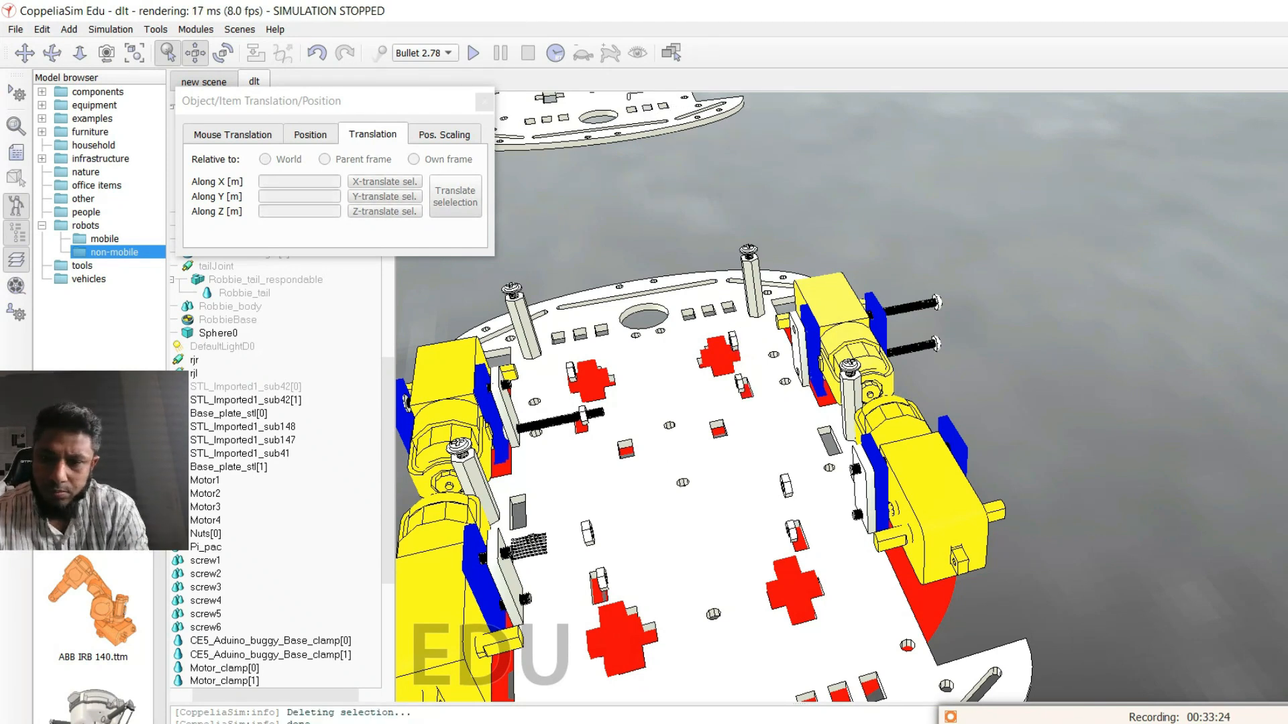
{"action": "left_click", "coordinate": [228, 467]}
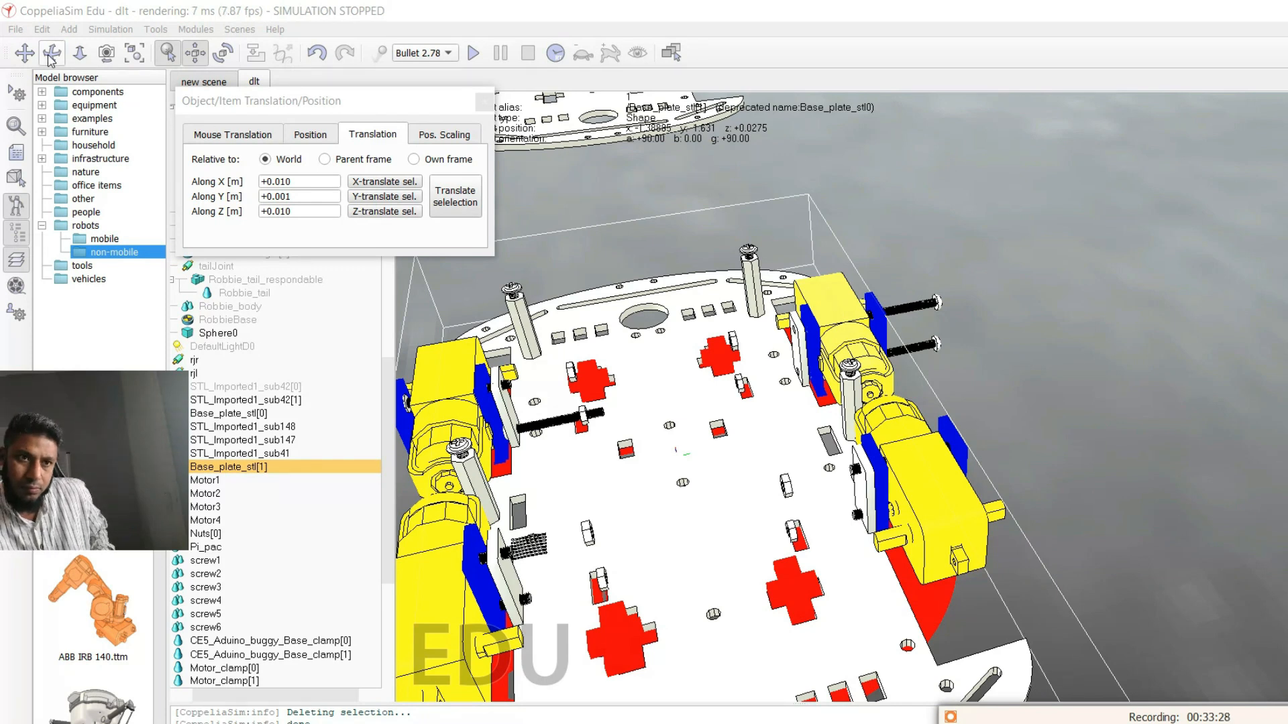
{"action": "left_click", "coordinate": [77, 52]}
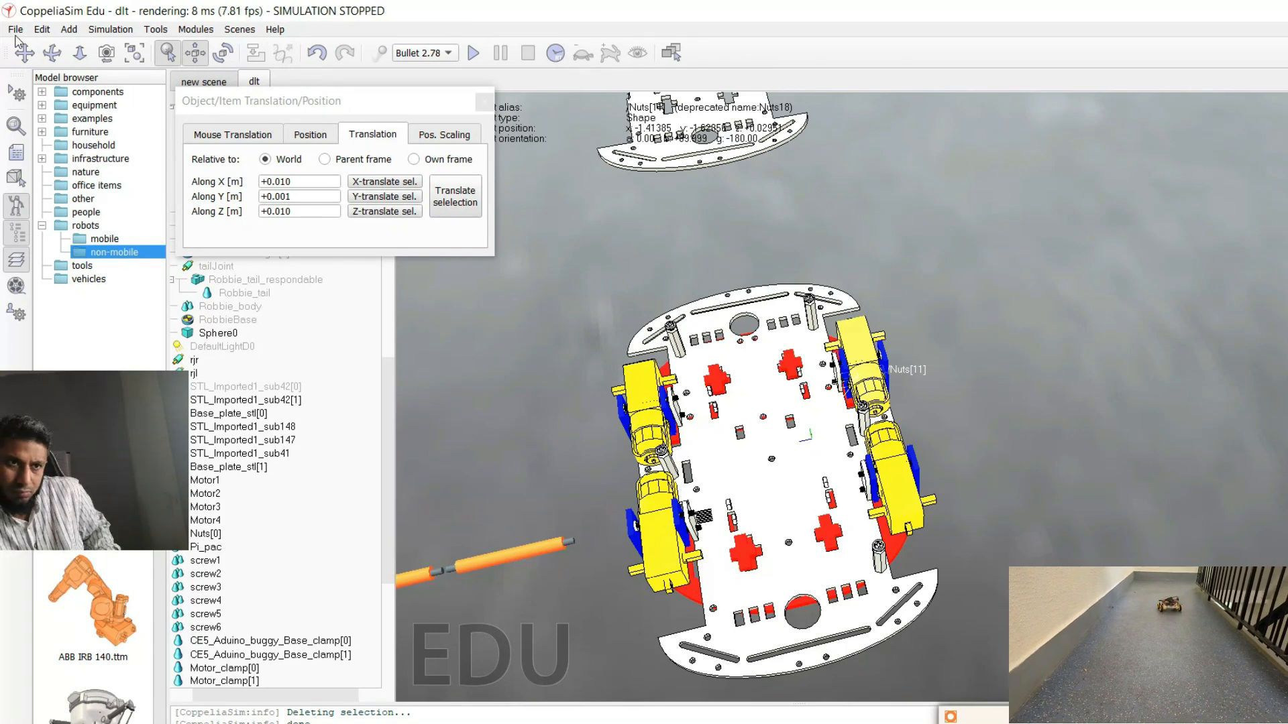
{"action": "left_click", "coordinate": [13, 28]}
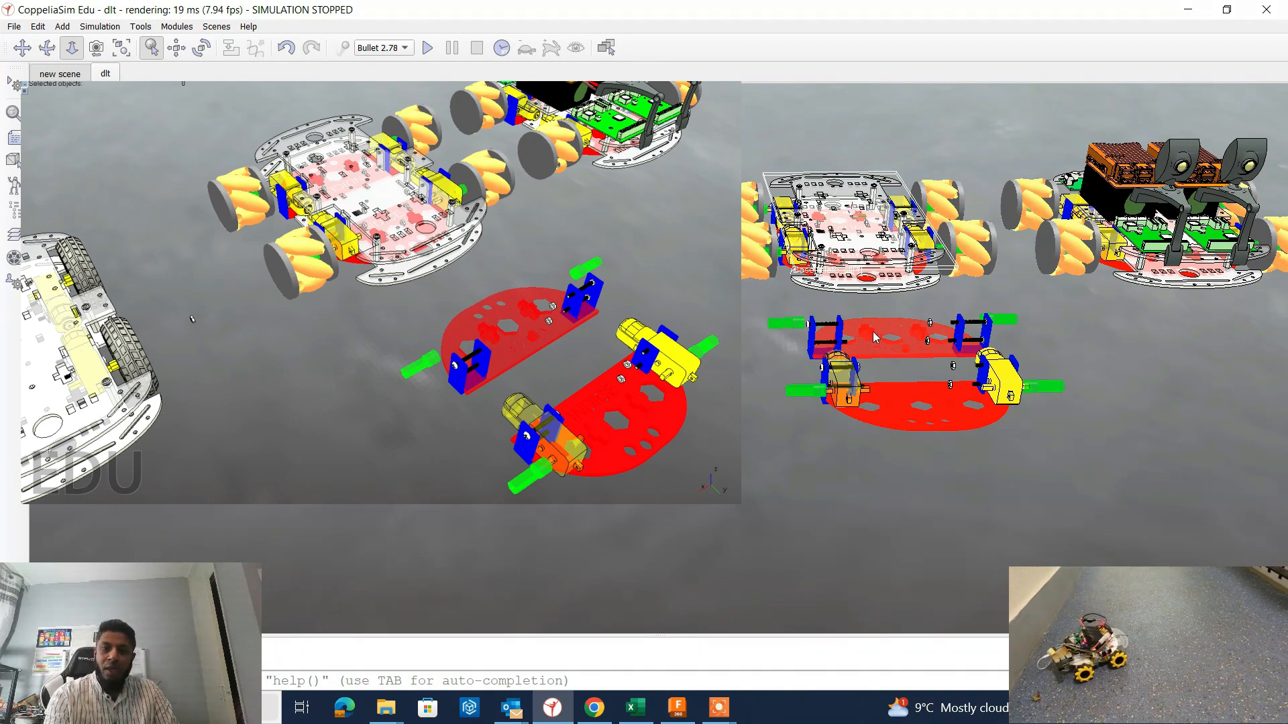
{"action": "mouse_move", "coordinate": [948, 380]}
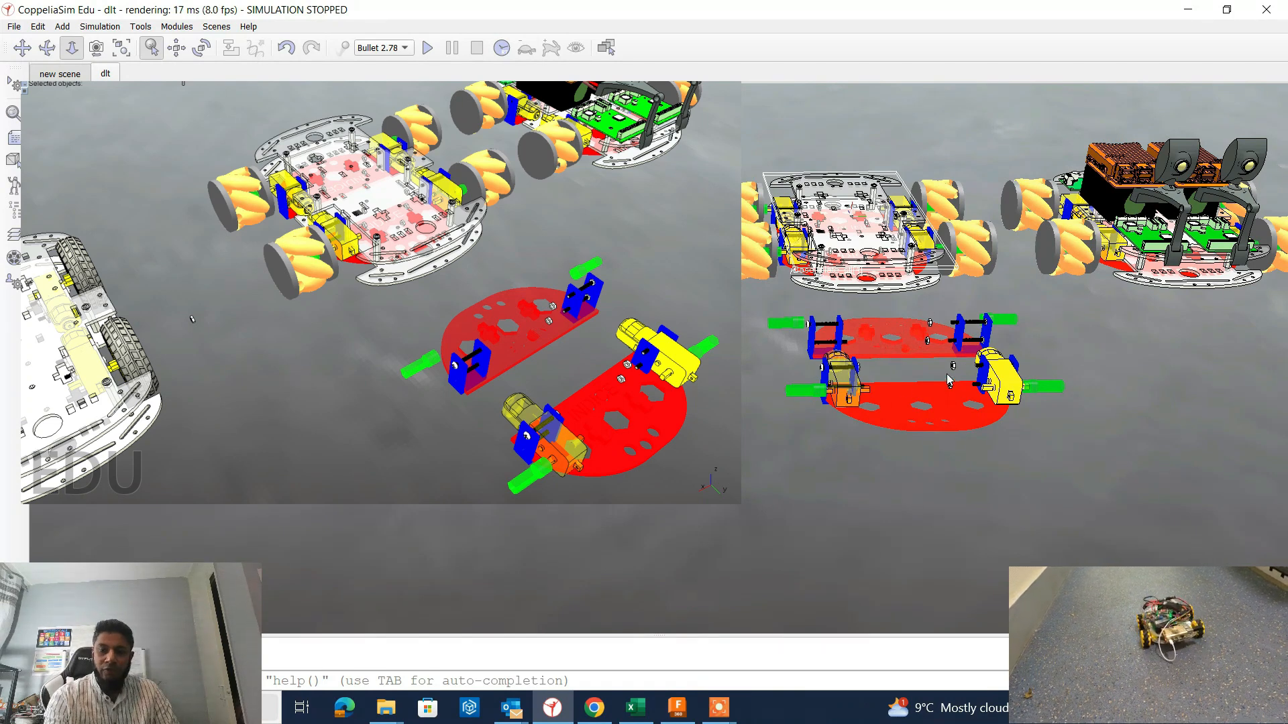
{"action": "mouse_move", "coordinate": [946, 367]}
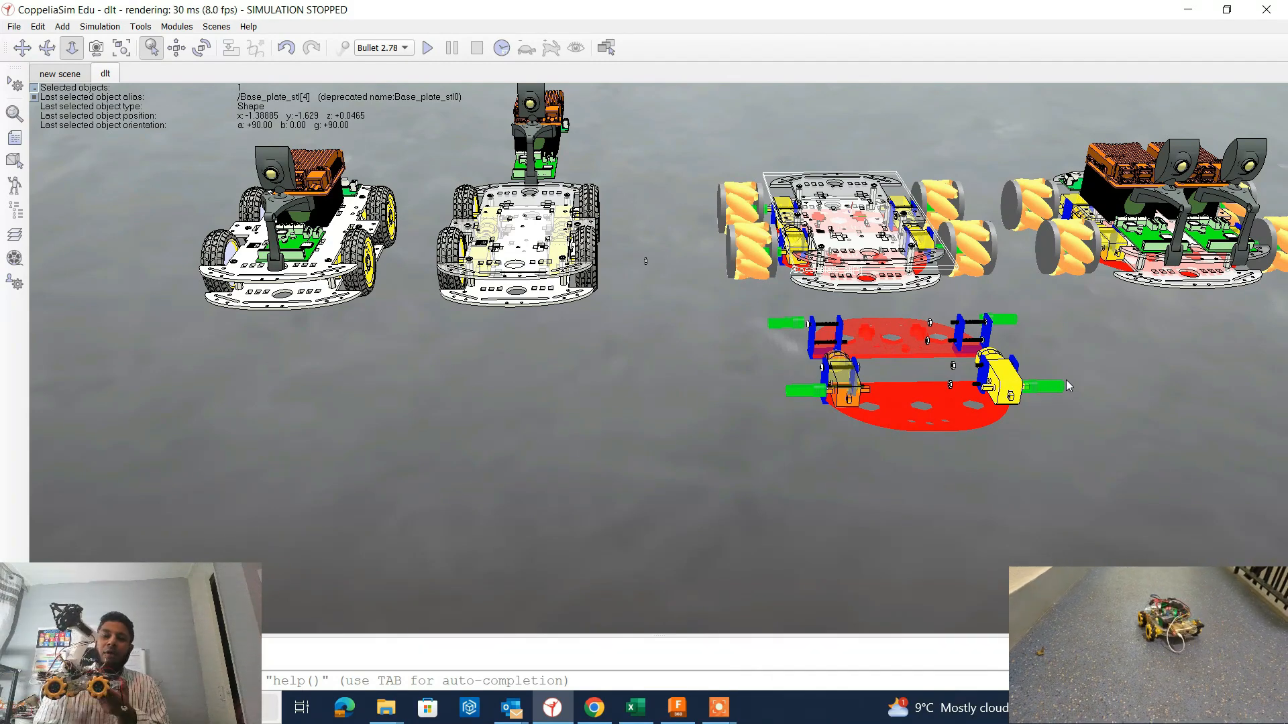
{"action": "mouse_move", "coordinate": [1001, 393]}
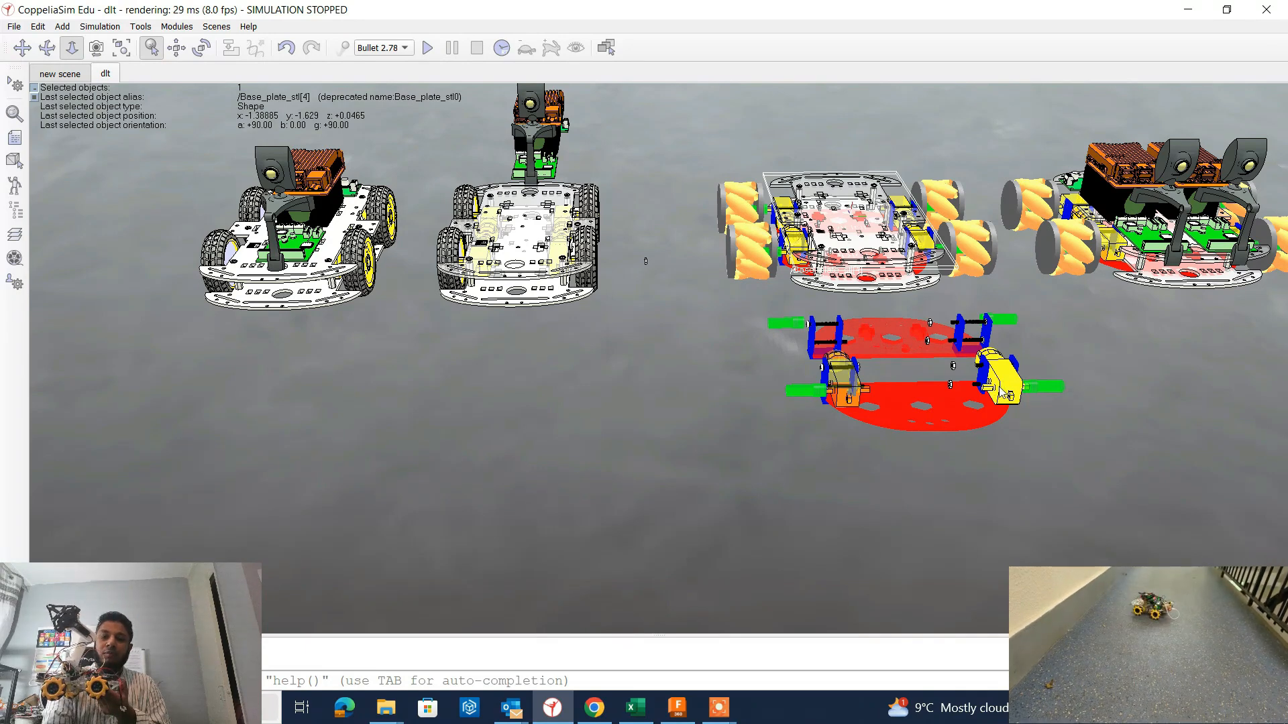
Clear the selection and select the red two-motor chassis compound beside the finished buggies.
{"action": "left_click", "coordinate": [920, 378]}
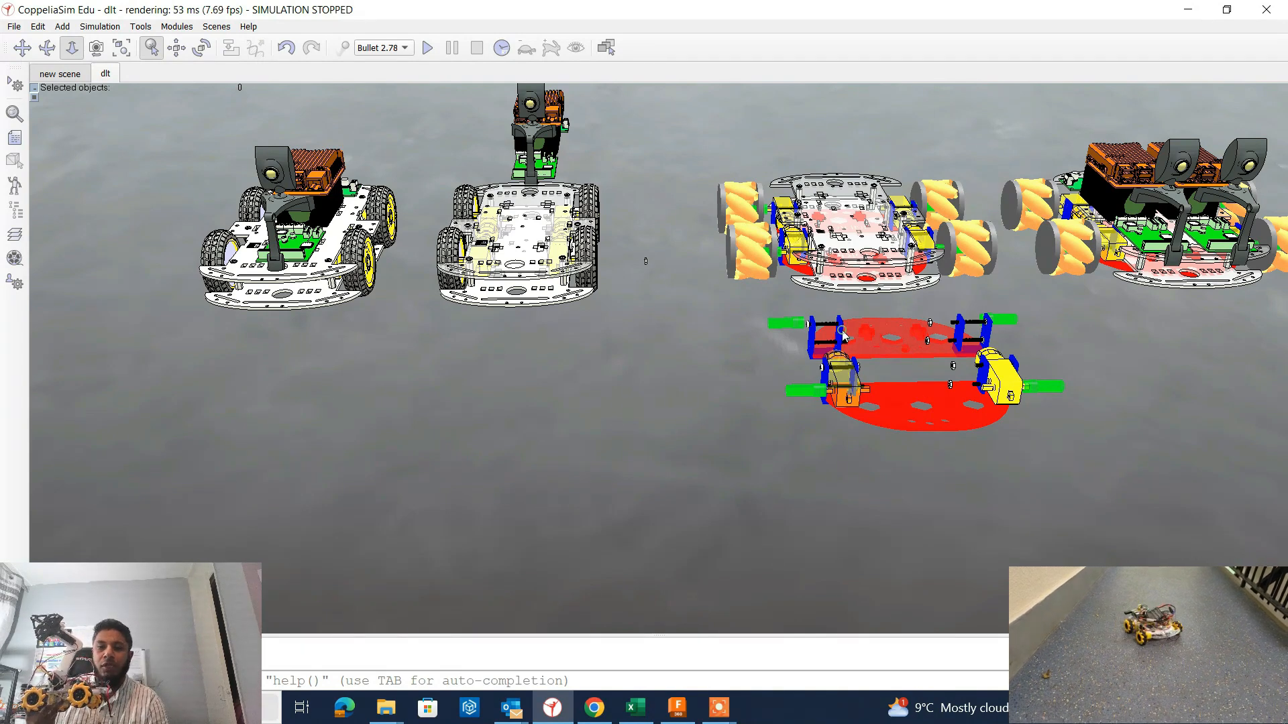
{"action": "left_click", "coordinate": [842, 333]}
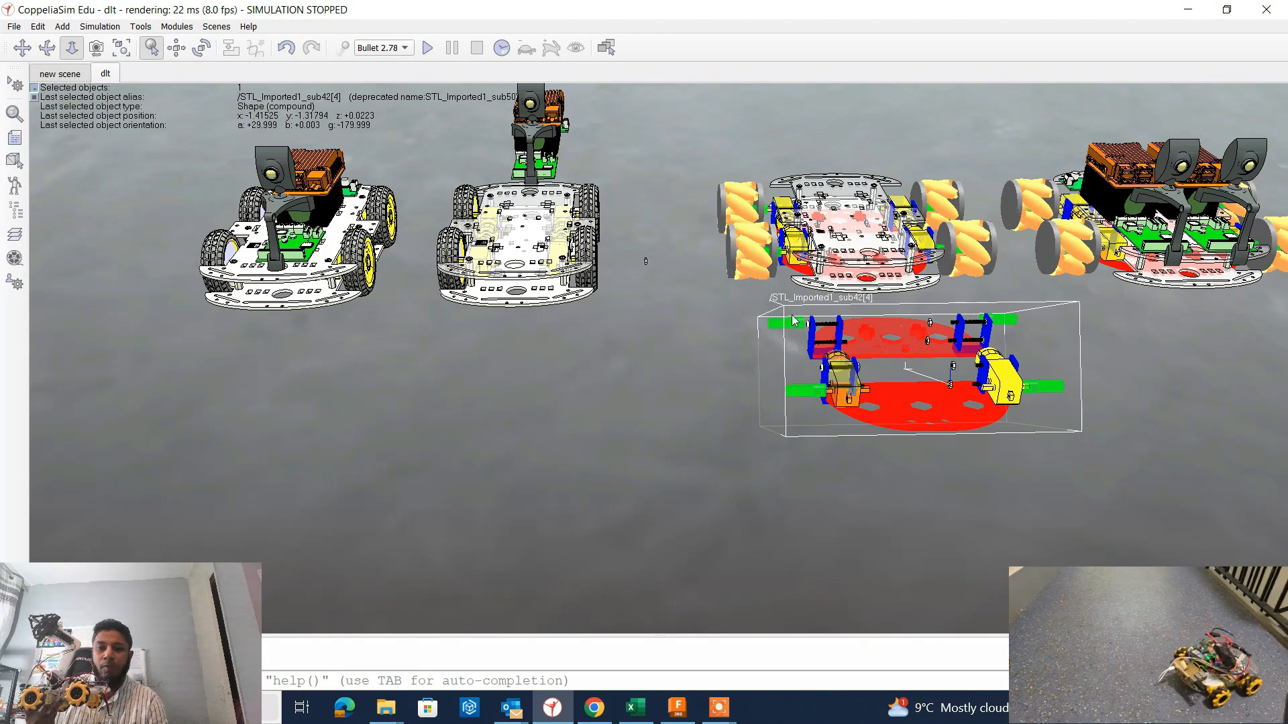
{"action": "mouse_move", "coordinate": [917, 410]}
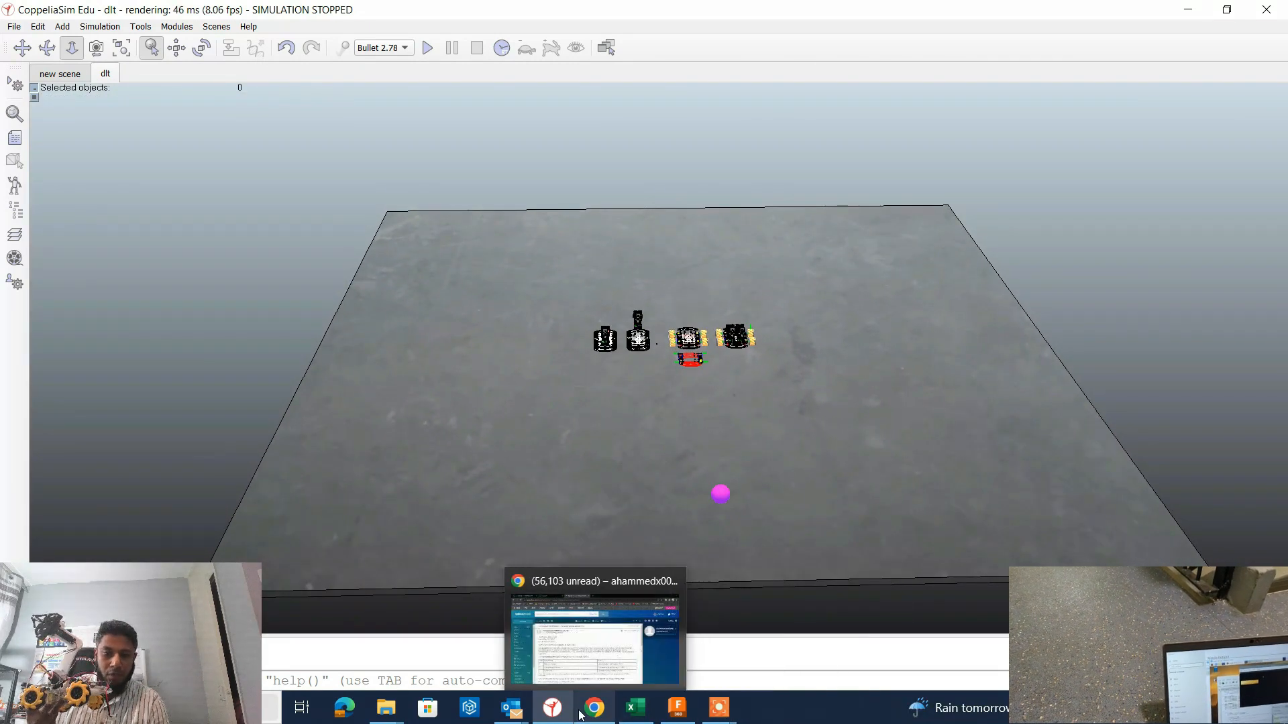
{"action": "left_click", "coordinate": [675, 708]}
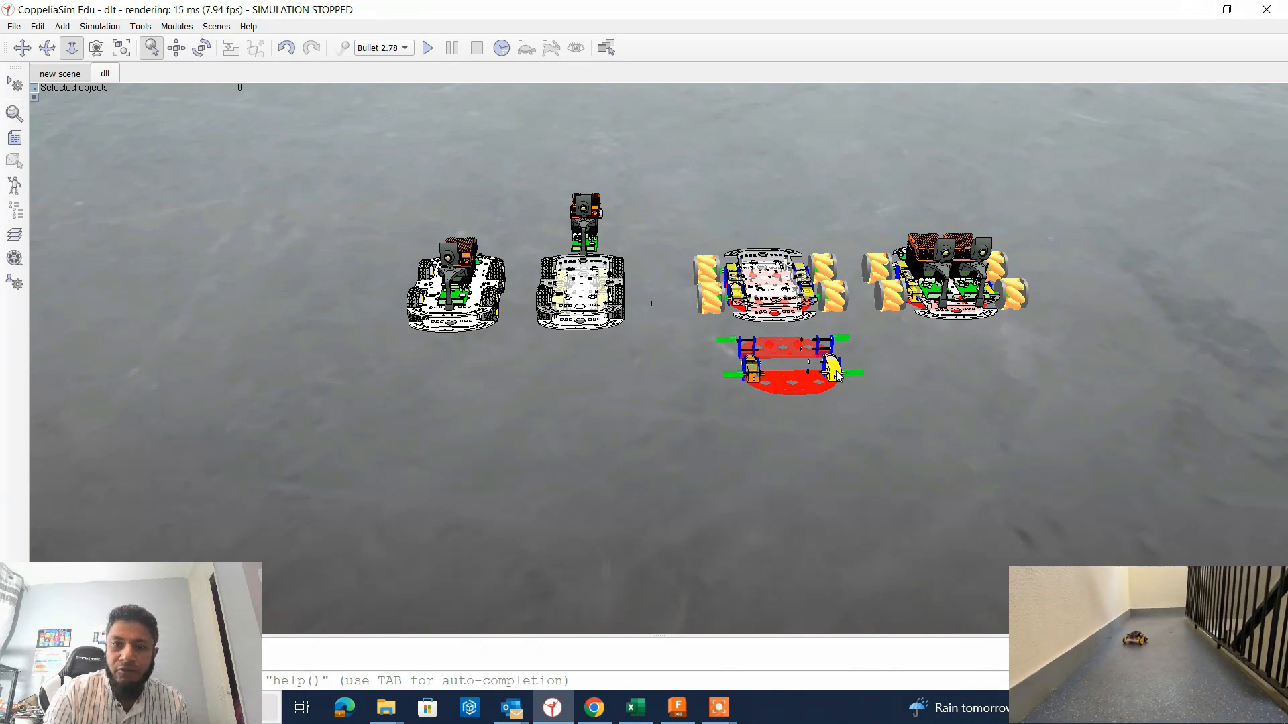
{"action": "mouse_move", "coordinate": [302, 597]}
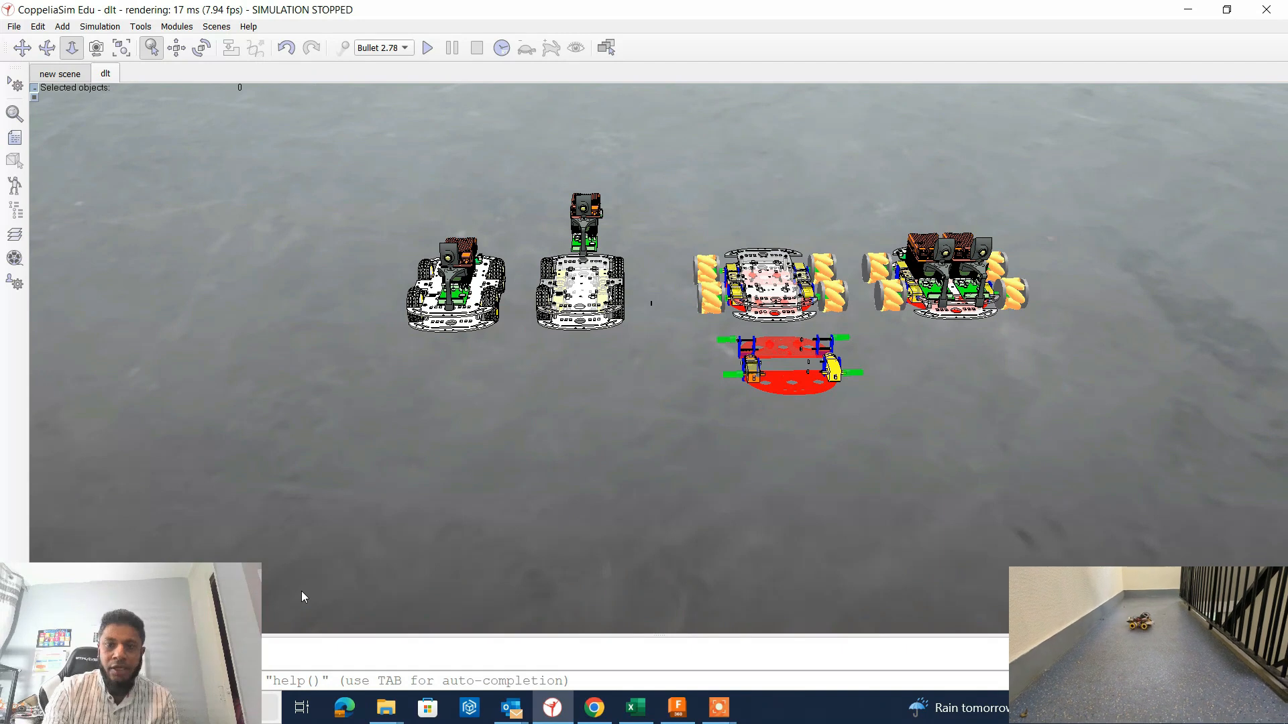